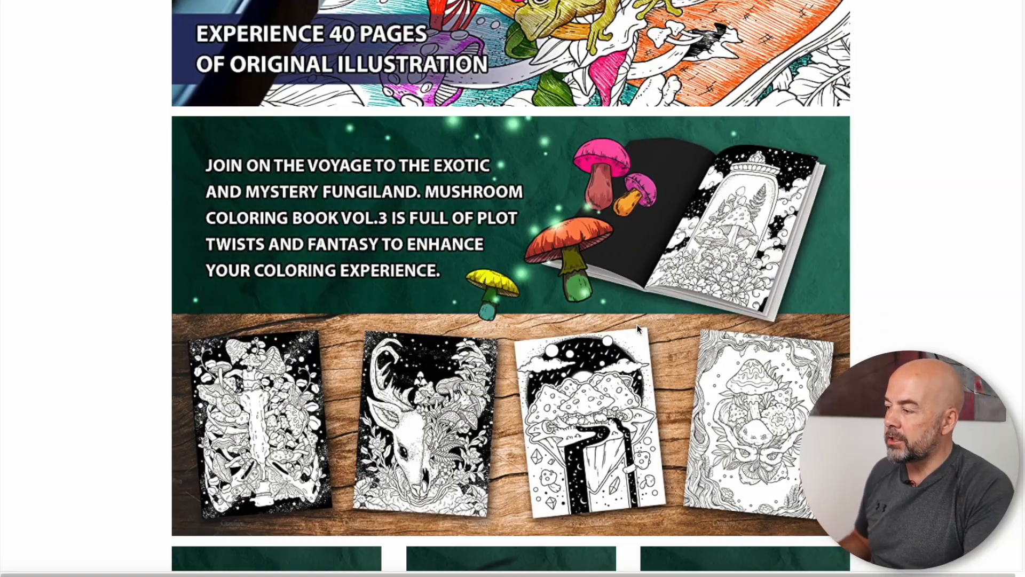
# Type 'ebook for' into the first column's body text in A+ Content
pyautogui.scroll(-3)
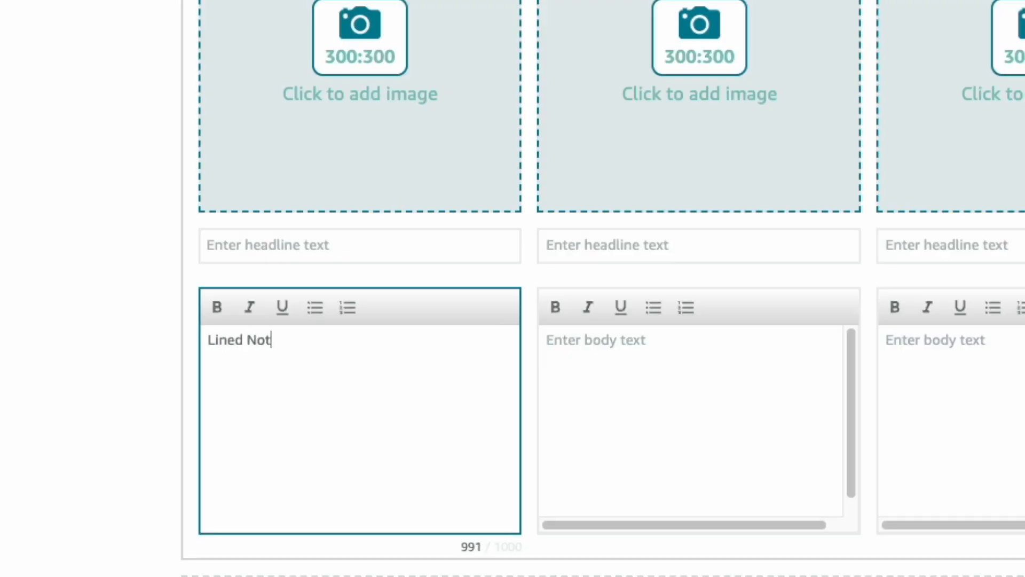
pyautogui.write('ebook for')
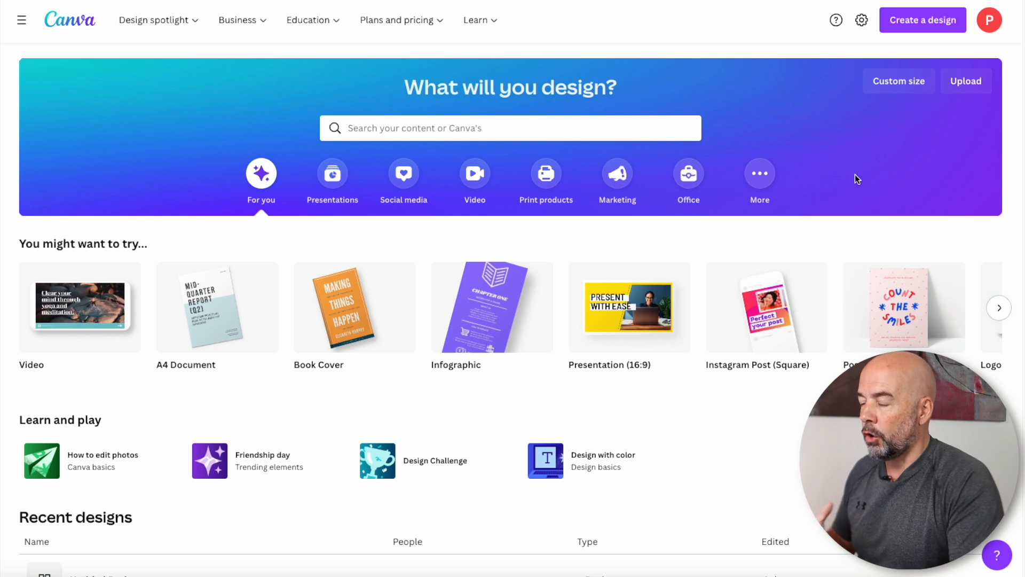
pyautogui.moveTo(899, 151)
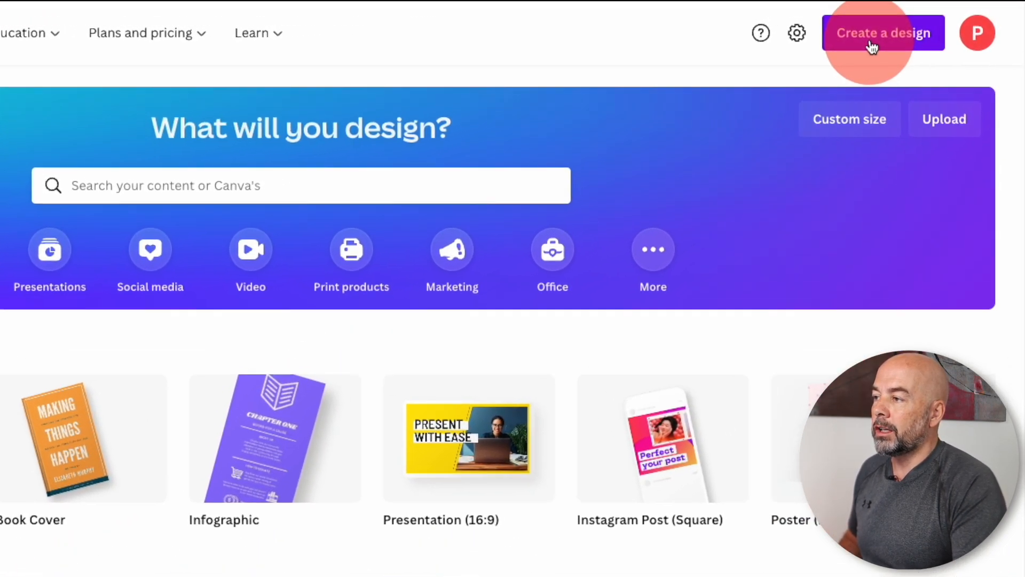
# Create a custom-size Canva design of 300 × 300 px
pyautogui.click(882, 33)
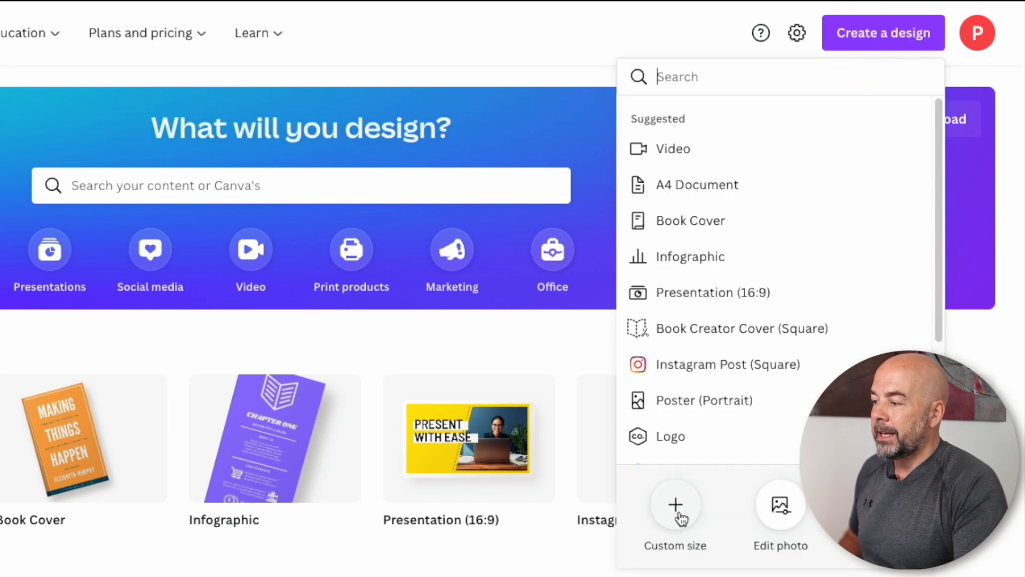
pyautogui.click(675, 515)
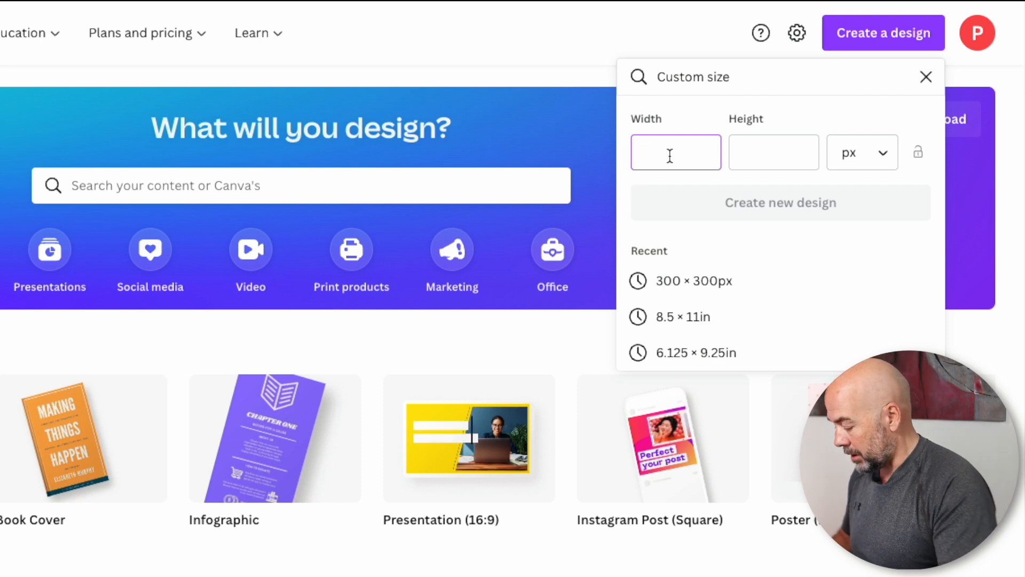
pyautogui.write('300')
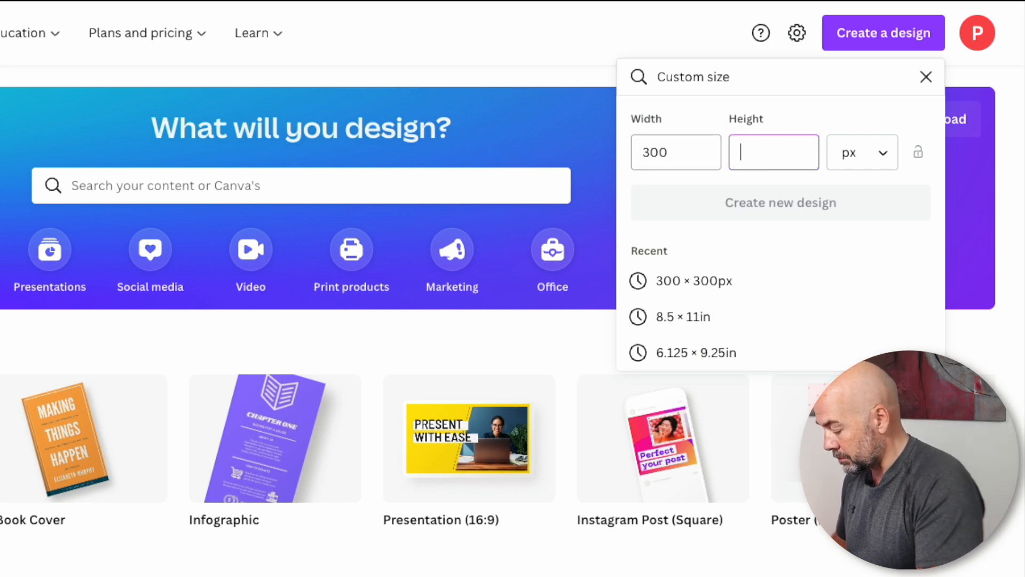
pyautogui.write('300')
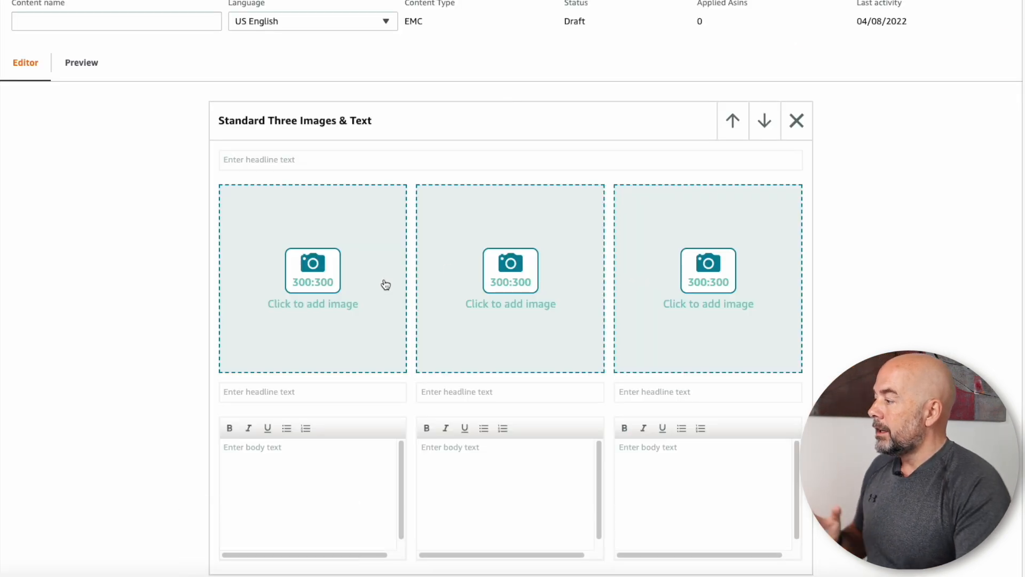
pyautogui.moveTo(363, 300)
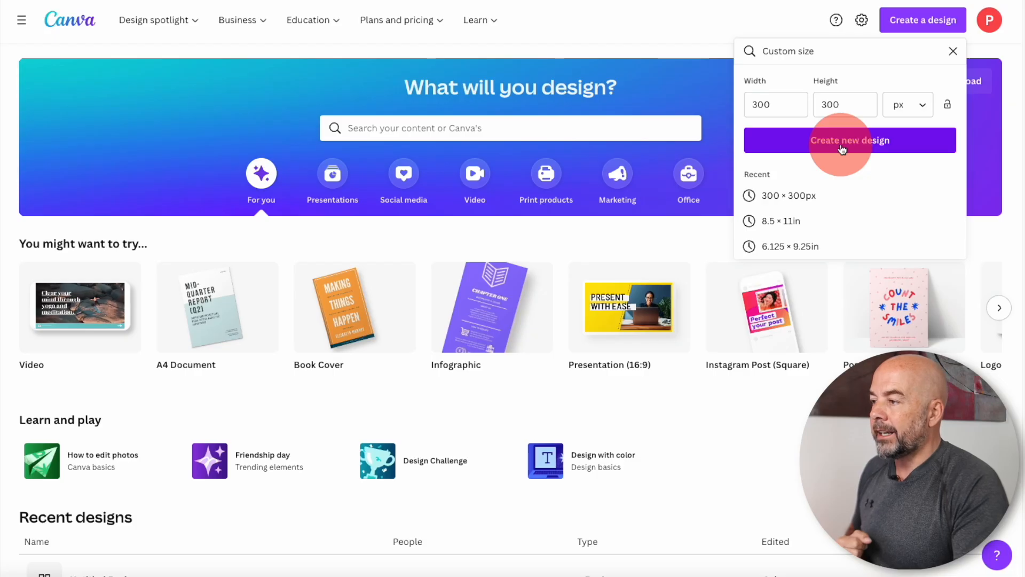
pyautogui.click(849, 140)
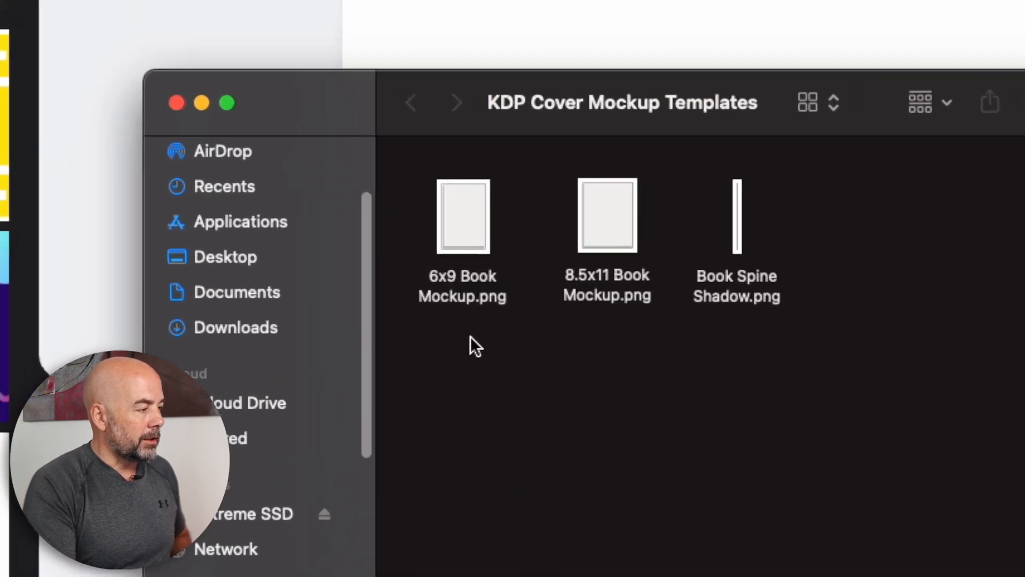
pyautogui.moveTo(739, 320)
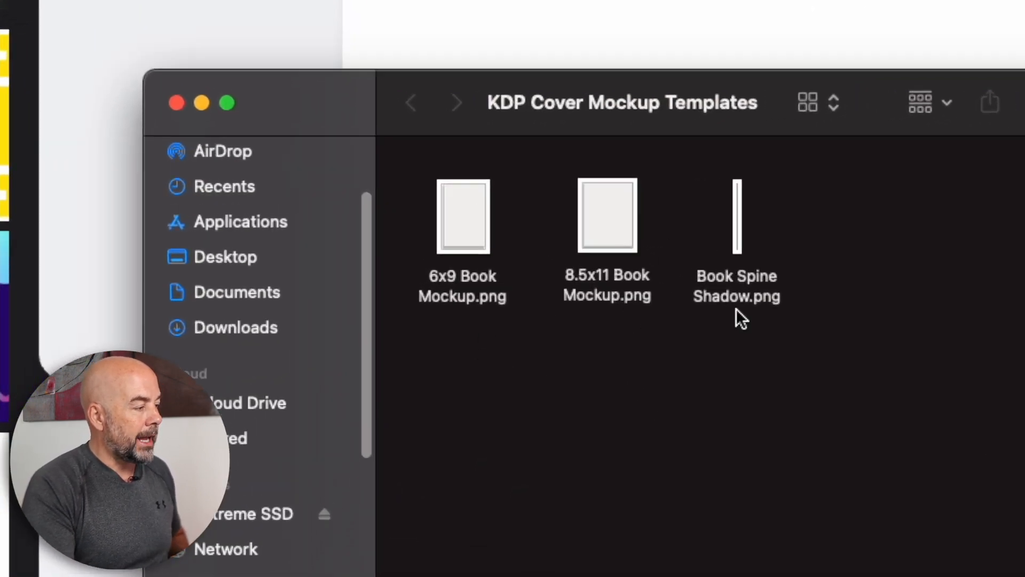
pyautogui.moveTo(454, 291)
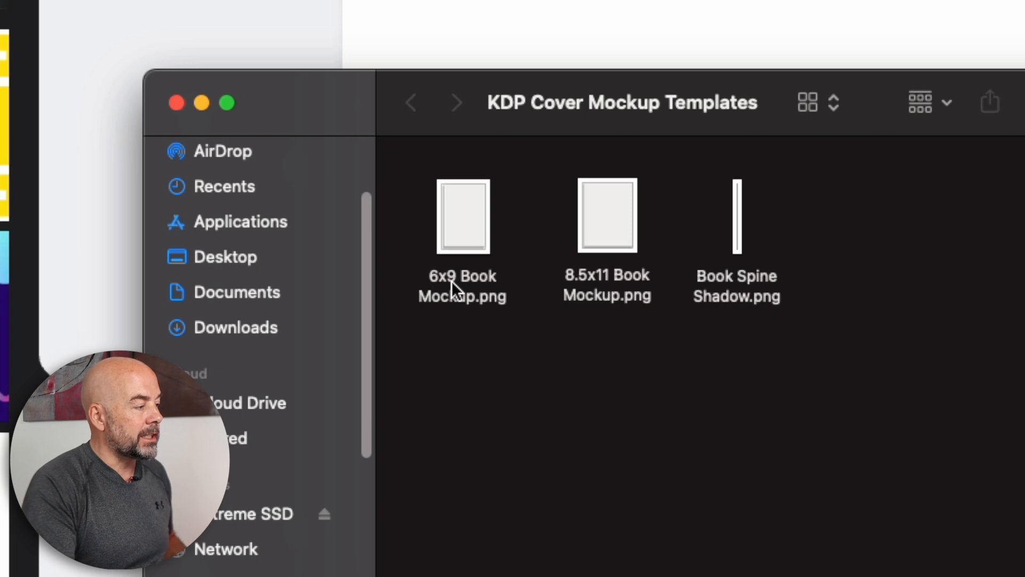
pyautogui.moveTo(594, 291)
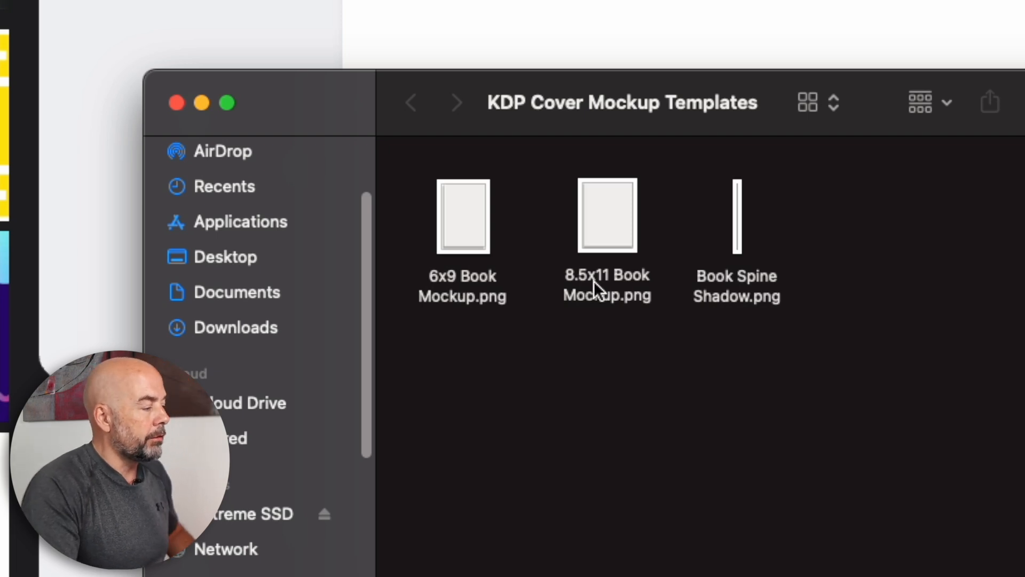
pyautogui.moveTo(740, 295)
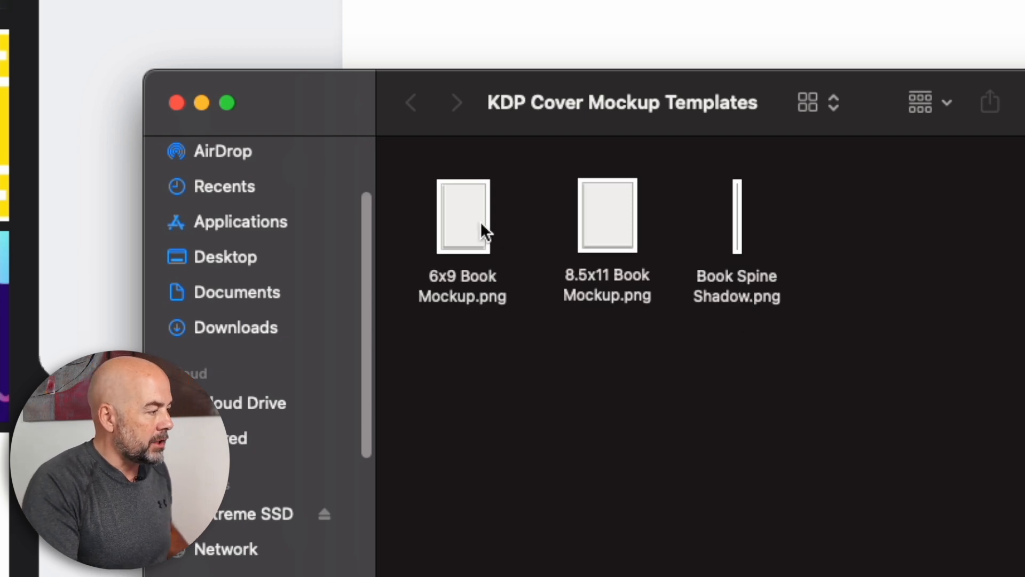
# Select 6x9 Book Mockup.png in the KDP Cover Mockup Templates folder
pyautogui.click(463, 218)
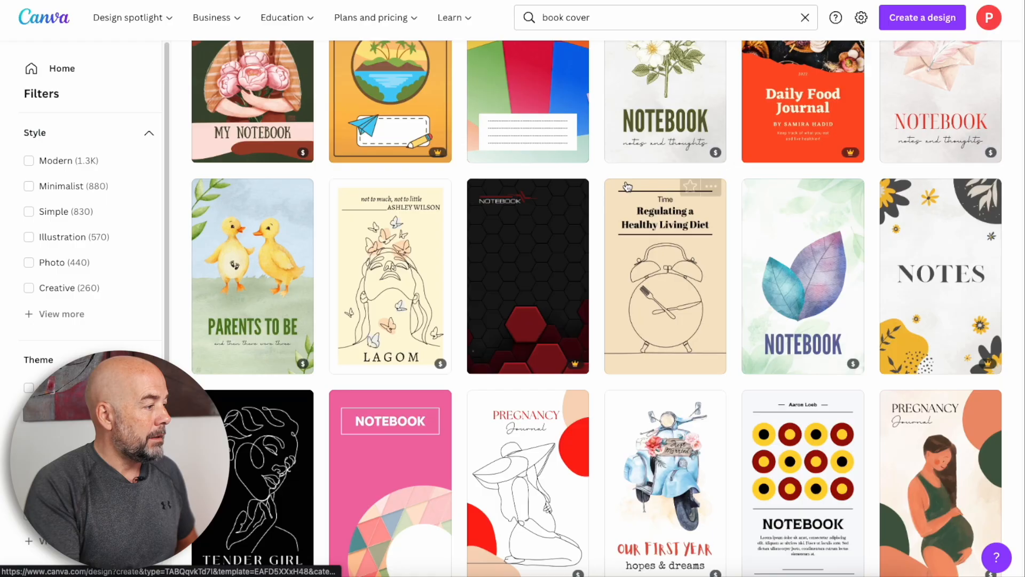
# Scroll through the book cover template results
pyautogui.scroll(-3)
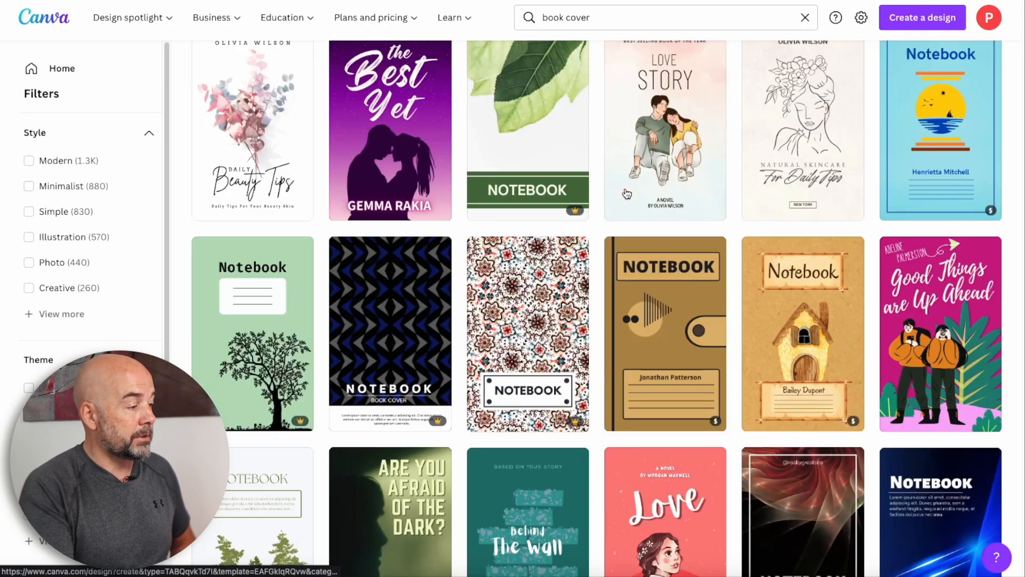
pyautogui.scroll(-3)
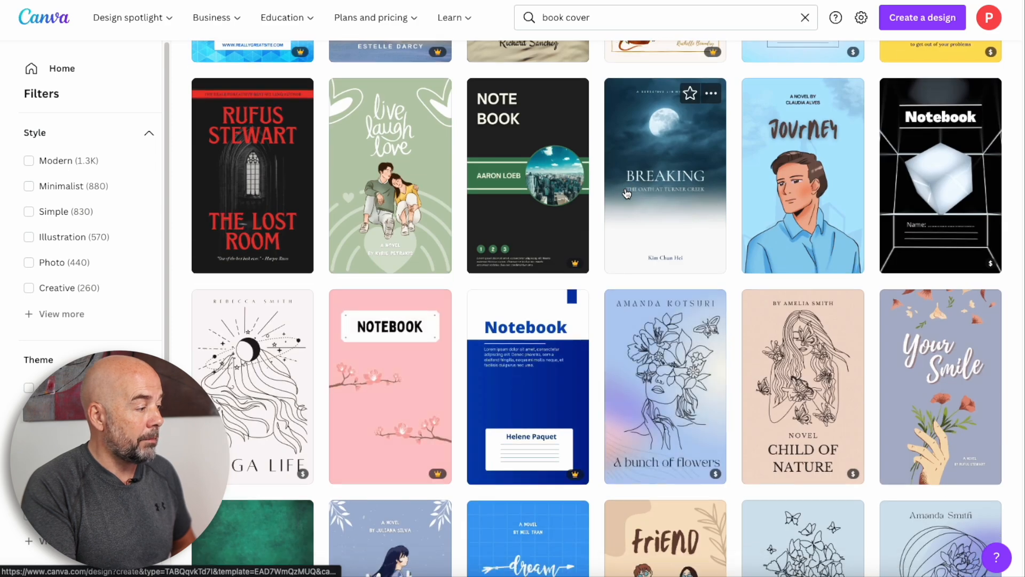
pyautogui.scroll(-3)
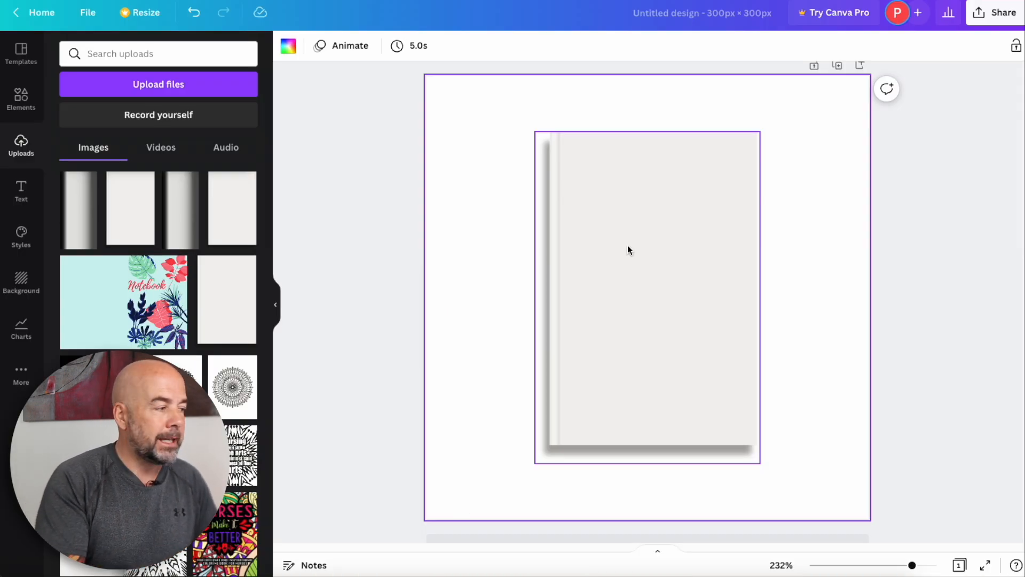
# Add the floral Notebook cover image and move it onto the book mockup
pyautogui.click(122, 301)
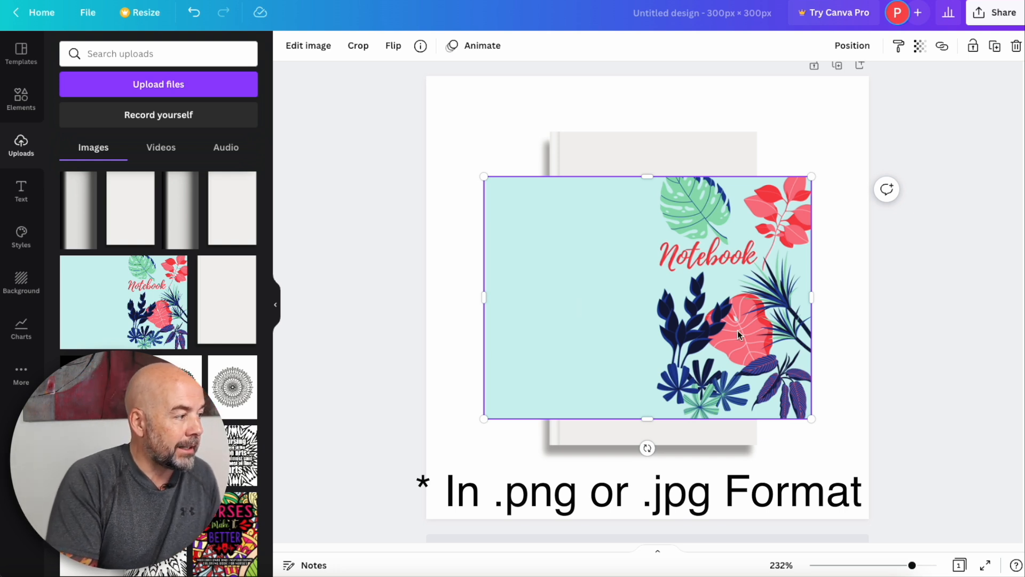
pyautogui.moveTo(739, 335); pyautogui.dragTo(706, 310)
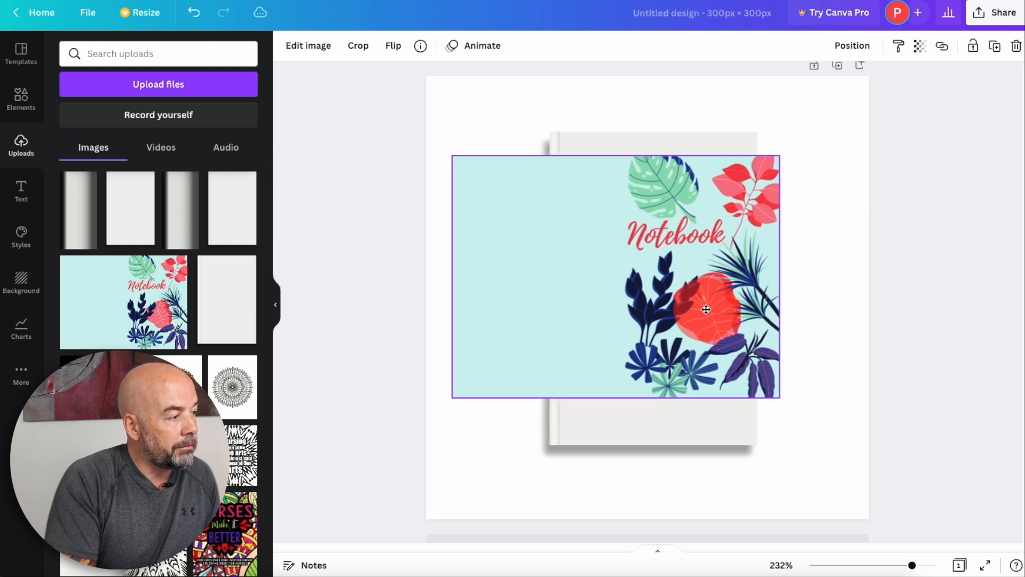
pyautogui.moveTo(706, 309); pyautogui.dragTo(685, 288)
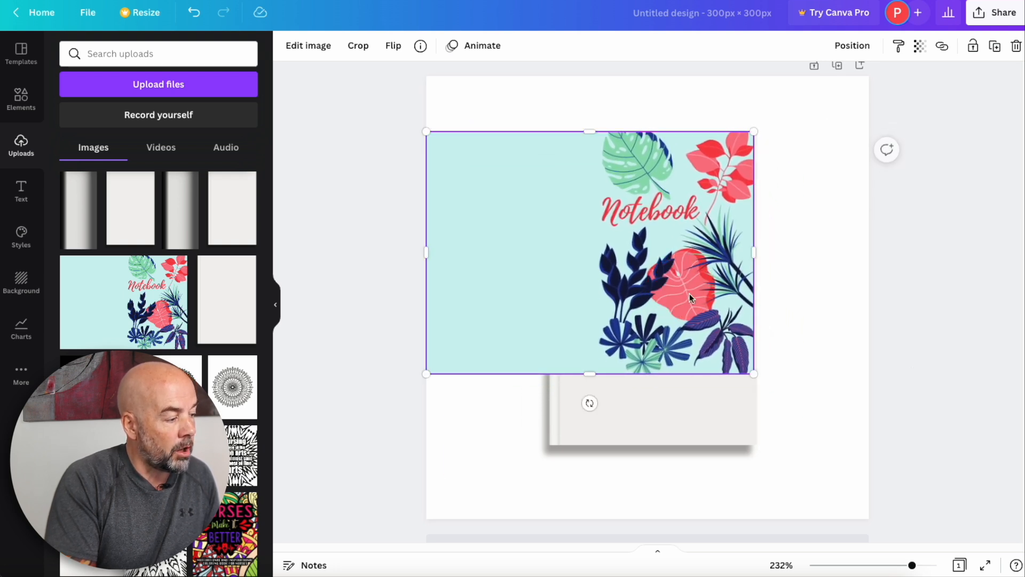
pyautogui.moveTo(912, 564); pyautogui.dragTo(915, 565)
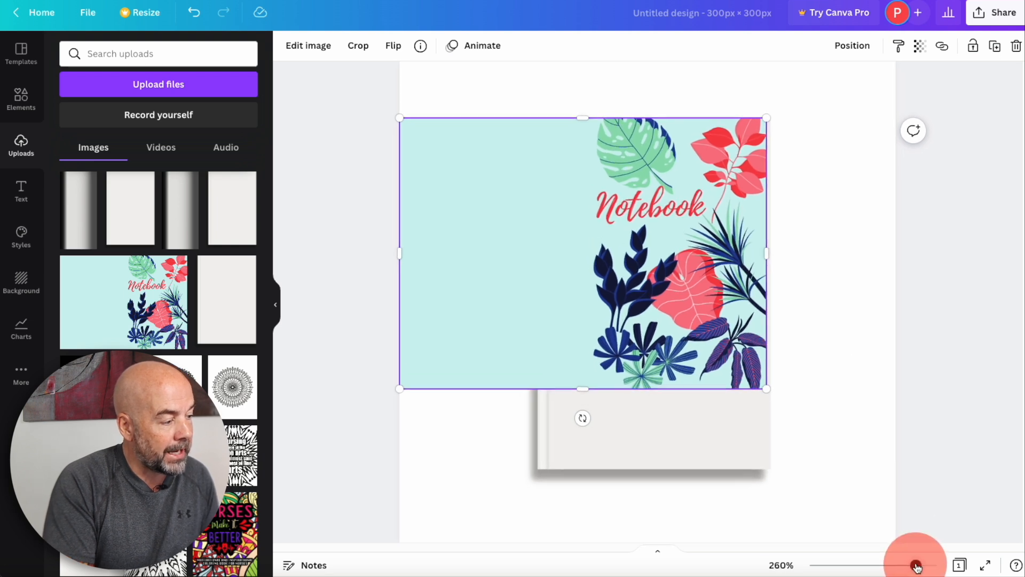
pyautogui.moveTo(915, 564); pyautogui.dragTo(923, 565)
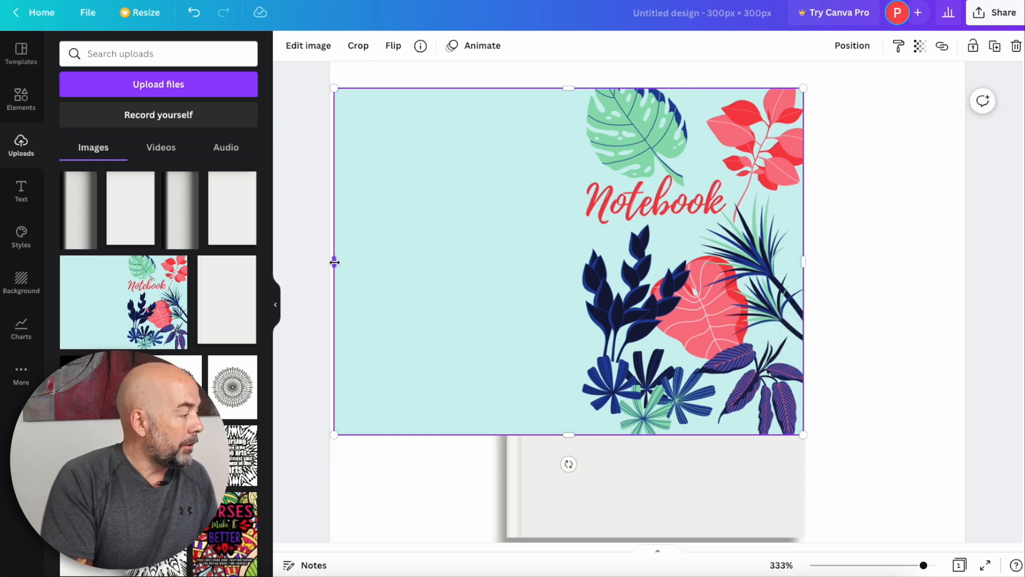
# Resize the cover's sides and corner to match the book's edges and spine
pyautogui.moveTo(333, 262); pyautogui.dragTo(407, 267)
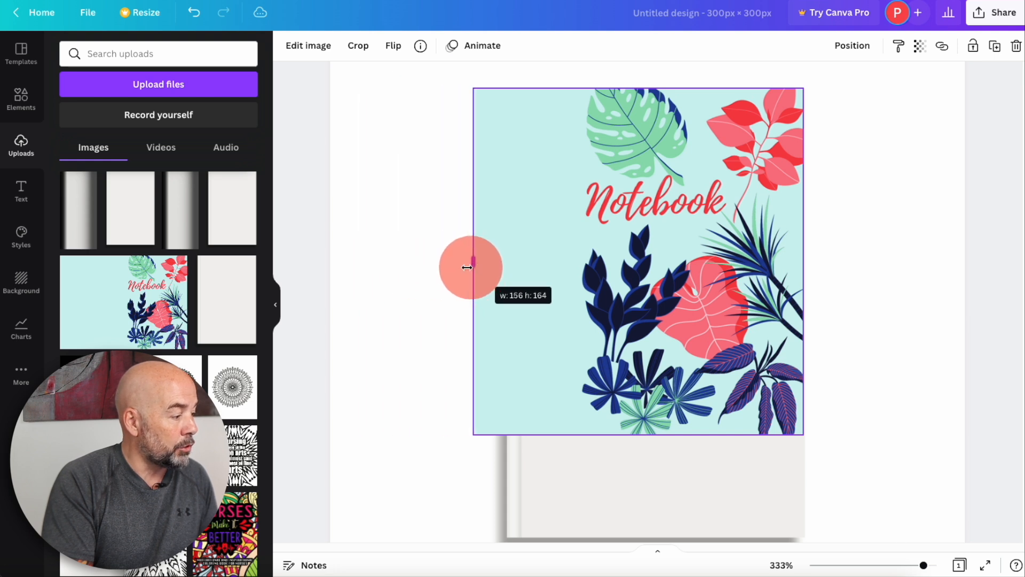
pyautogui.moveTo(469, 267); pyautogui.dragTo(529, 267)
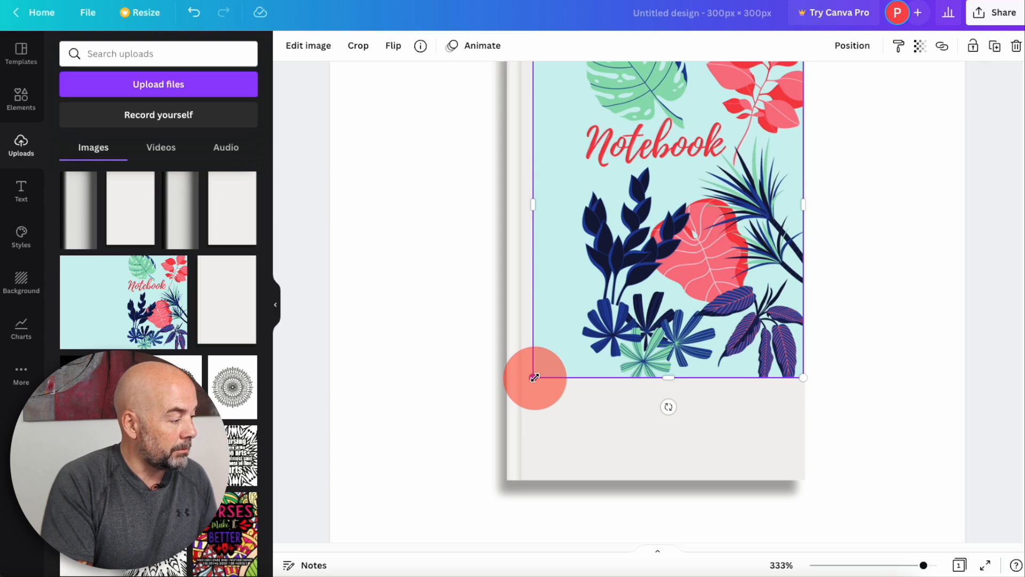
pyautogui.moveTo(535, 378); pyautogui.dragTo(469, 466)
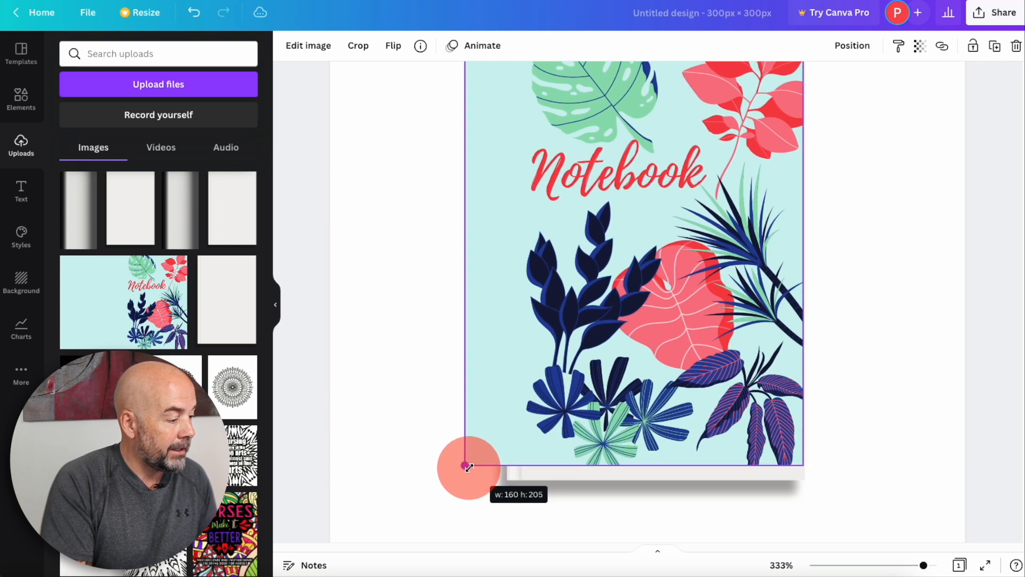
pyautogui.moveTo(469, 466); pyautogui.dragTo(455, 480)
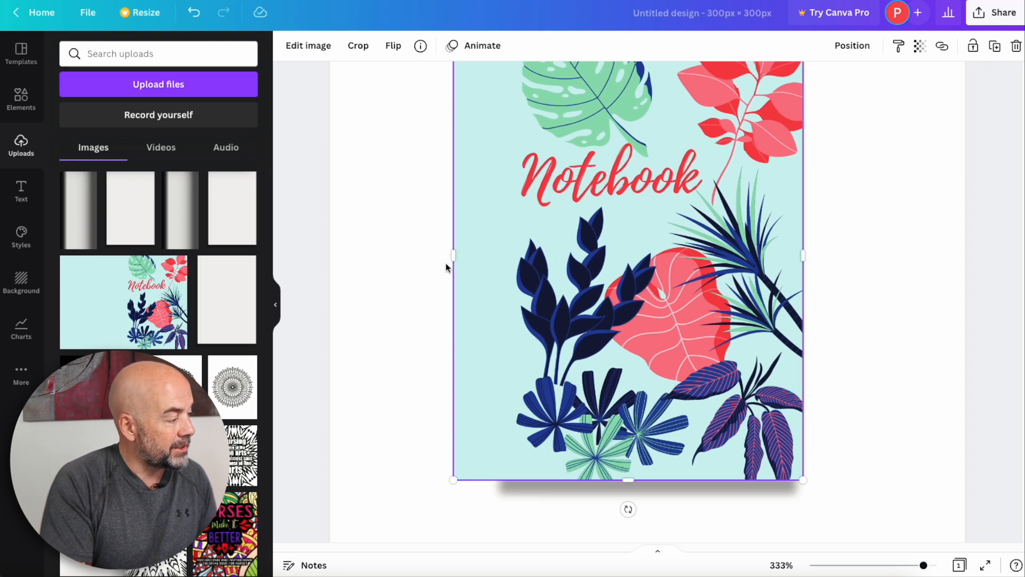
pyautogui.moveTo(453, 255); pyautogui.dragTo(484, 254)
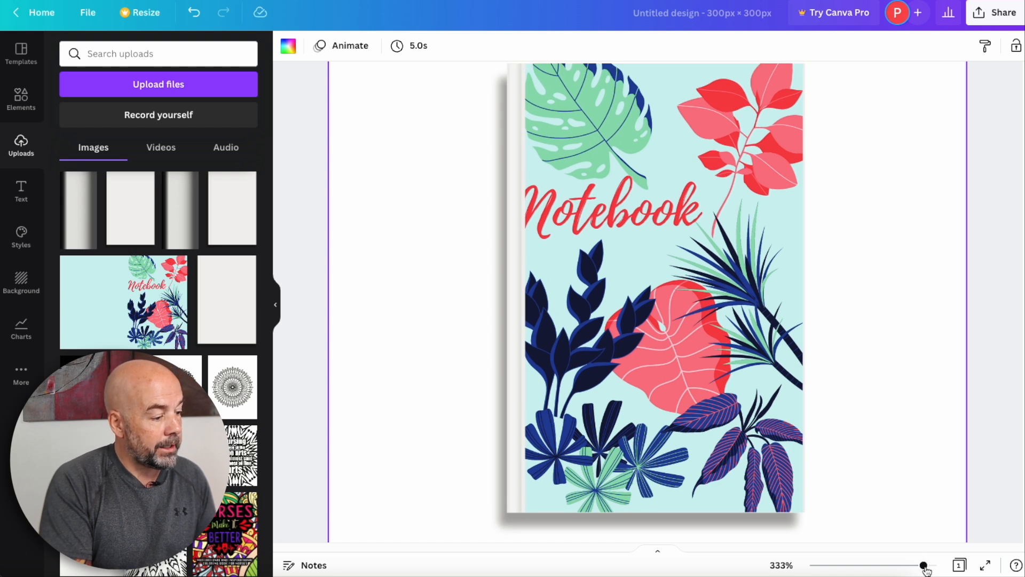
# Widen the cover over the spine and position it on its shadow backing
pyautogui.click(653, 294)
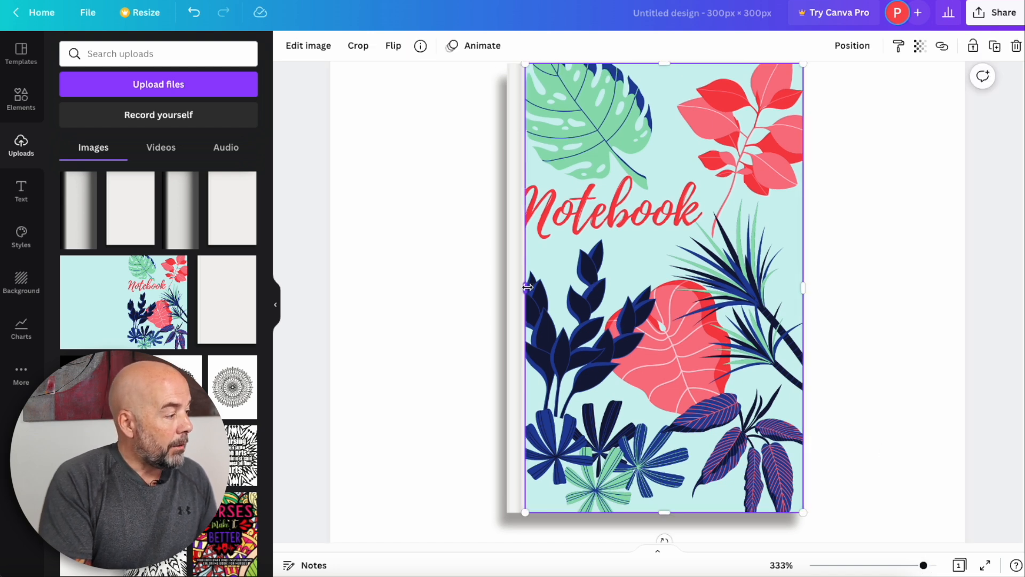
pyautogui.moveTo(526, 288); pyautogui.dragTo(513, 289)
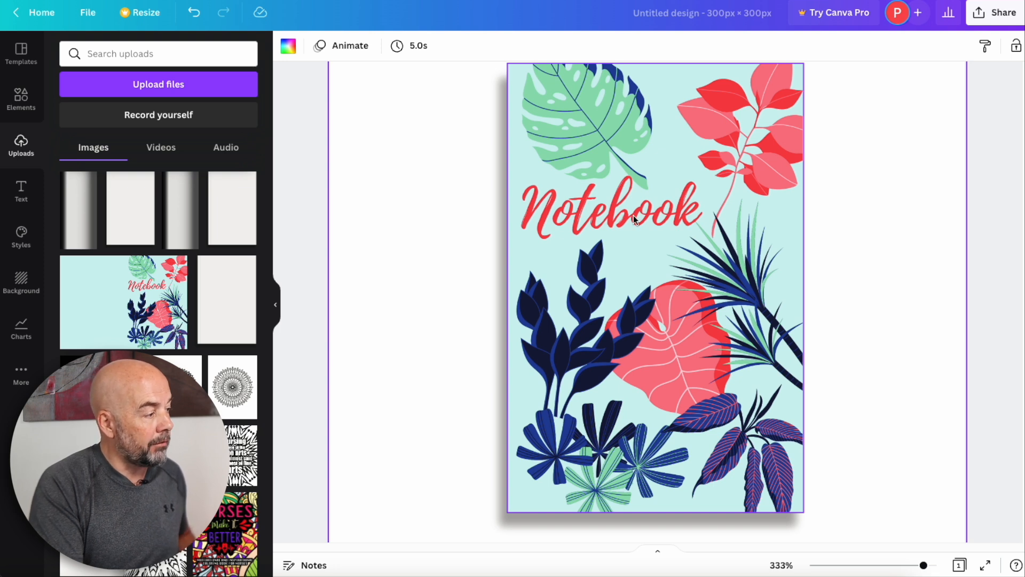
pyautogui.moveTo(638, 224)
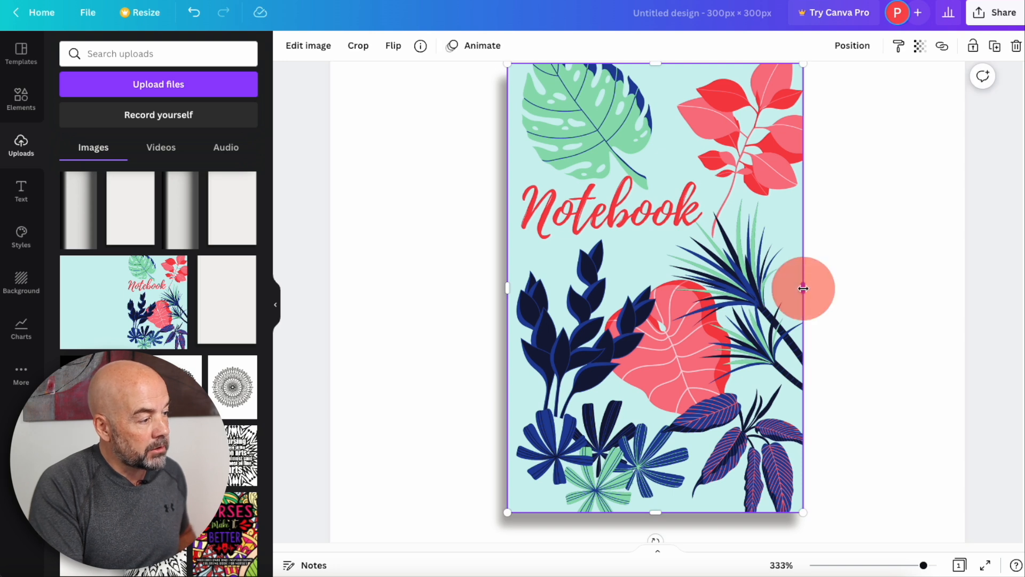
pyautogui.moveTo(803, 287); pyautogui.dragTo(798, 288)
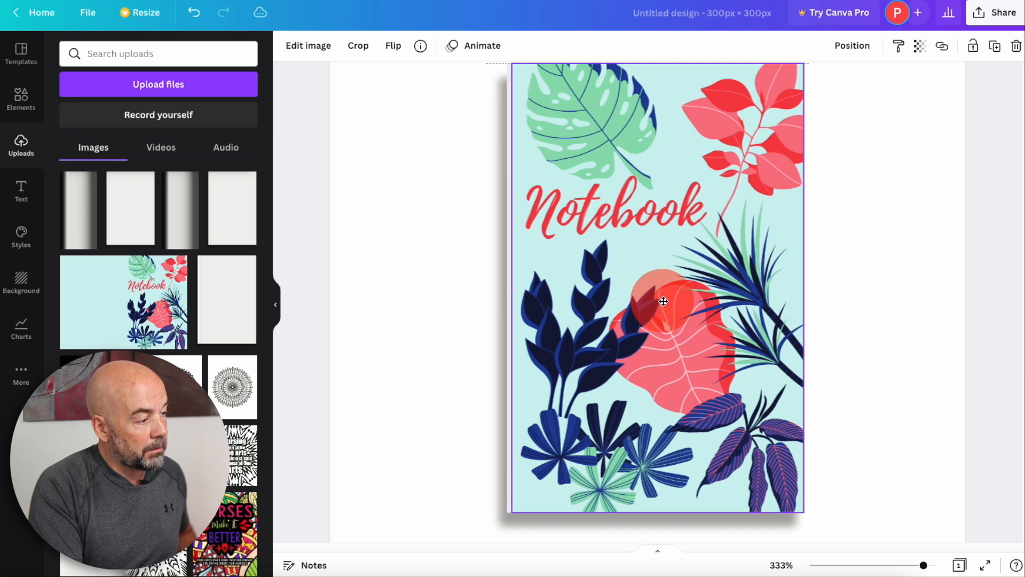
pyautogui.moveTo(663, 301); pyautogui.dragTo(509, 290)
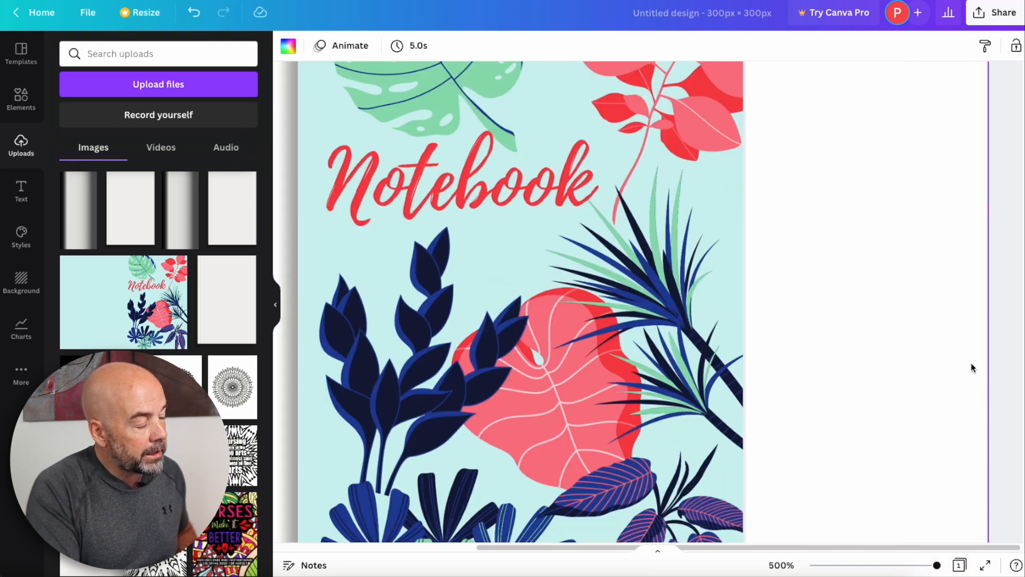
pyautogui.click(517, 294)
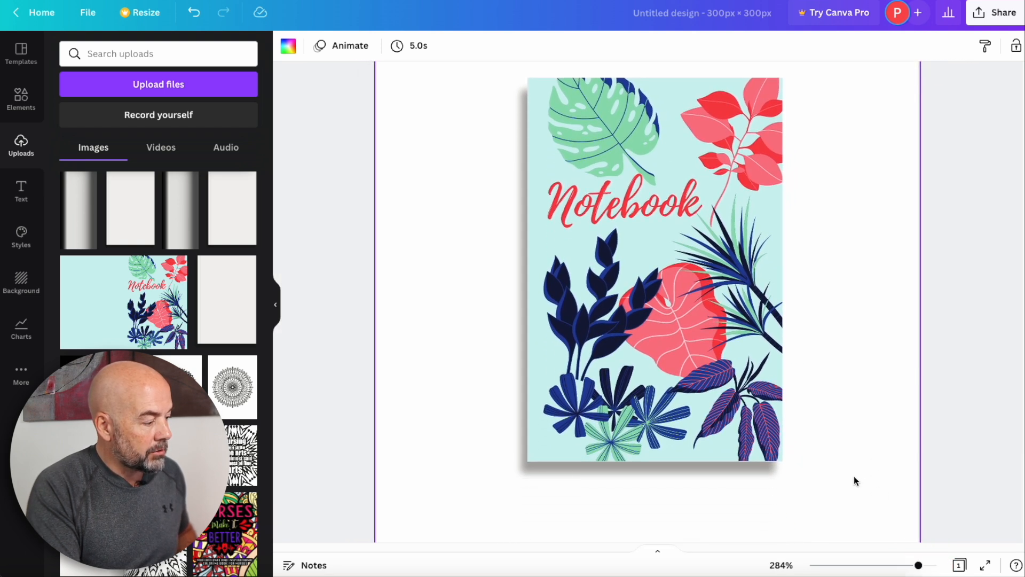
# Stretch the cover's bottom edge down to meet the shadow backing
pyautogui.click(938, 565)
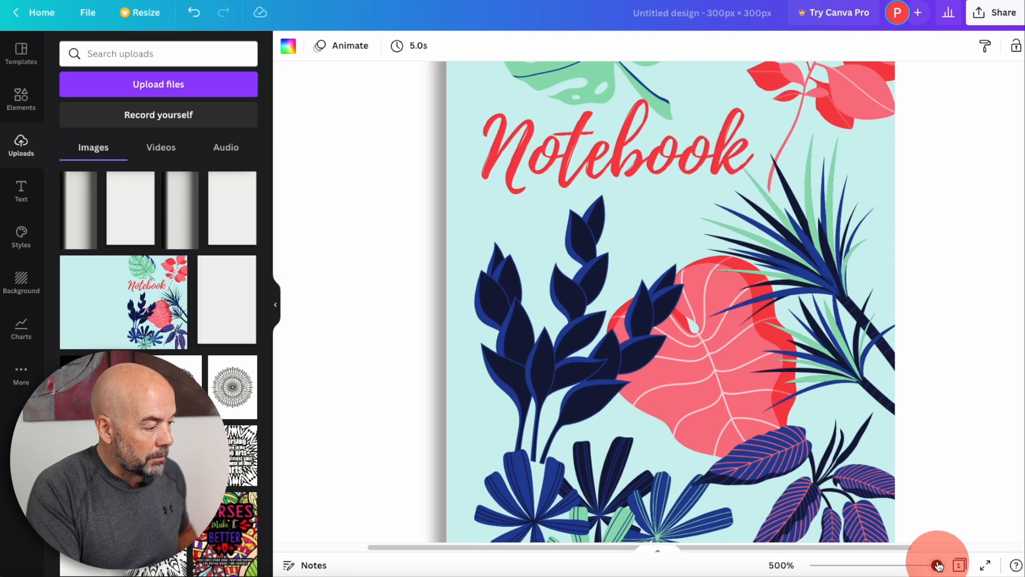
pyautogui.click(653, 261)
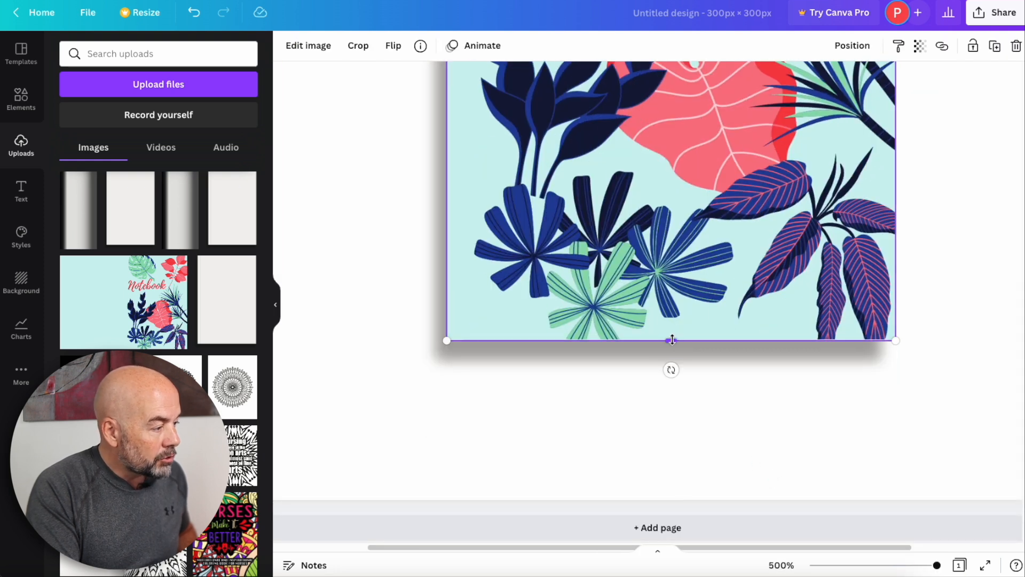
pyautogui.moveTo(671, 339); pyautogui.dragTo(673, 343)
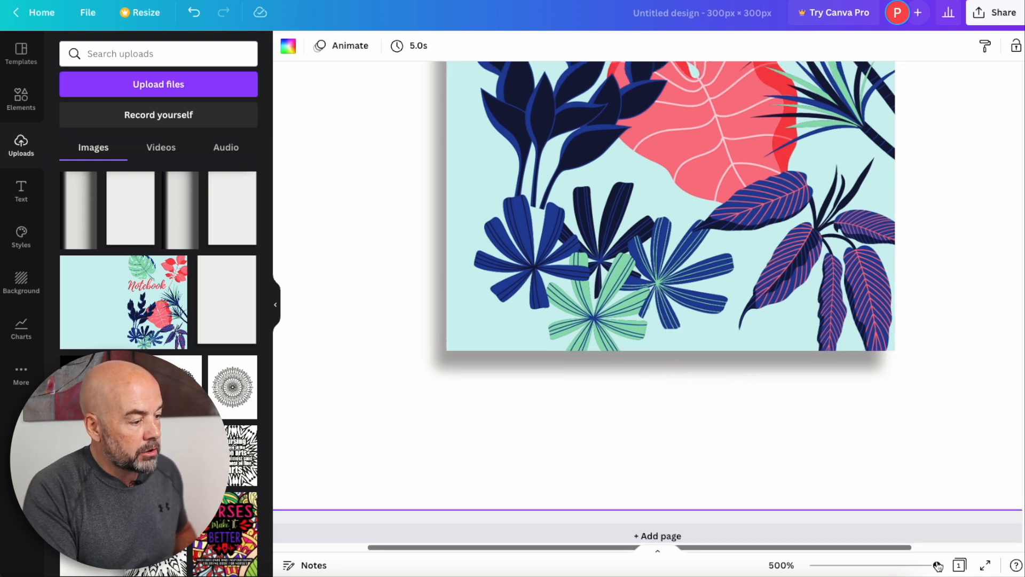
pyautogui.moveTo(936, 565); pyautogui.dragTo(914, 565)
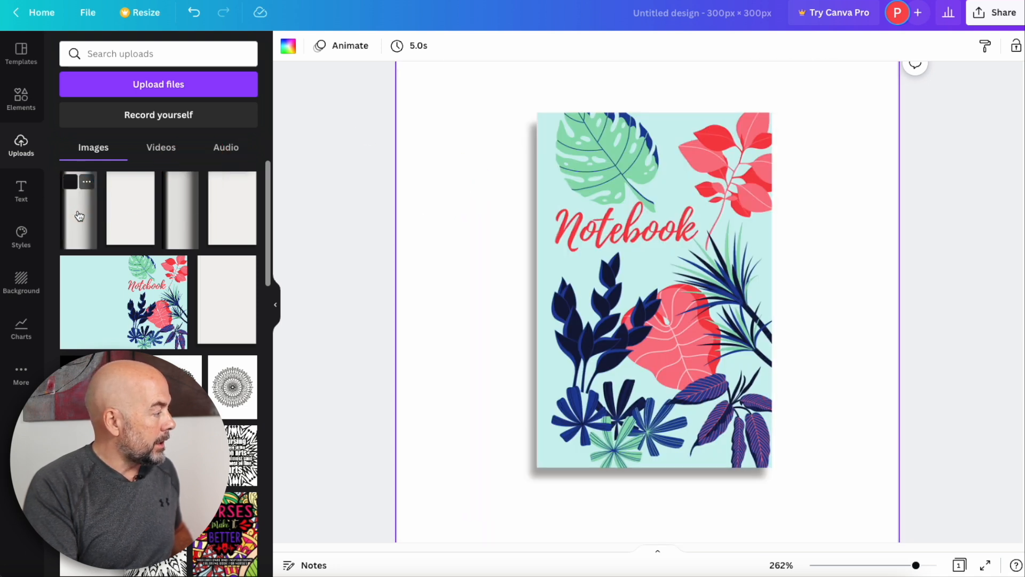
# Place the shaded strip image along the cover's left edge, trimmed to the cover bottom
pyautogui.click(652, 294)
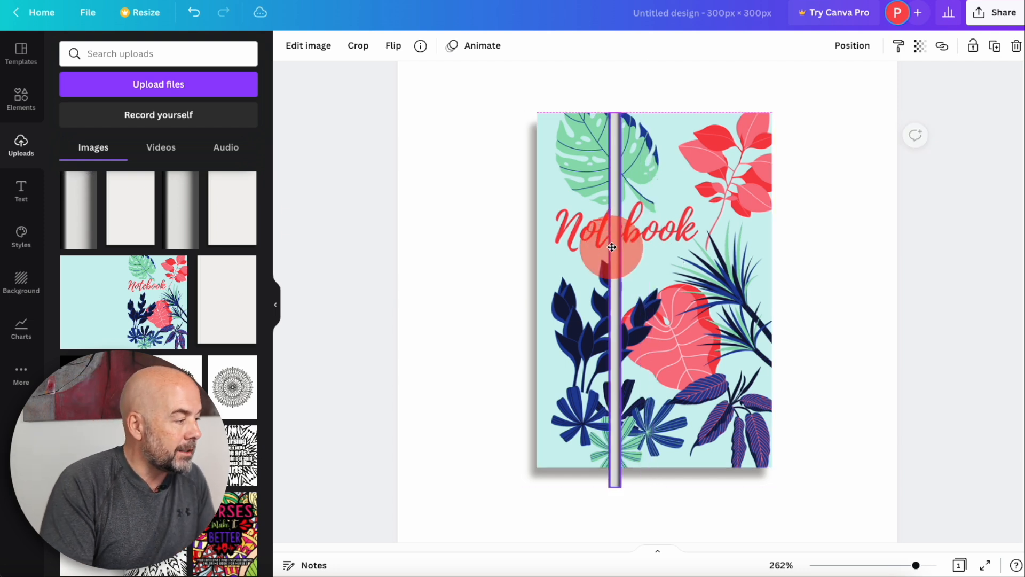
pyautogui.moveTo(614, 247); pyautogui.dragTo(588, 248)
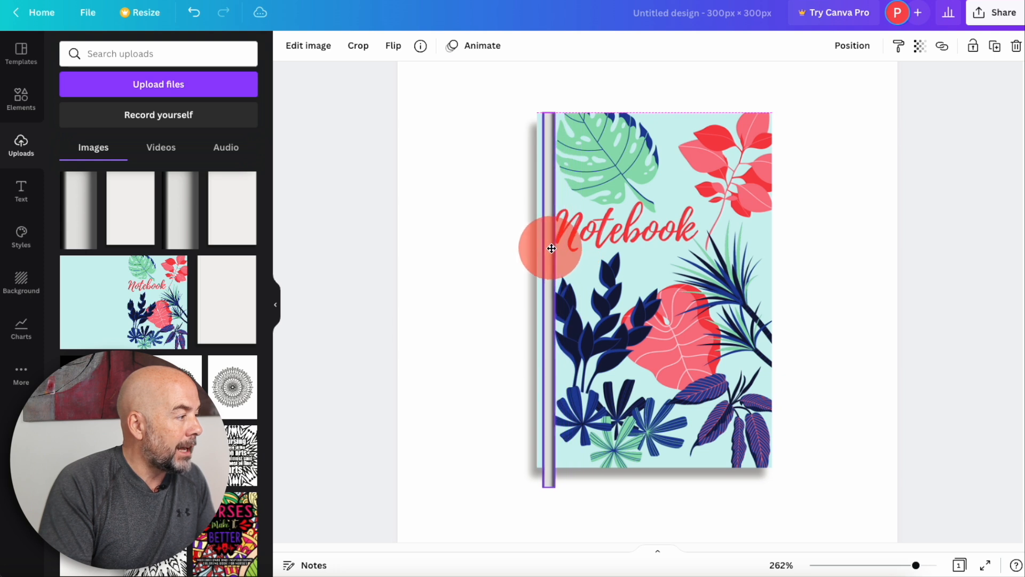
pyautogui.moveTo(551, 248); pyautogui.dragTo(560, 252)
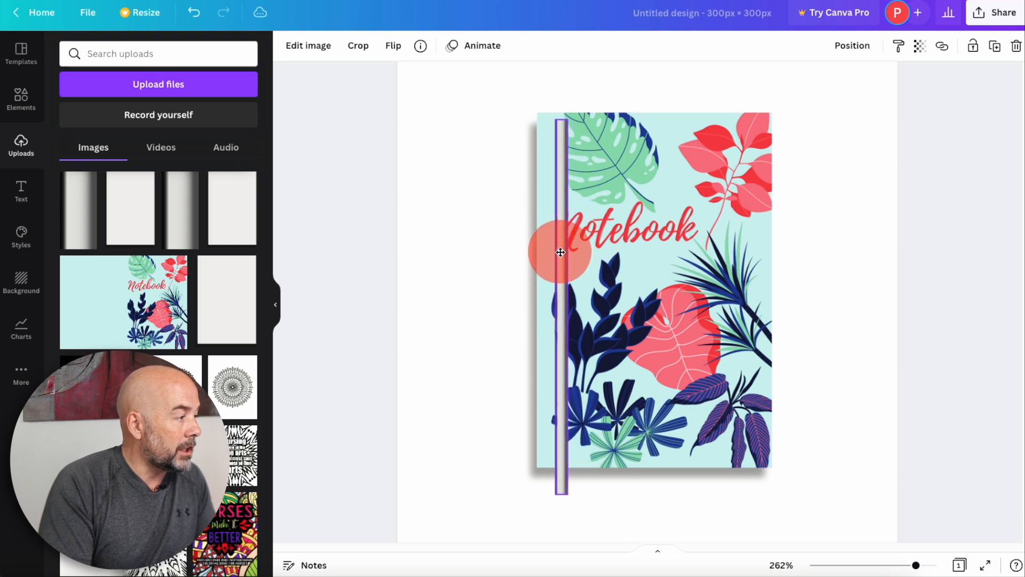
pyautogui.moveTo(560, 253); pyautogui.dragTo(546, 247)
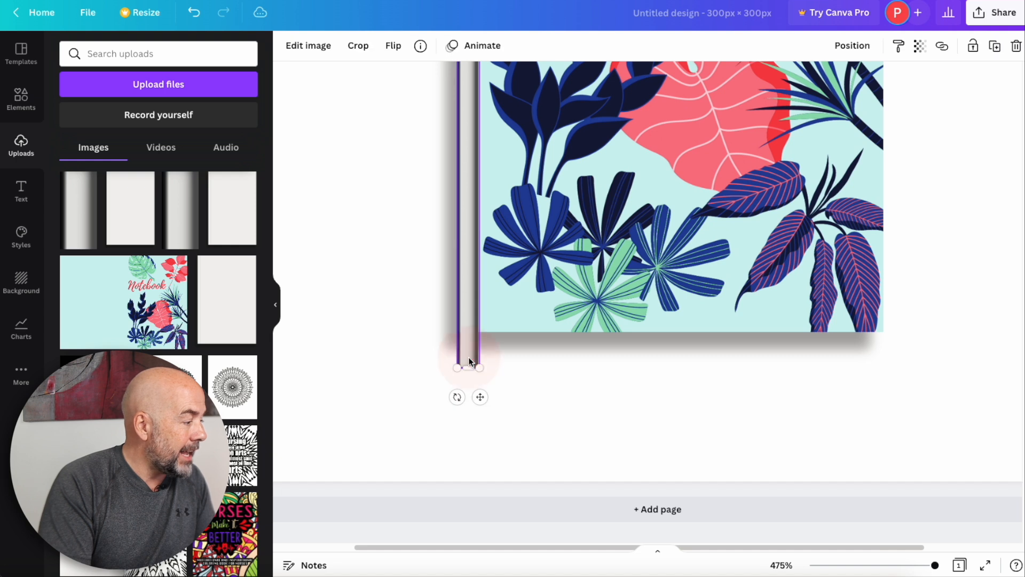
pyautogui.moveTo(469, 366); pyautogui.dragTo(487, 336)
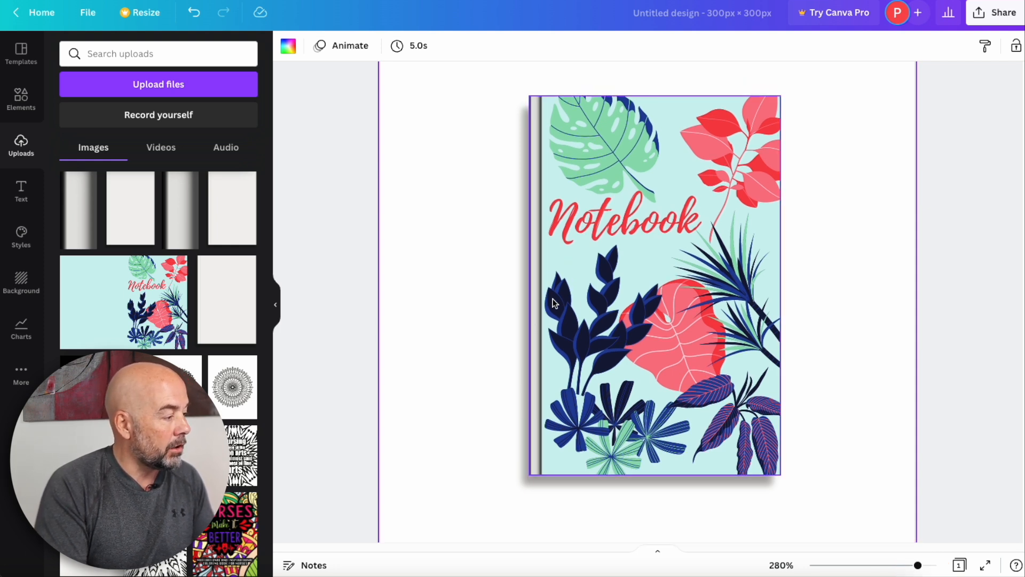
# Set the spine strip's transparency to about 22
pyautogui.click(650, 284)
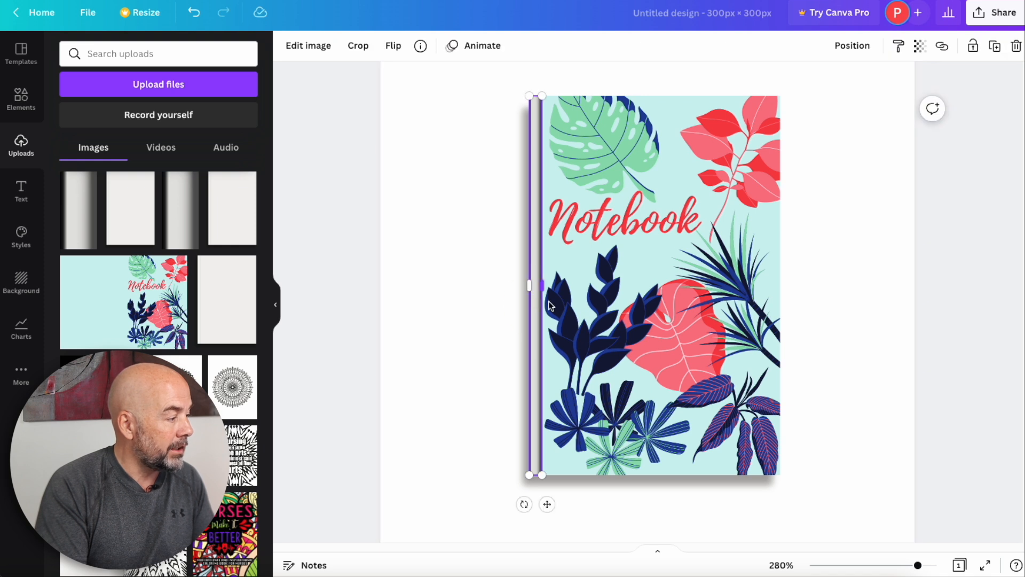
pyautogui.moveTo(920, 46)
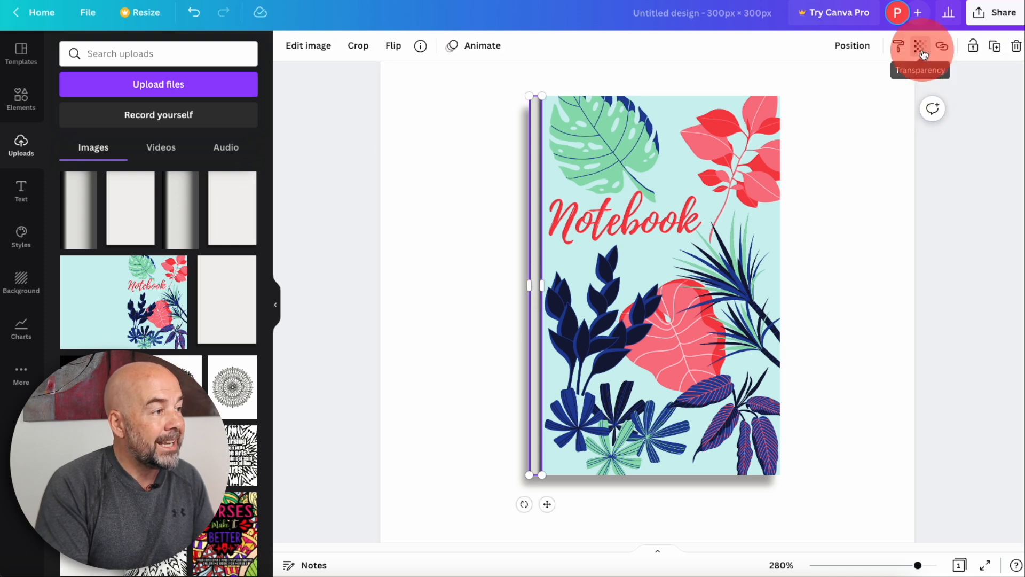
pyautogui.click(919, 45)
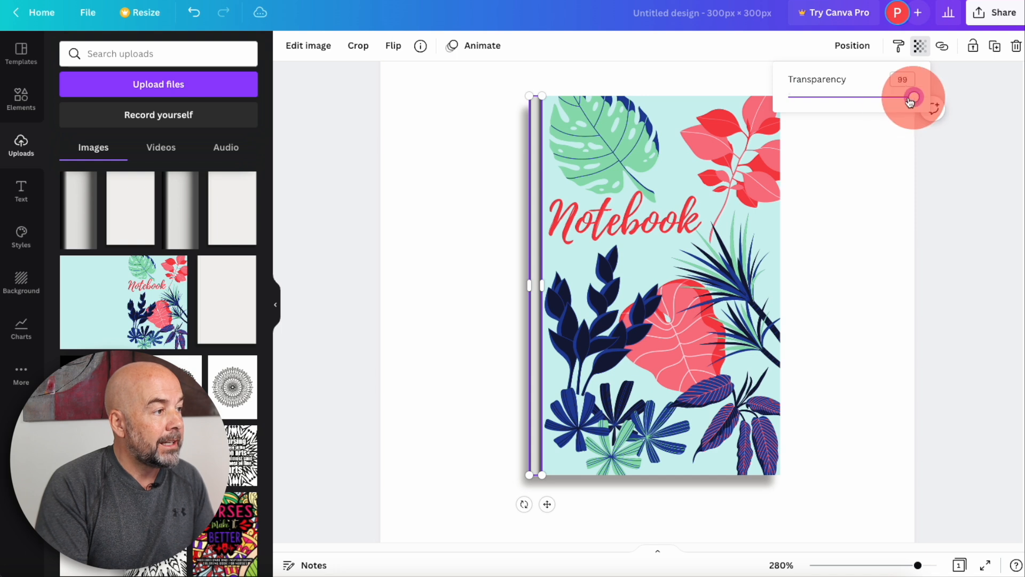
pyautogui.moveTo(914, 97); pyautogui.dragTo(832, 97)
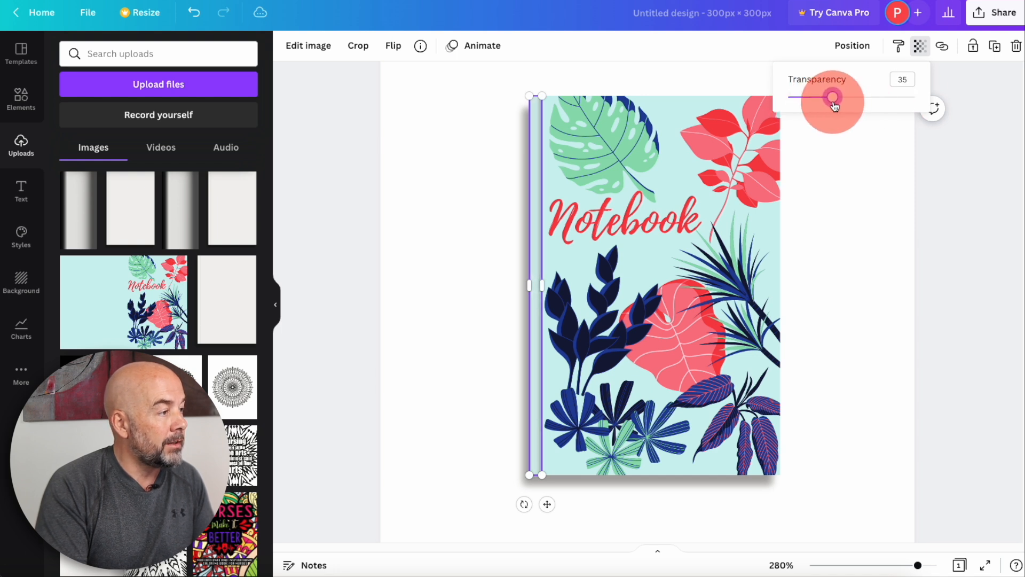
pyautogui.moveTo(833, 98); pyautogui.dragTo(813, 98)
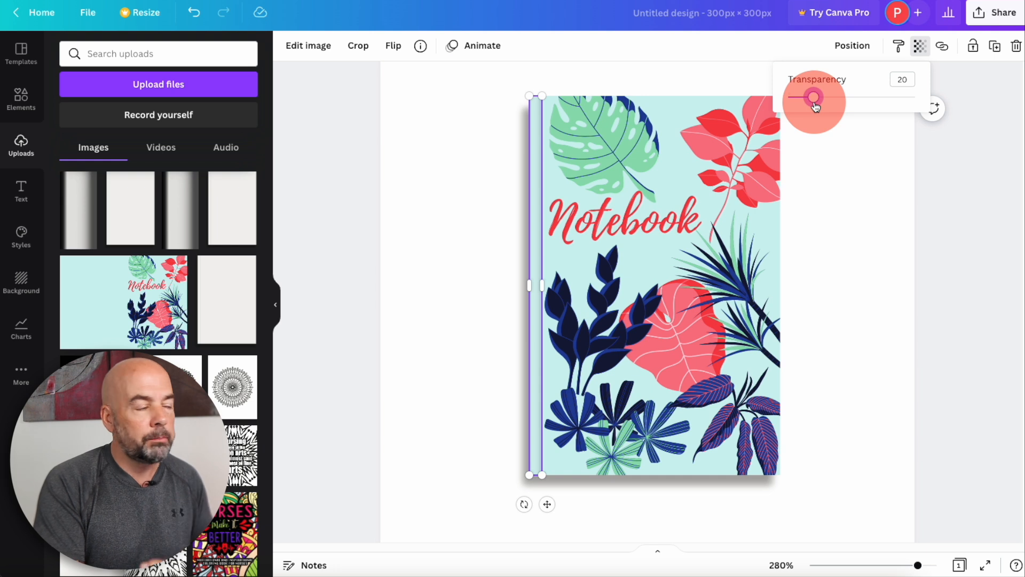
pyautogui.moveTo(814, 97); pyautogui.dragTo(847, 97)
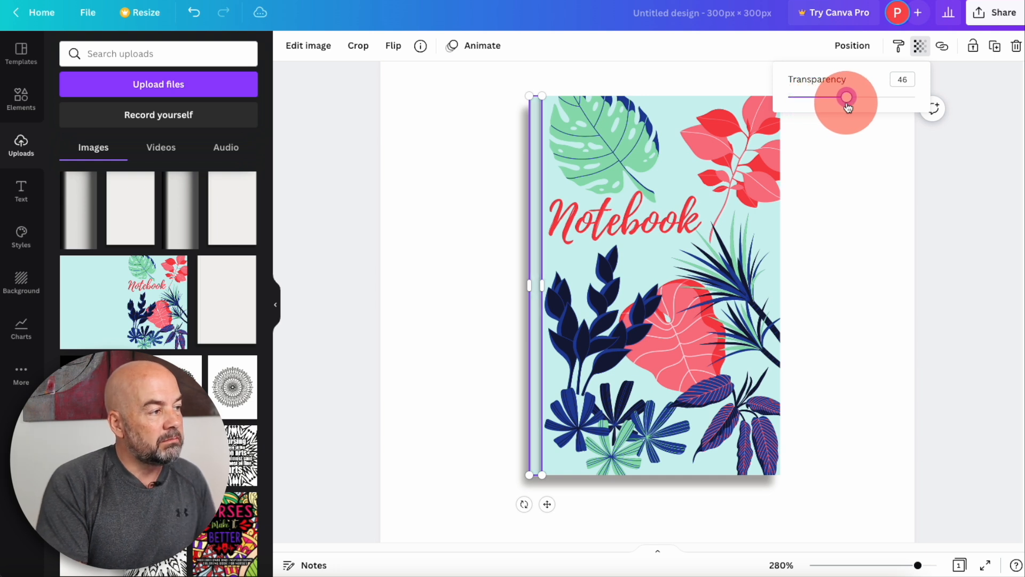
pyautogui.moveTo(847, 97); pyautogui.dragTo(856, 97)
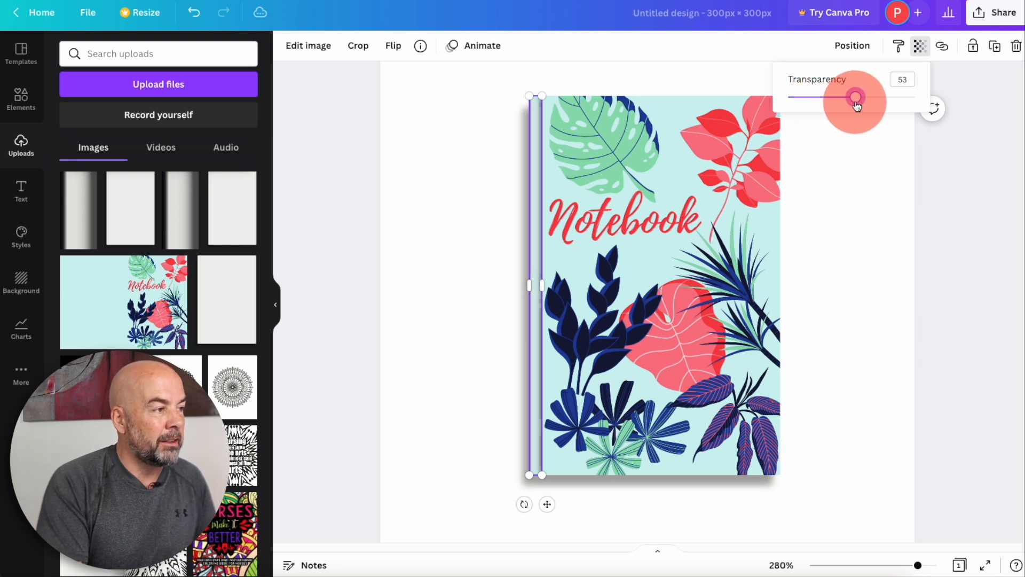
pyautogui.moveTo(855, 97); pyautogui.dragTo(815, 96)
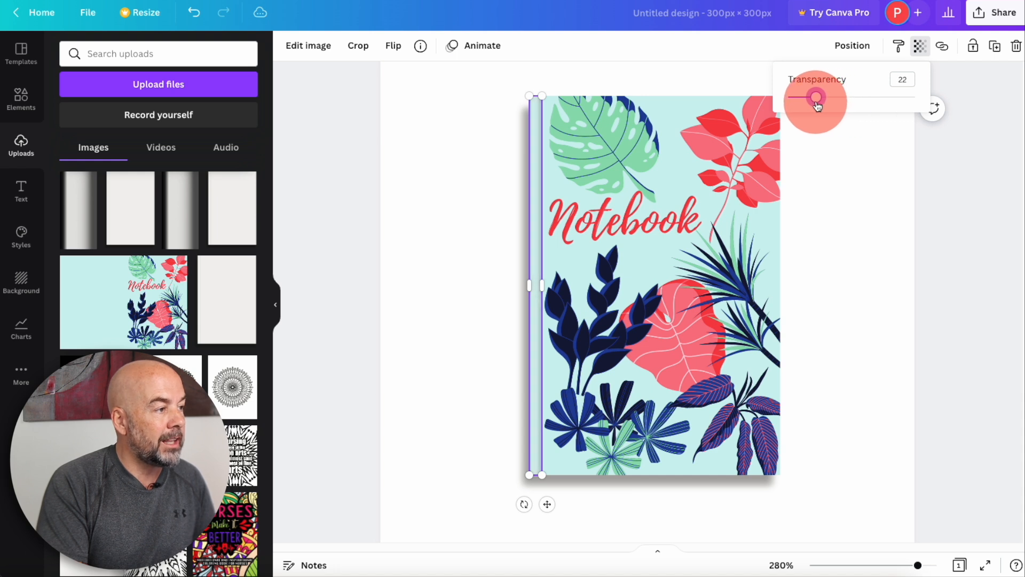
pyautogui.click(885, 245)
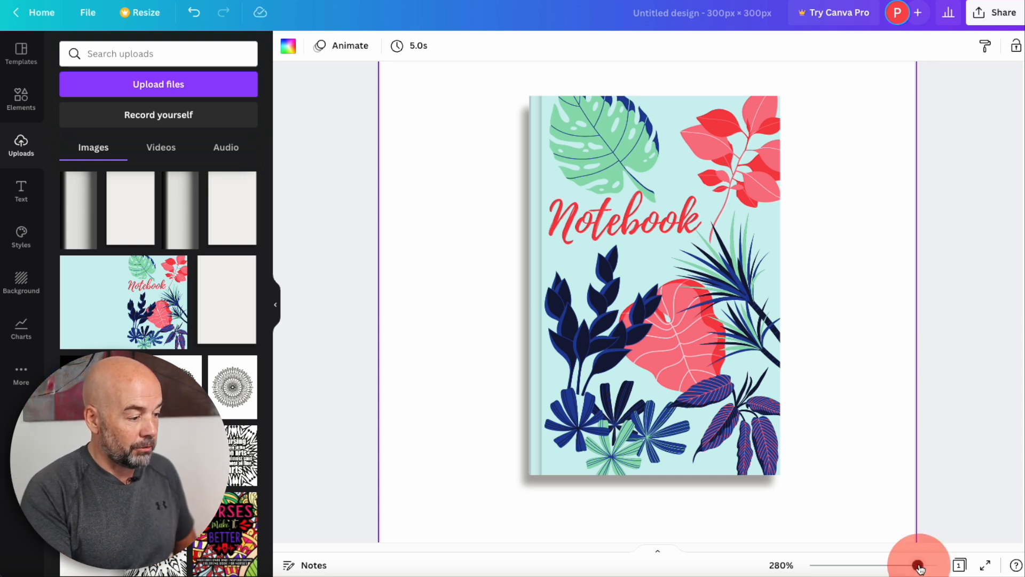
# Try a crumpled paper background, then apply the dark wooden plank background
pyautogui.moveTo(919, 565); pyautogui.dragTo(911, 565)
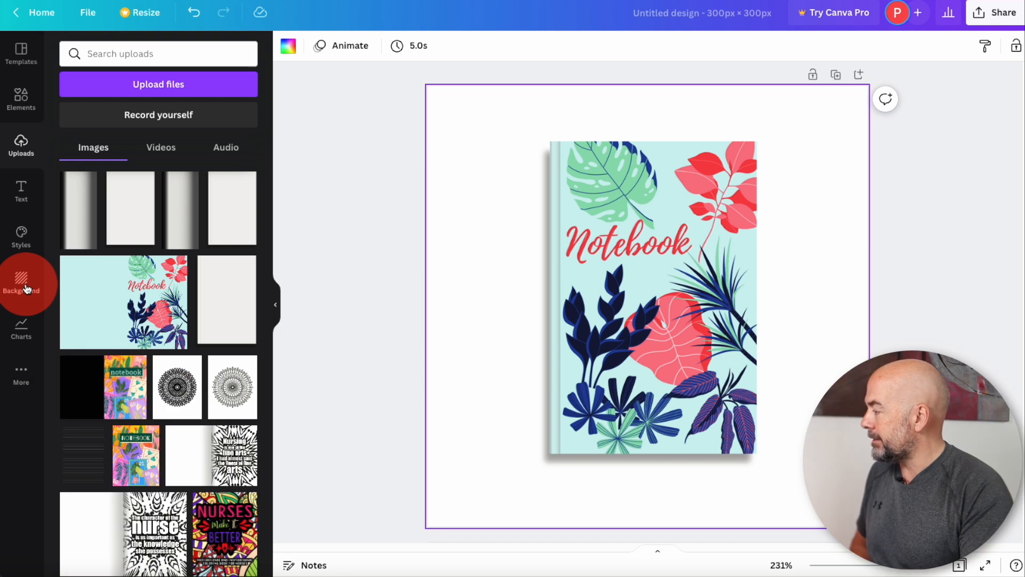
pyautogui.click(20, 283)
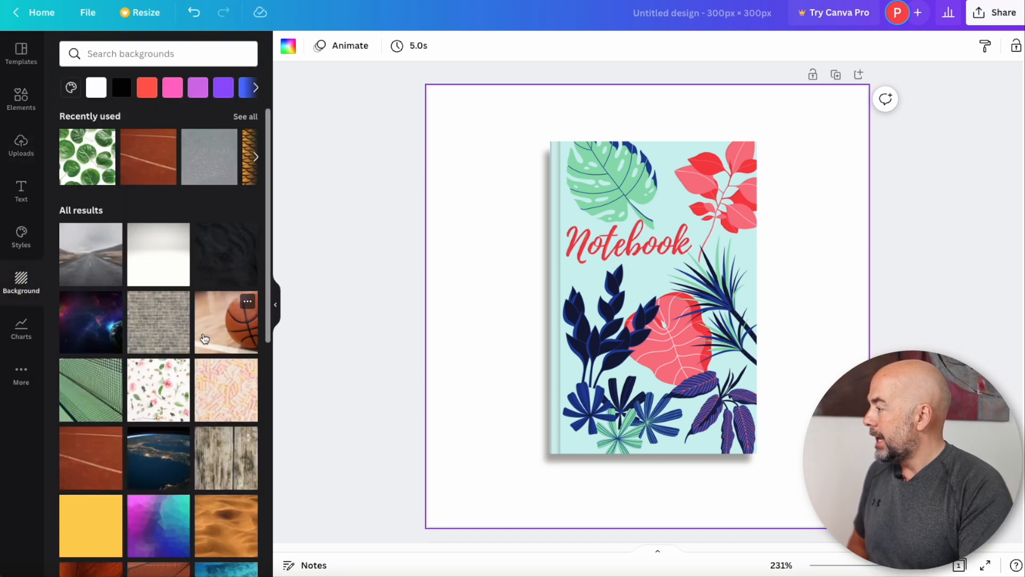
pyautogui.scroll(-3)
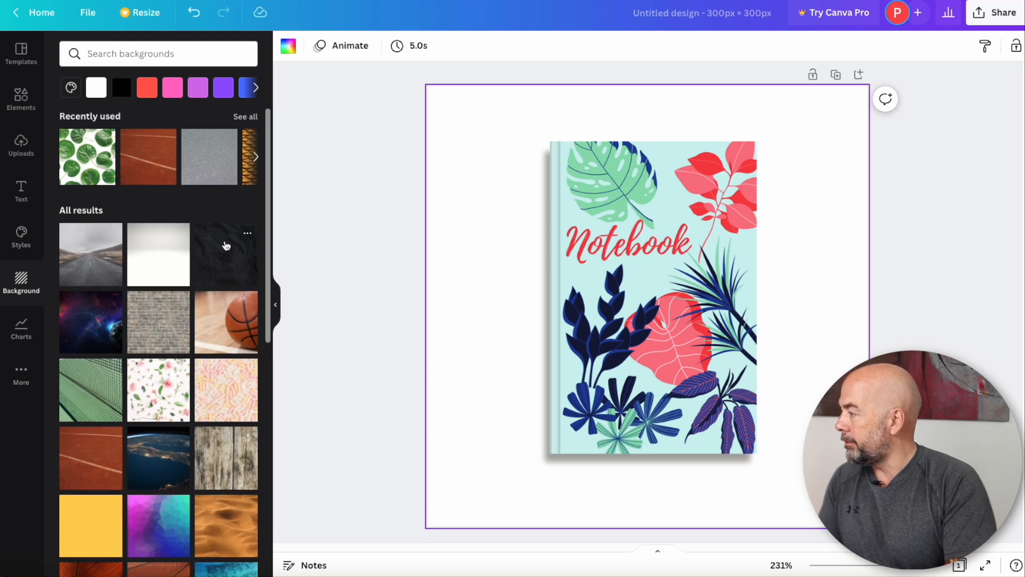
pyautogui.scroll(-3)
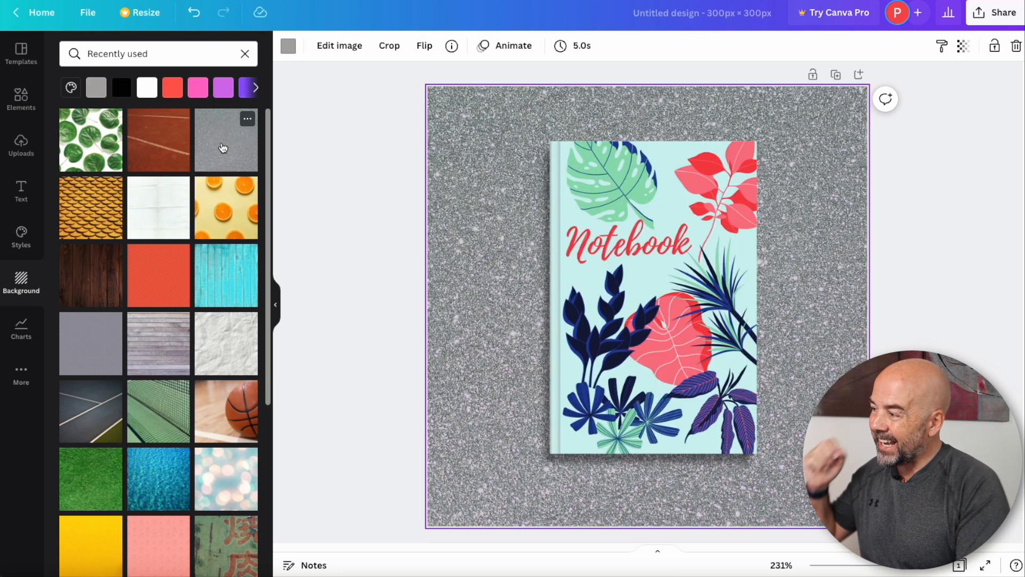
pyautogui.moveTo(225, 208)
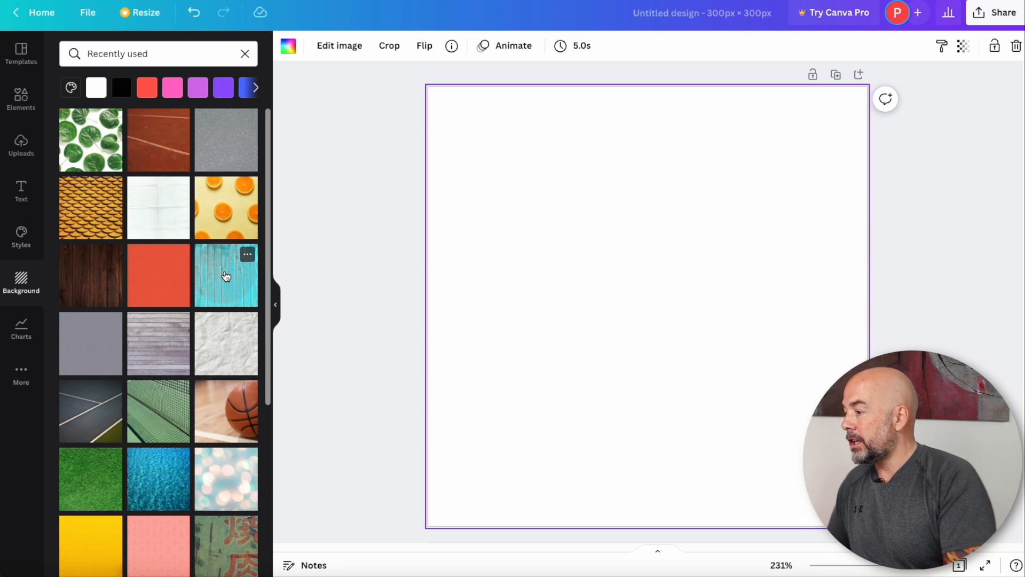
pyautogui.click(157, 276)
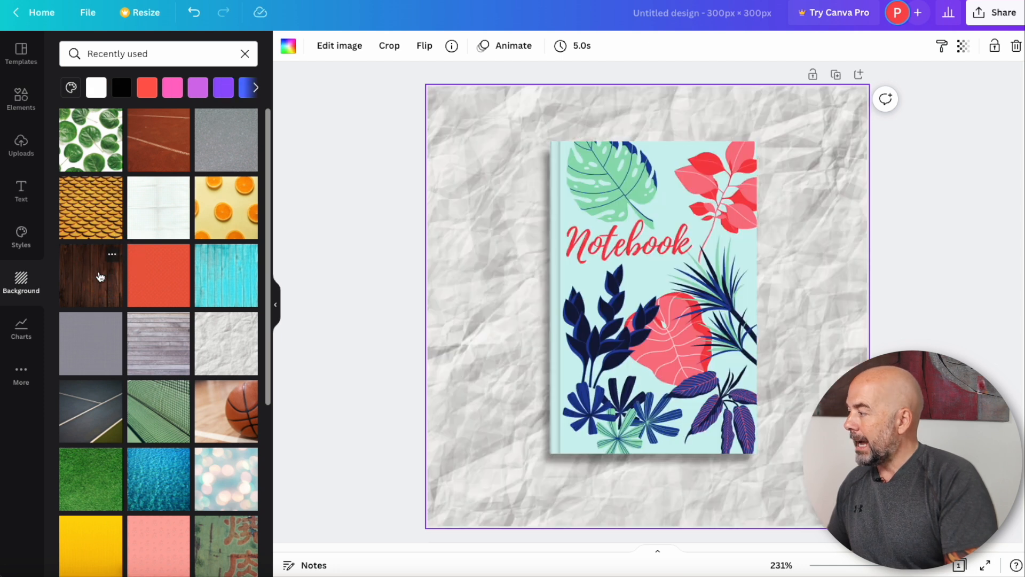
pyautogui.click(90, 274)
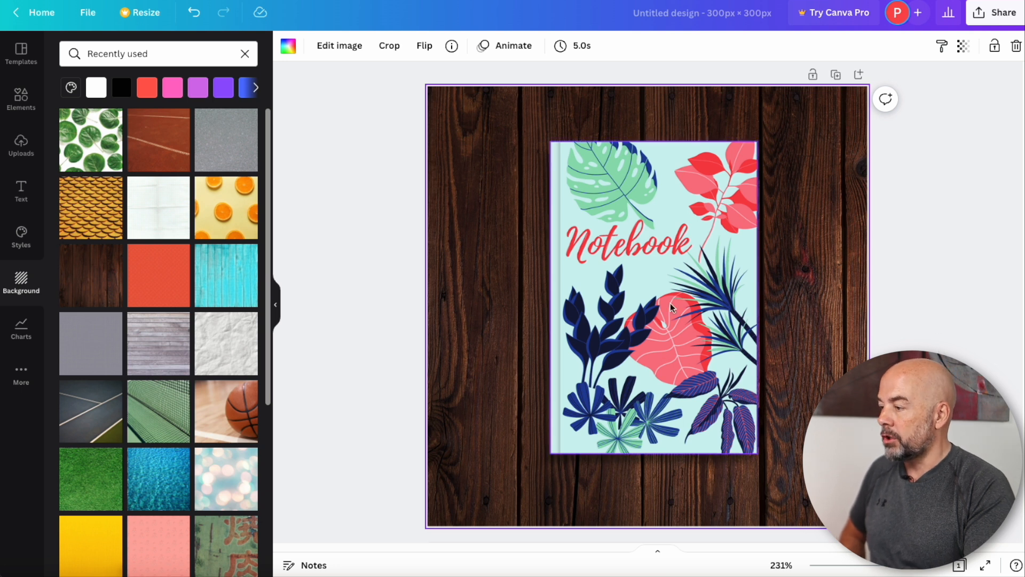
# Apply a Drop shadow effect to the cover image
pyautogui.click(651, 301)
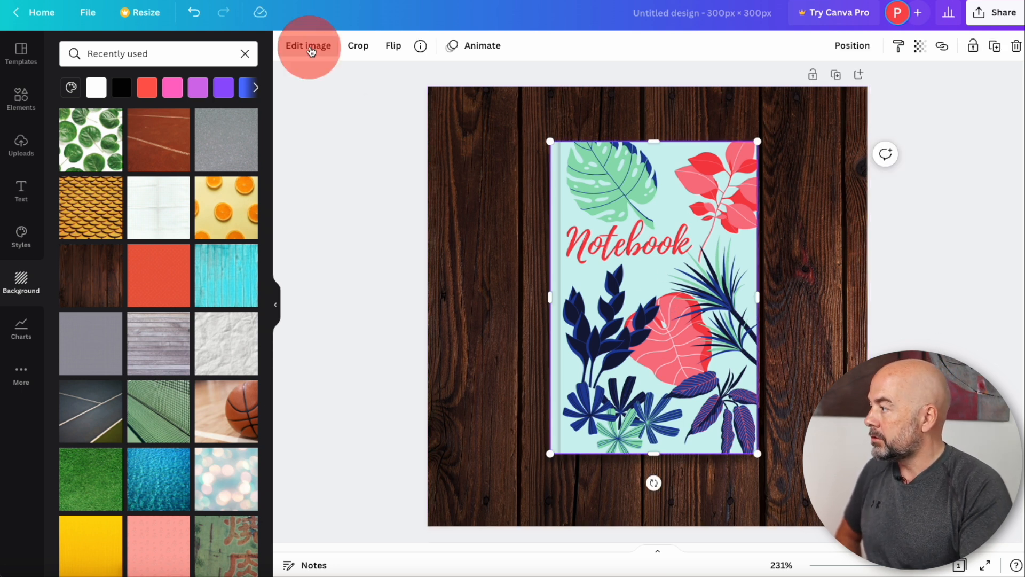
pyautogui.click(308, 45)
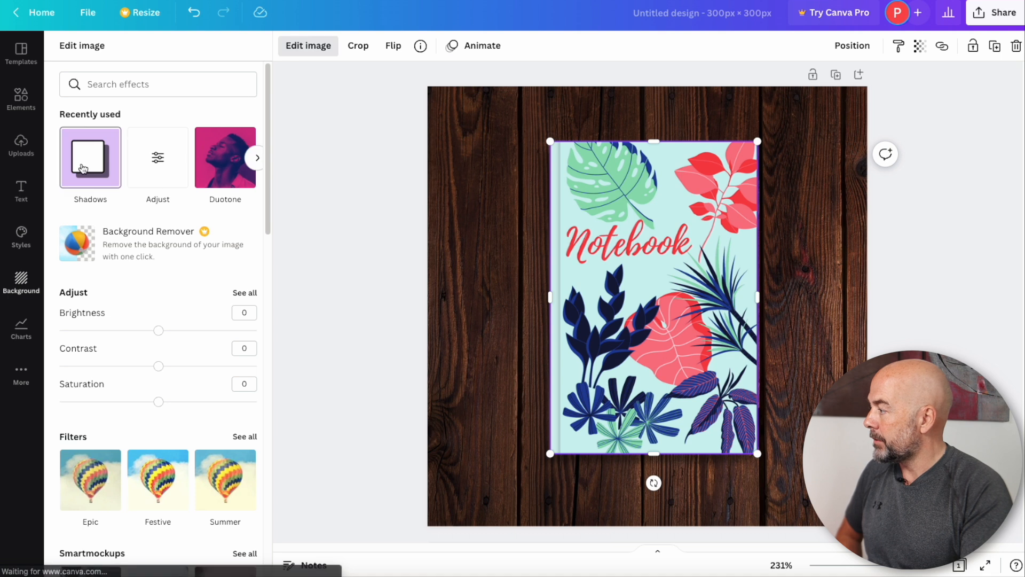
pyautogui.click(89, 157)
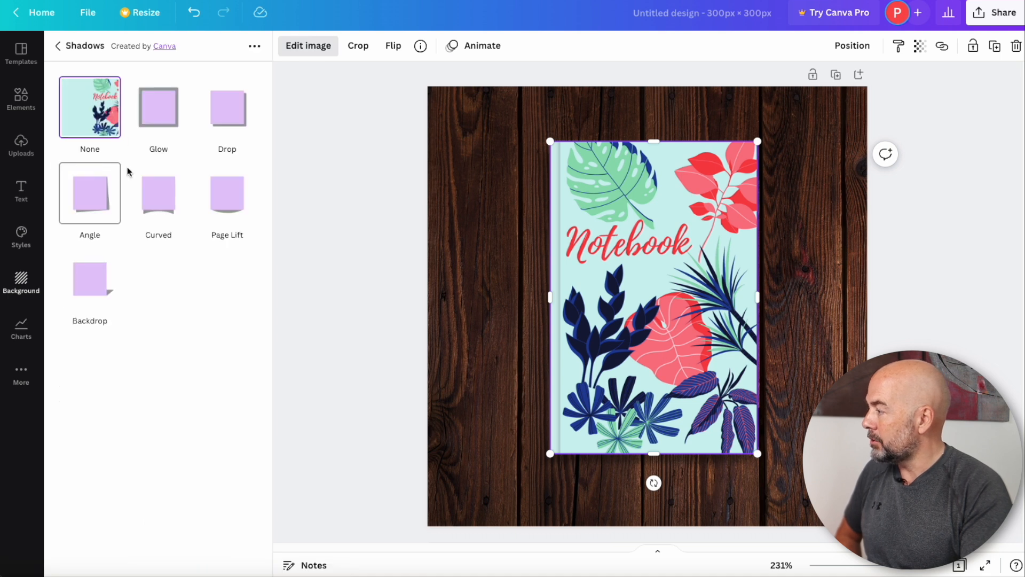
pyautogui.click(227, 107)
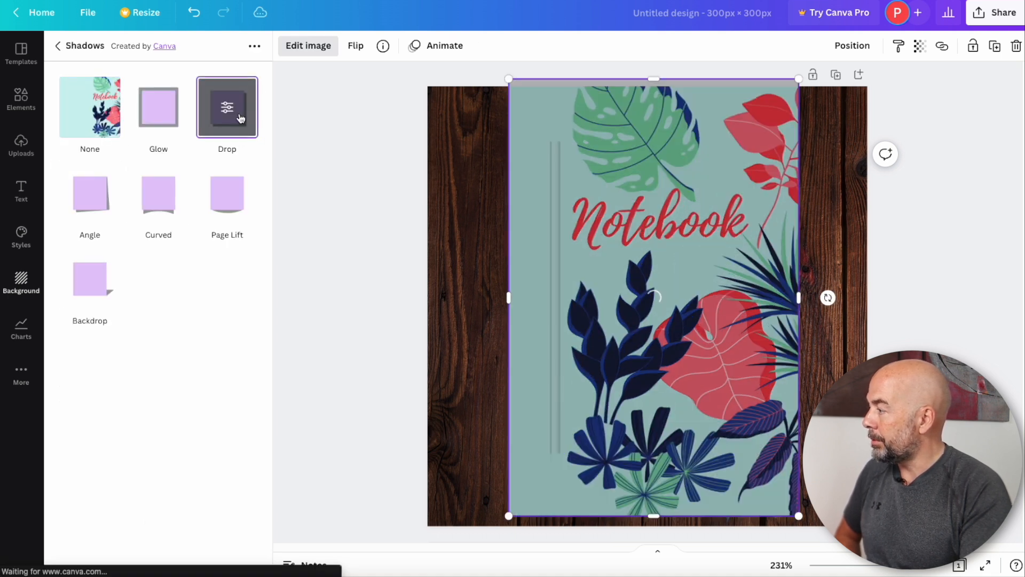
pyautogui.click(227, 107)
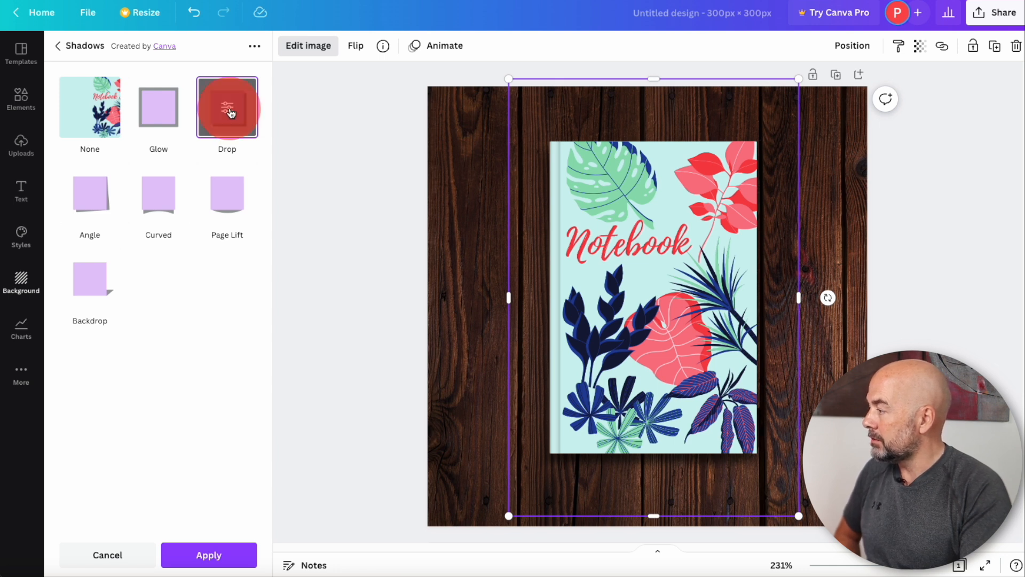
pyautogui.click(227, 107)
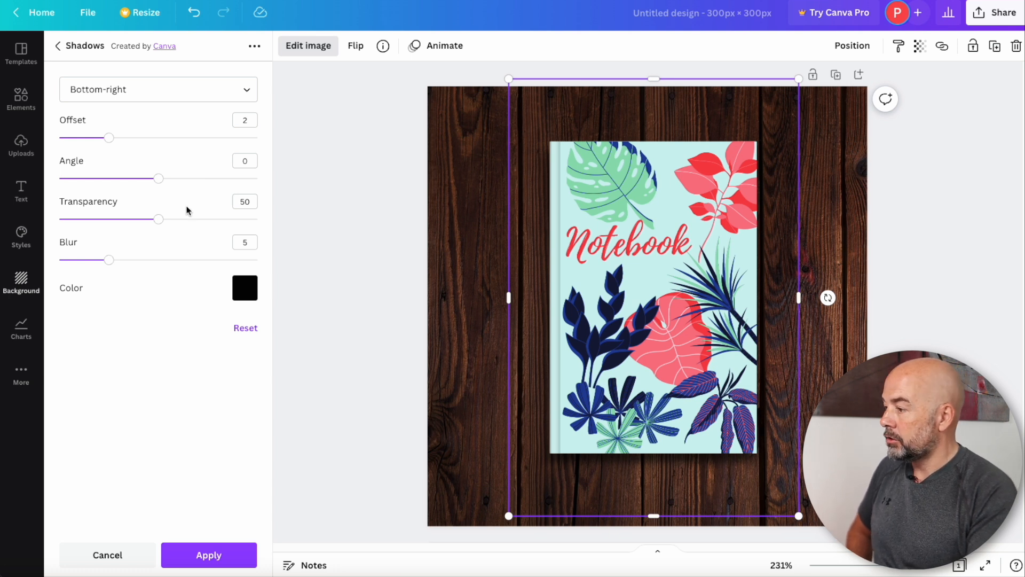
# Set the drop shadow's transparency to 90 and angle to 1
pyautogui.moveTo(158, 219); pyautogui.dragTo(178, 219)
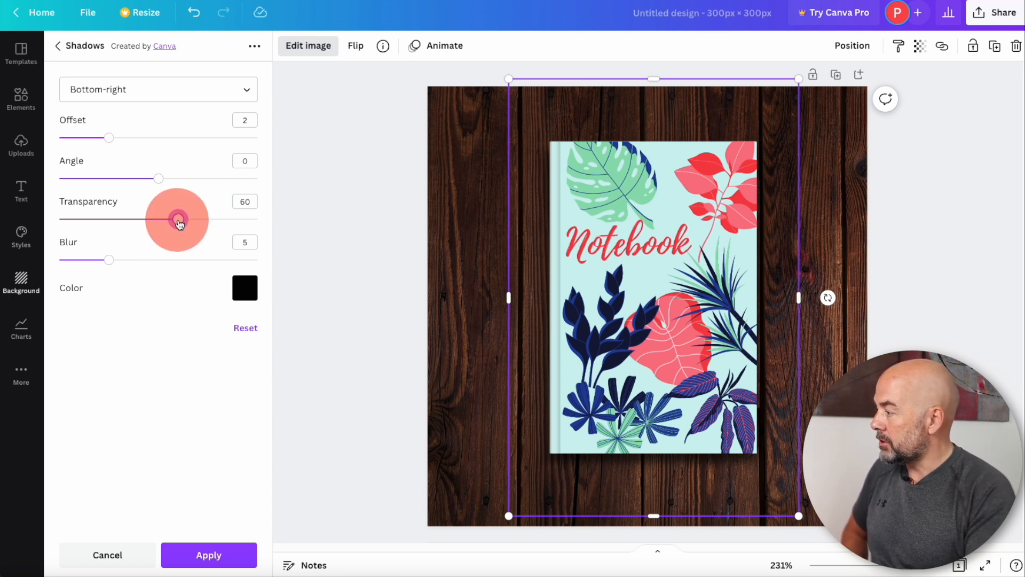
pyautogui.moveTo(176, 219); pyautogui.dragTo(229, 219)
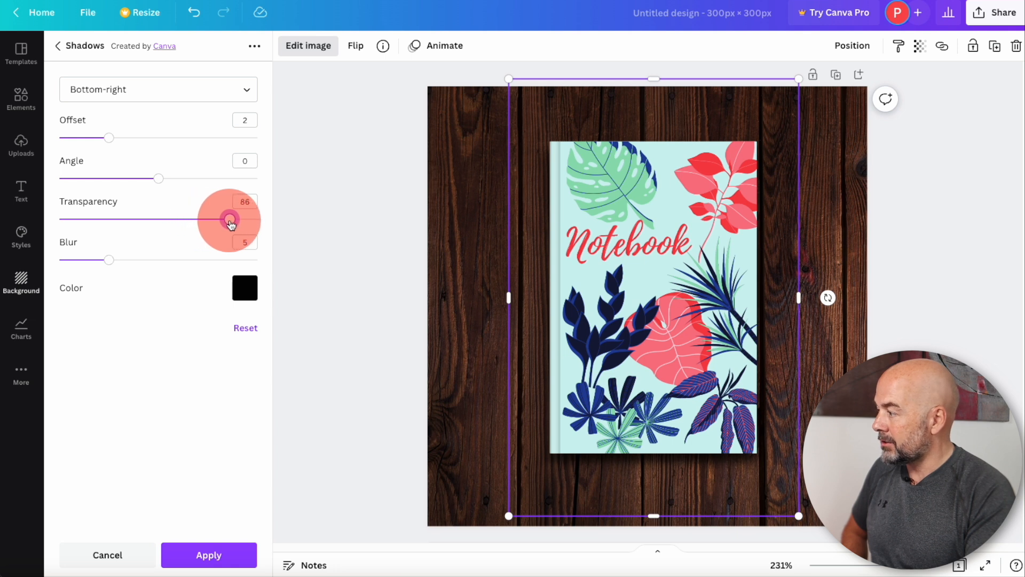
pyautogui.moveTo(229, 219); pyautogui.dragTo(237, 219)
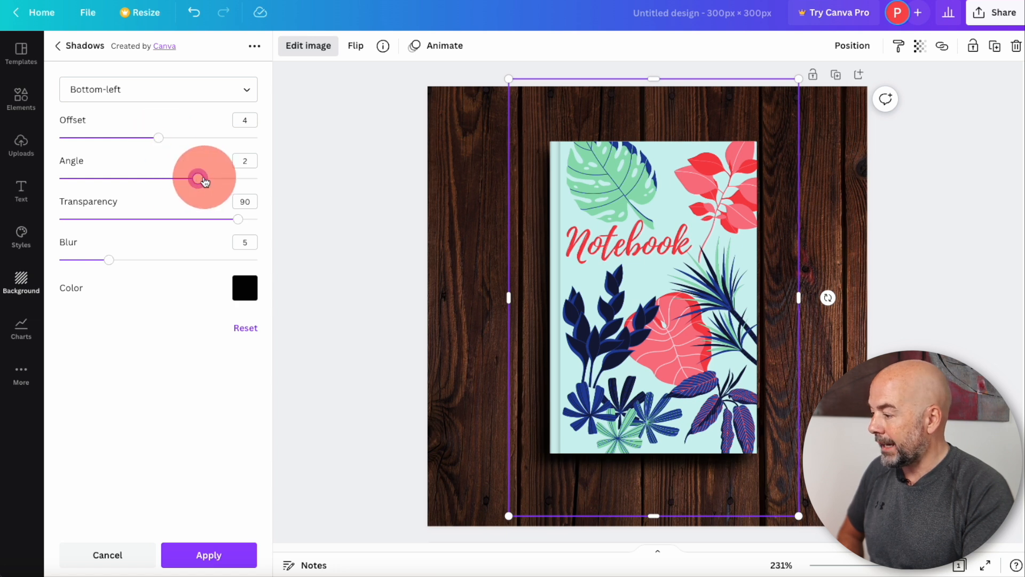
pyautogui.moveTo(198, 178); pyautogui.dragTo(178, 178)
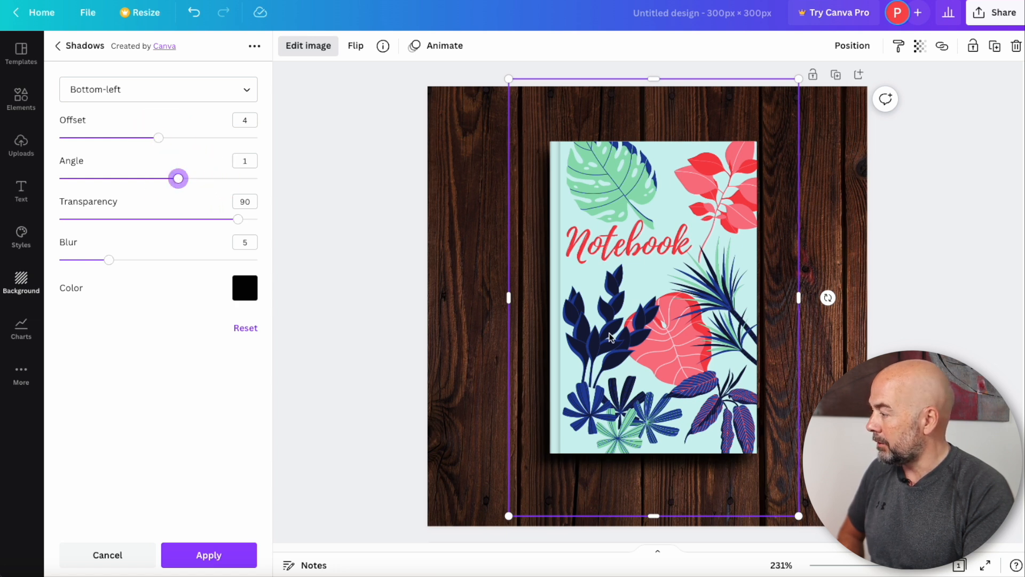
pyautogui.click(209, 554)
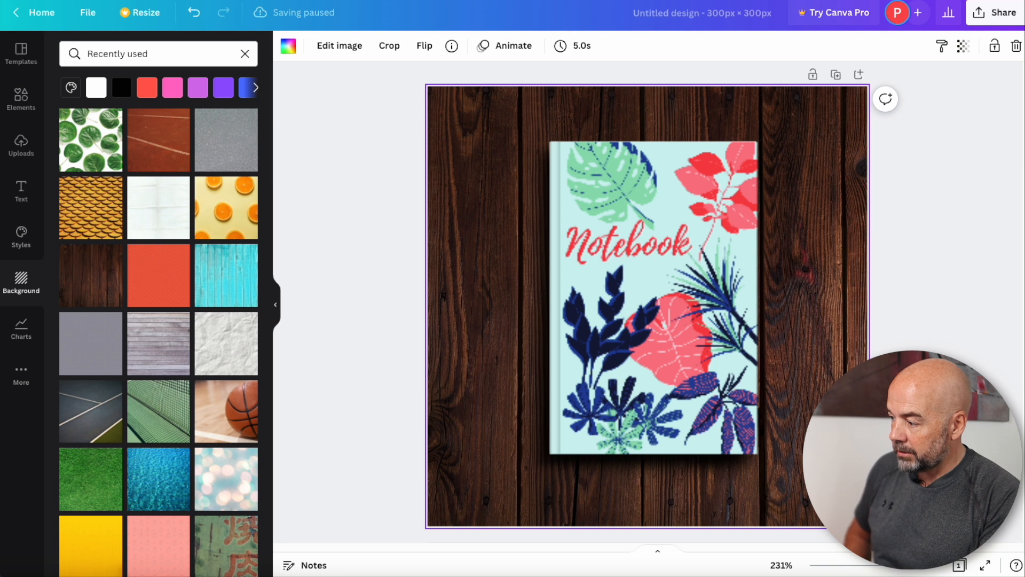
# Cycle the backdrop through pink, purple and blue, settling on solid yellow
pyautogui.scroll(-3)
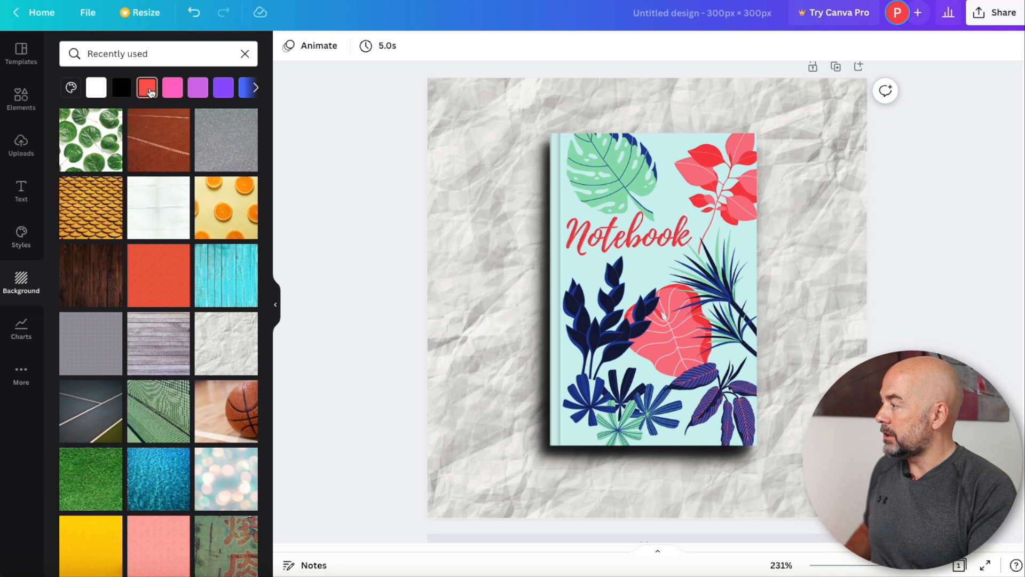
pyautogui.click(172, 87)
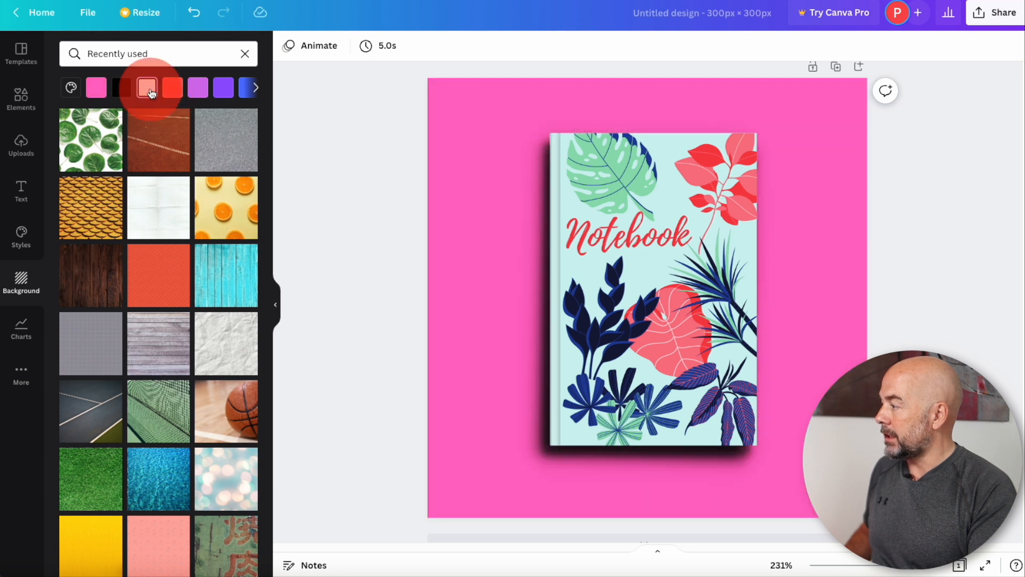
pyautogui.click(223, 88)
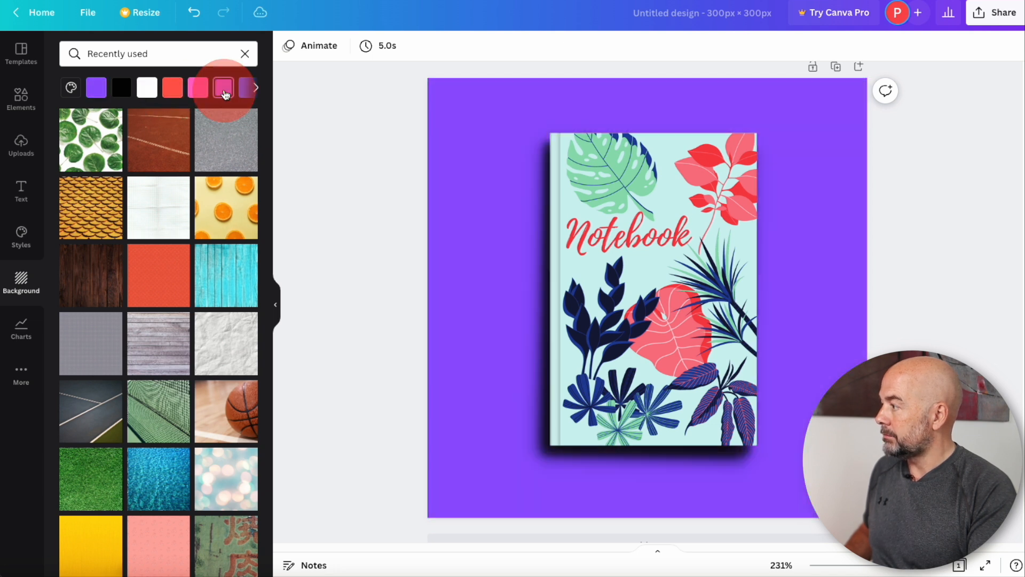
pyautogui.click(97, 88)
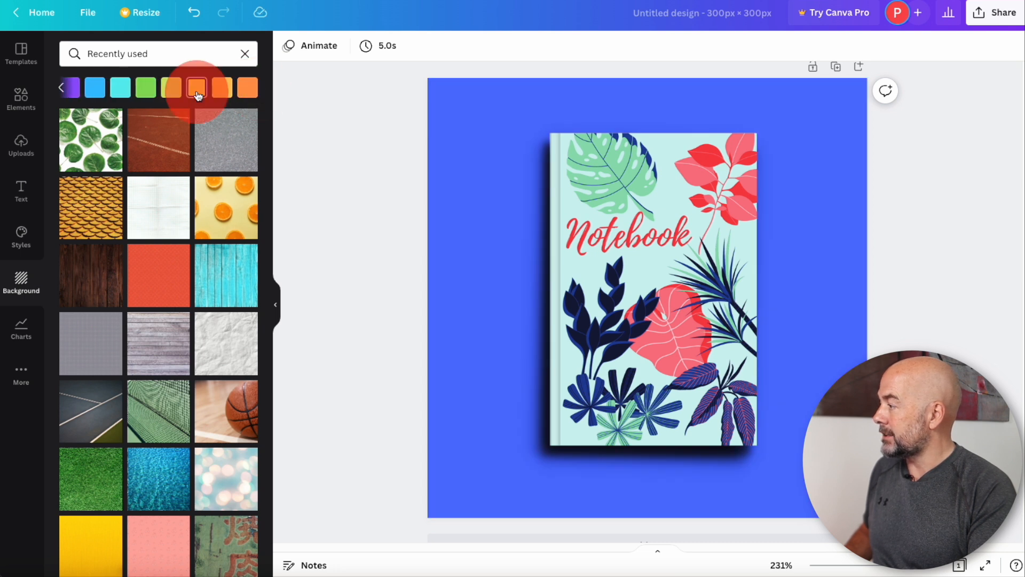
pyautogui.click(221, 87)
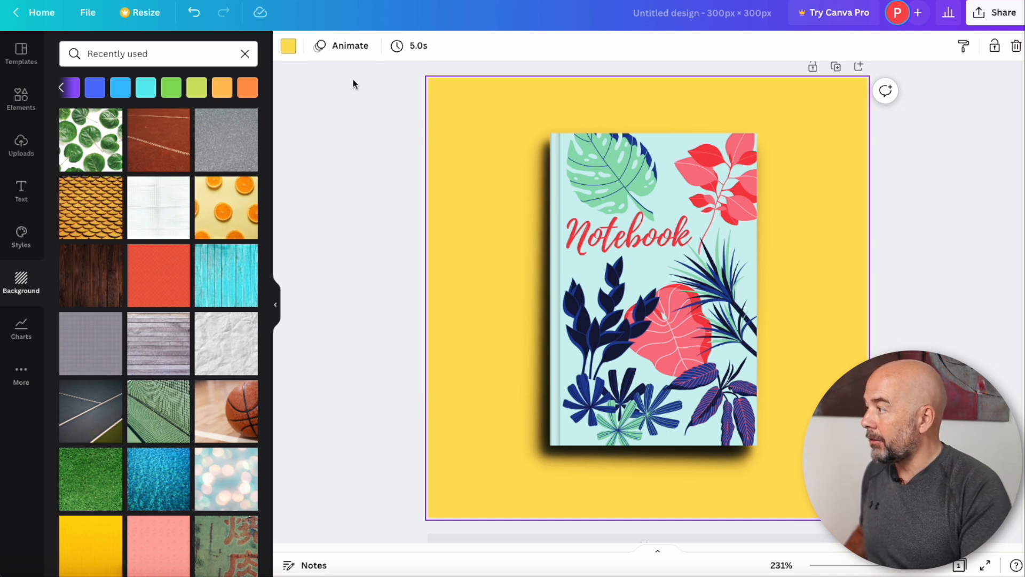
pyautogui.click(288, 45)
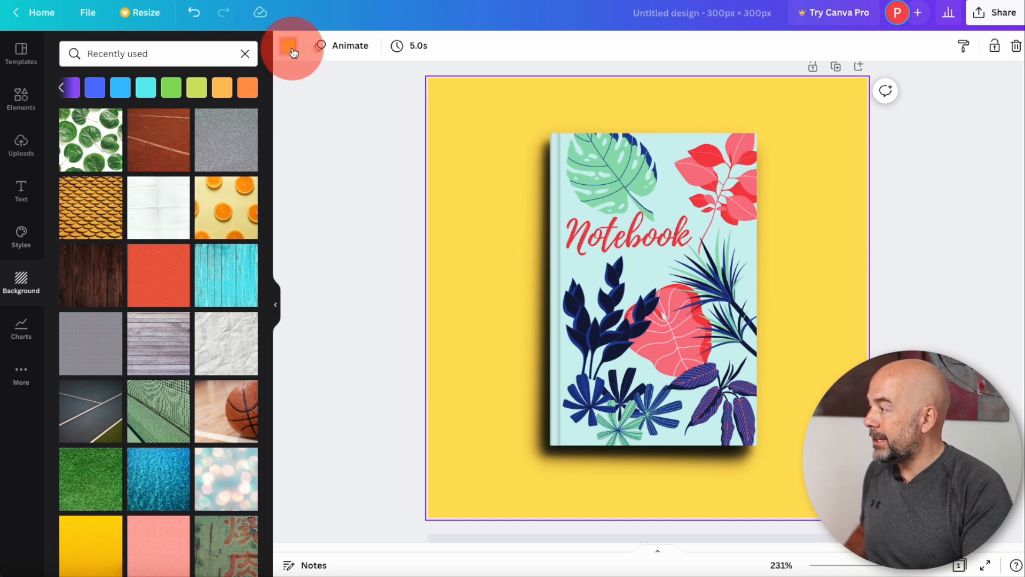
# Try the cover's light aqua and coral pink as backgrounds before choosing leaf green
pyautogui.click(289, 45)
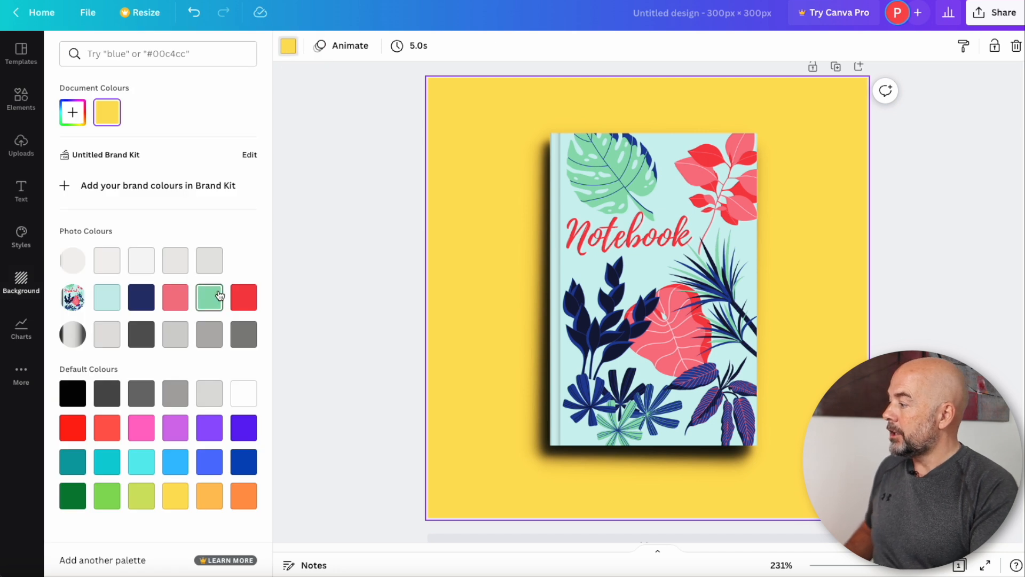
pyautogui.moveTo(242, 236)
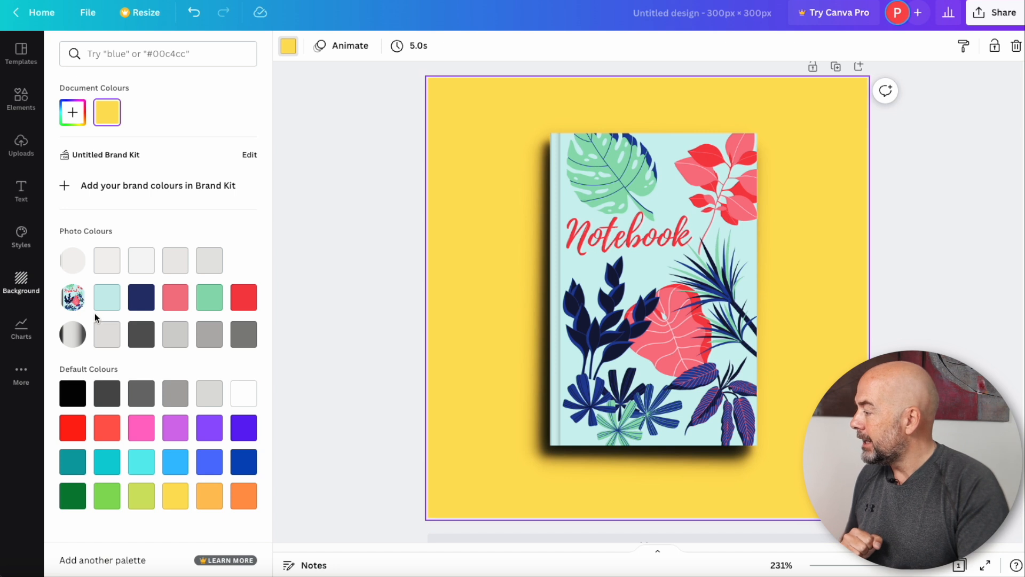
pyautogui.click(140, 297)
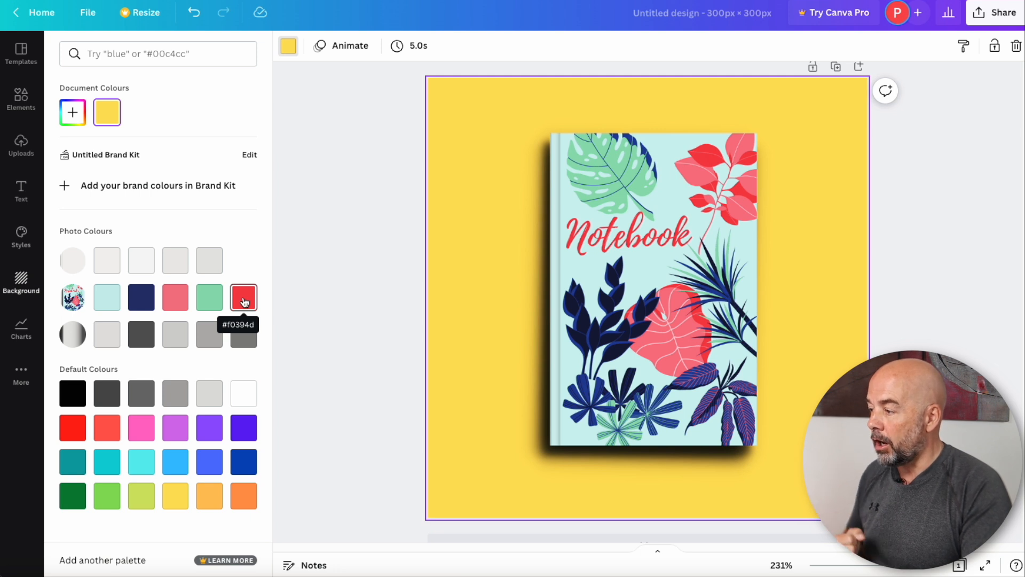
pyautogui.click(107, 297)
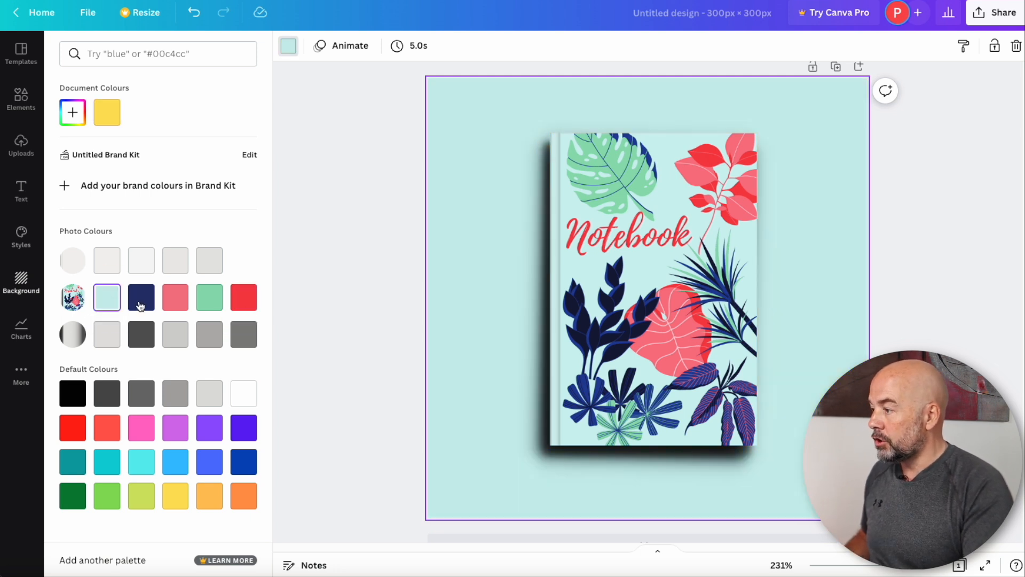
pyautogui.click(175, 297)
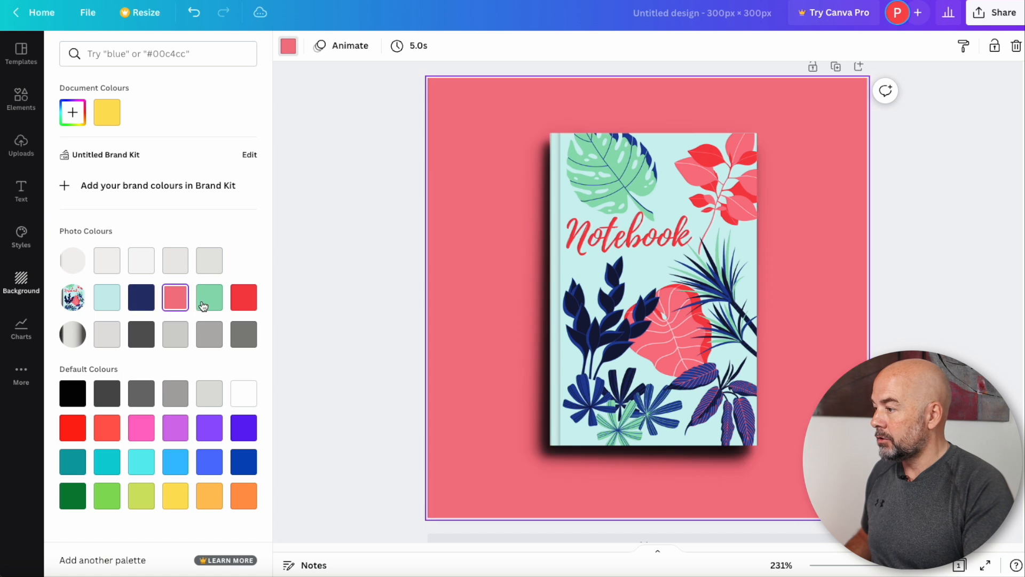
pyautogui.click(209, 297)
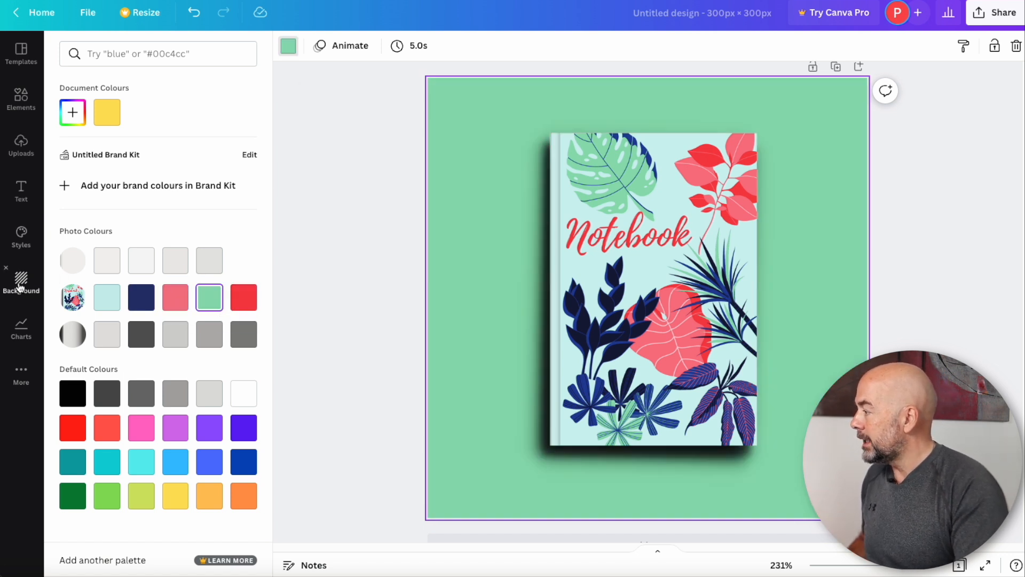
pyautogui.click(20, 283)
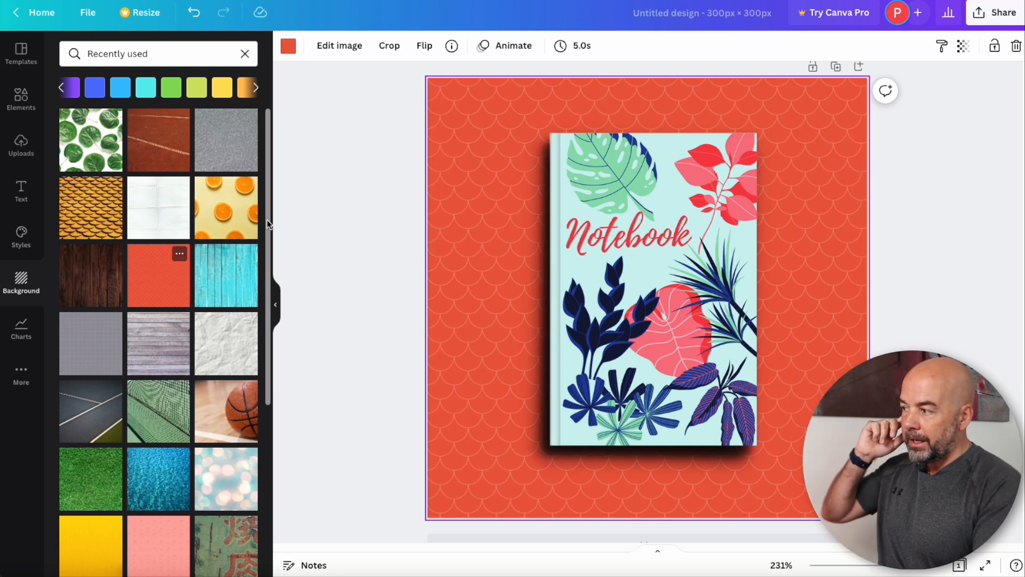
pyautogui.moveTo(443, 256)
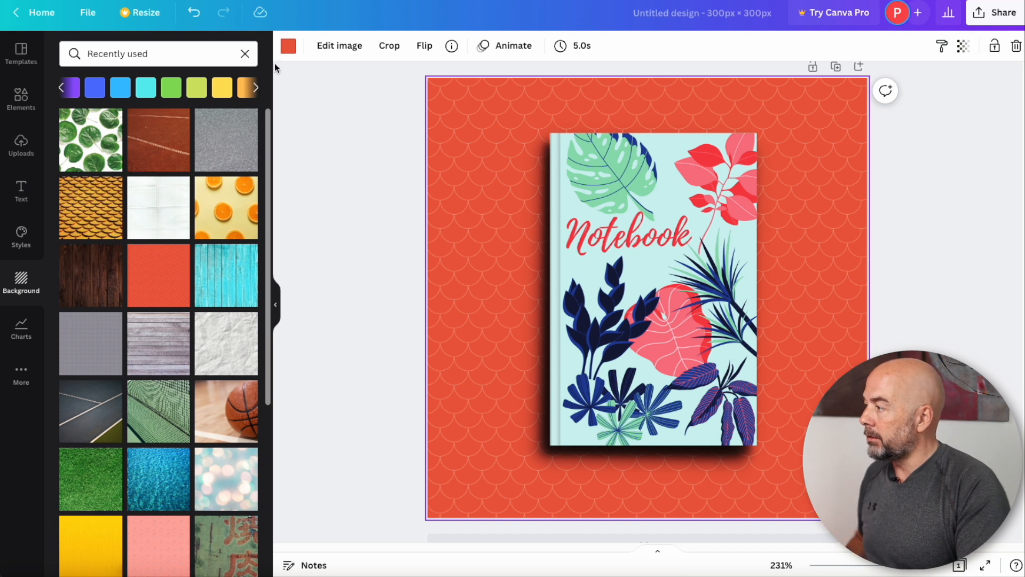
# Recolour the scalloped pattern backdrop coral pink, then navy from the cover palette
pyautogui.click(287, 46)
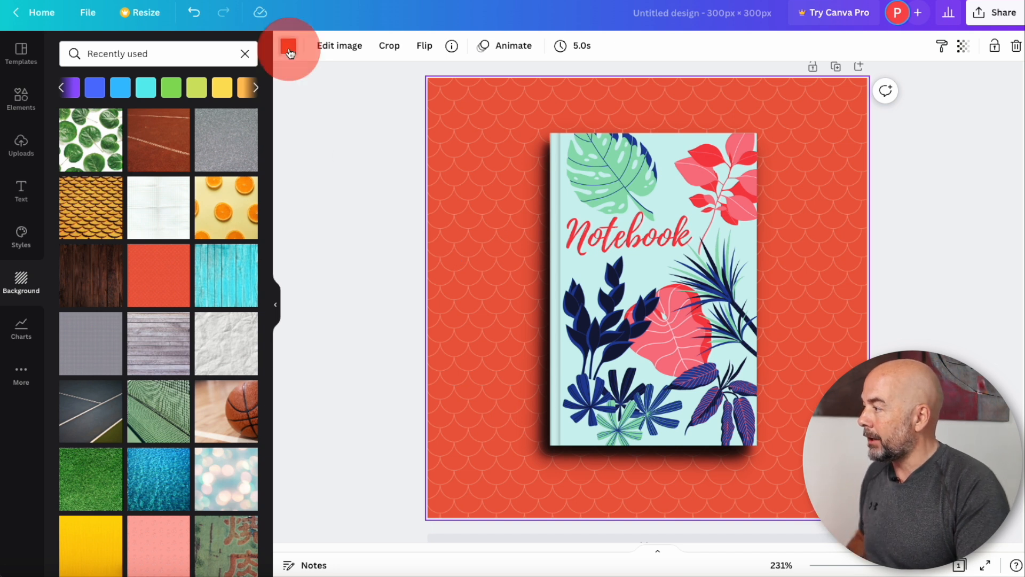
pyautogui.click(288, 46)
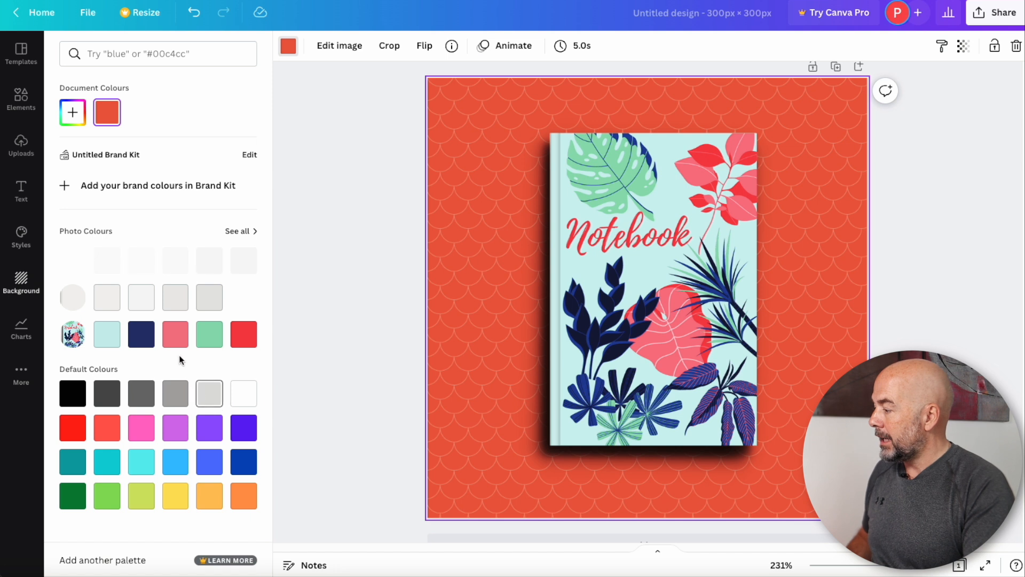
pyautogui.click(107, 334)
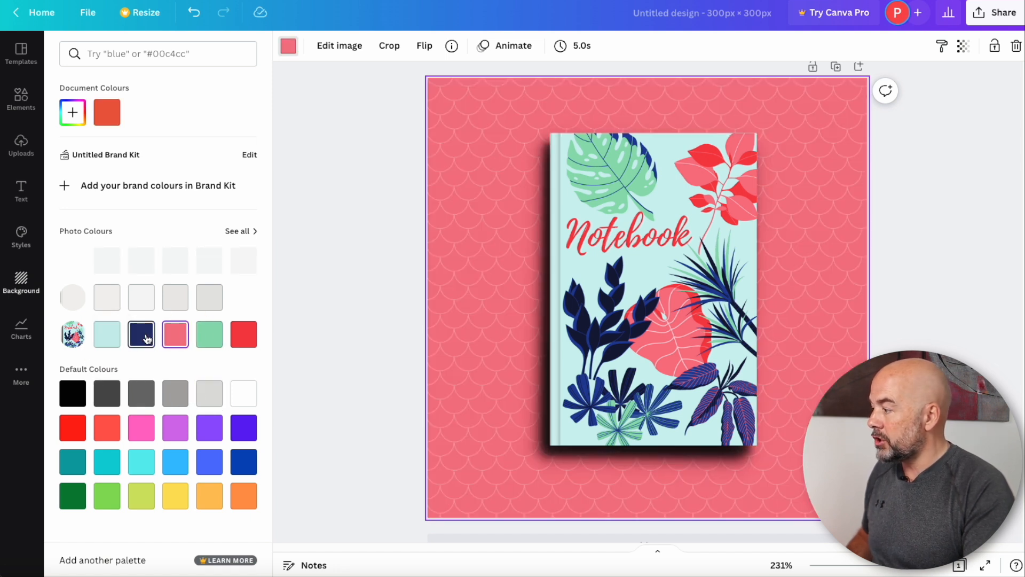
pyautogui.click(140, 335)
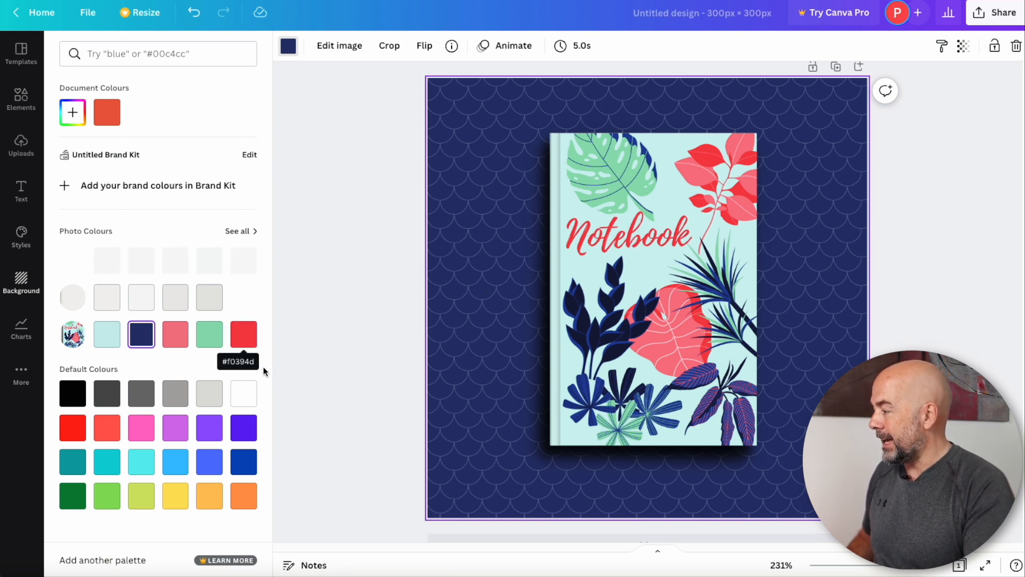
pyautogui.moveTo(471, 299)
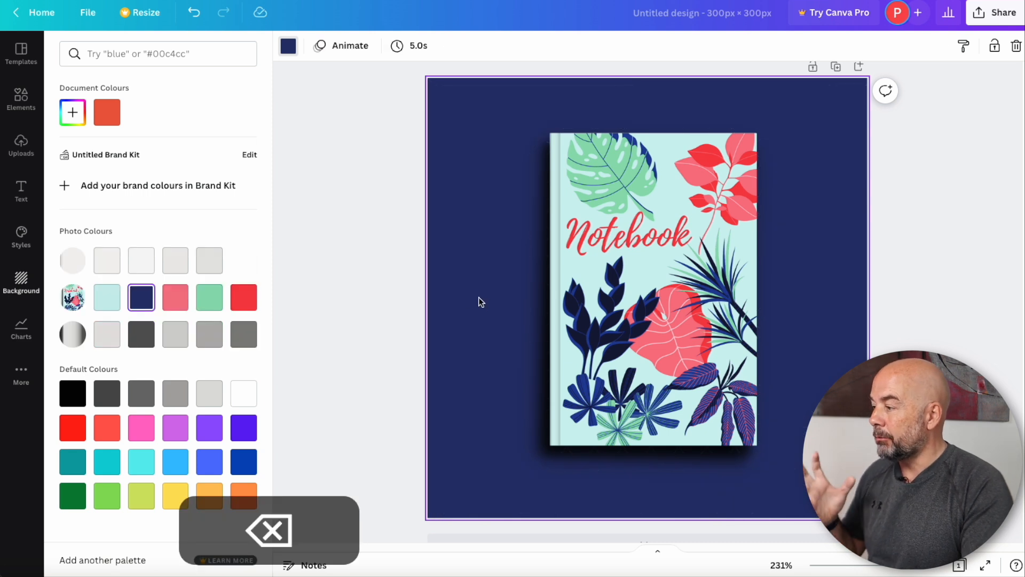
# Apply the premium clay court photo as the background
pyautogui.click(209, 298)
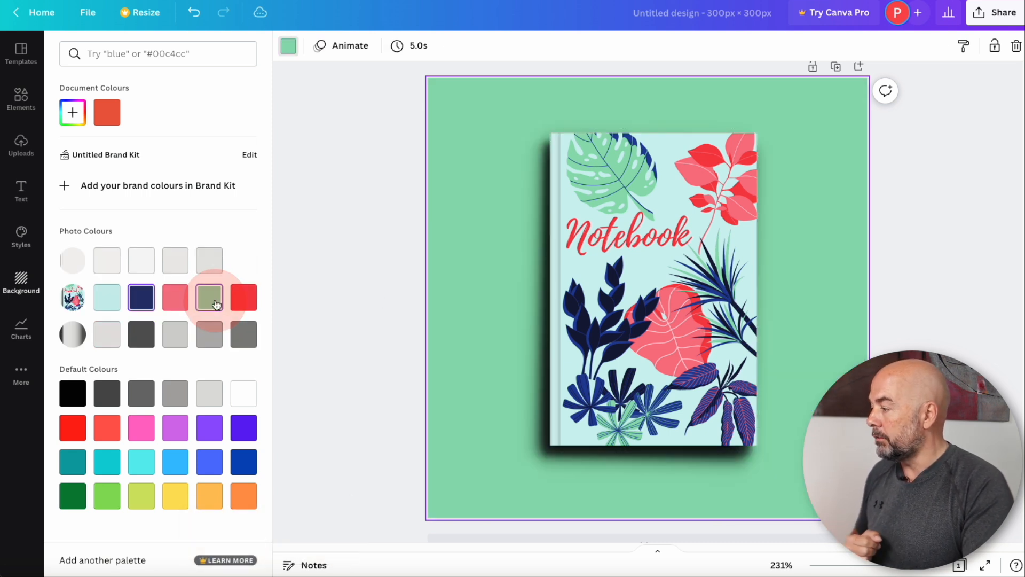
pyautogui.click(209, 297)
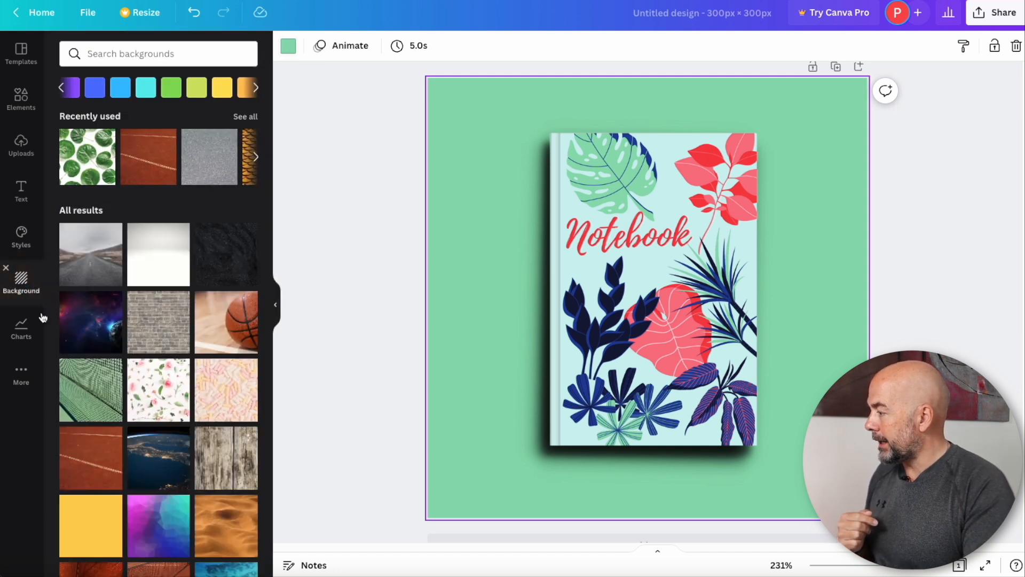
pyautogui.scroll(-3)
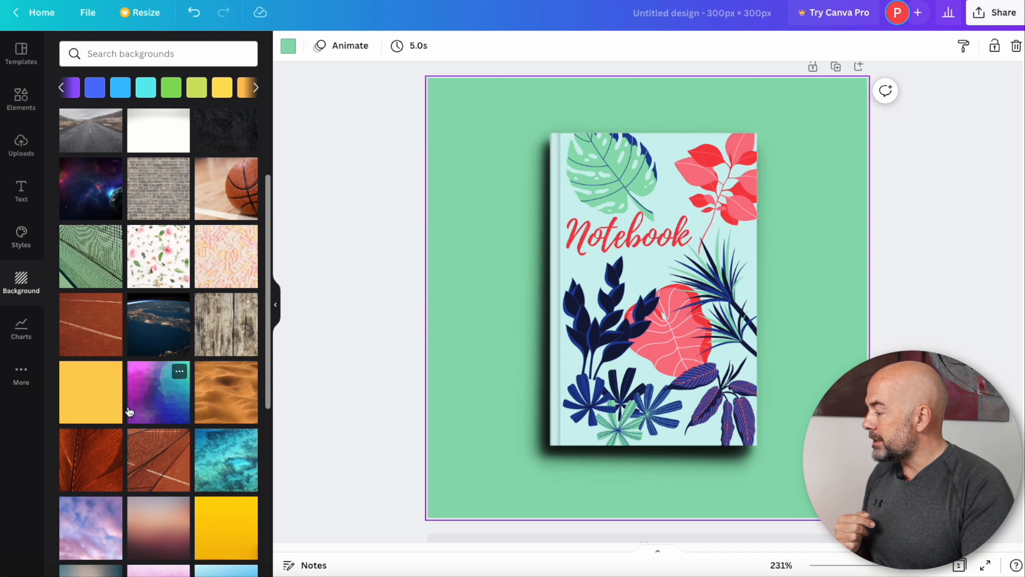
pyautogui.click(90, 325)
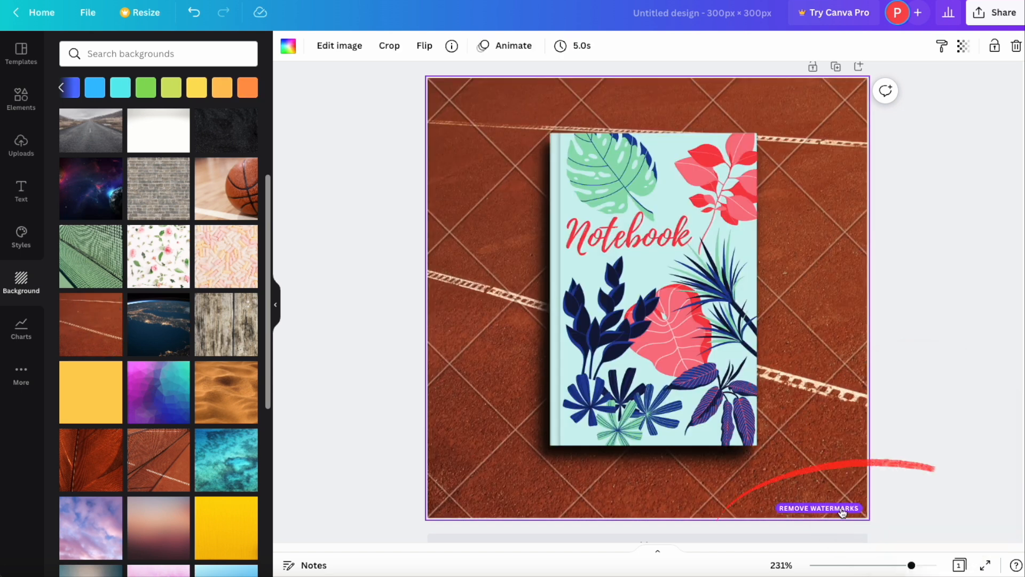
pyautogui.click(817, 508)
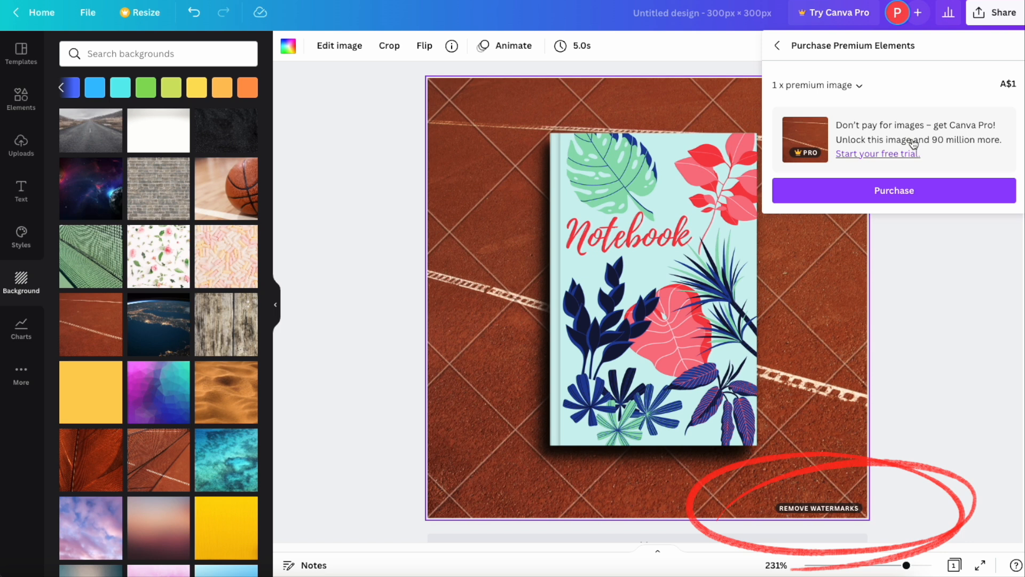
pyautogui.moveTo(923, 244)
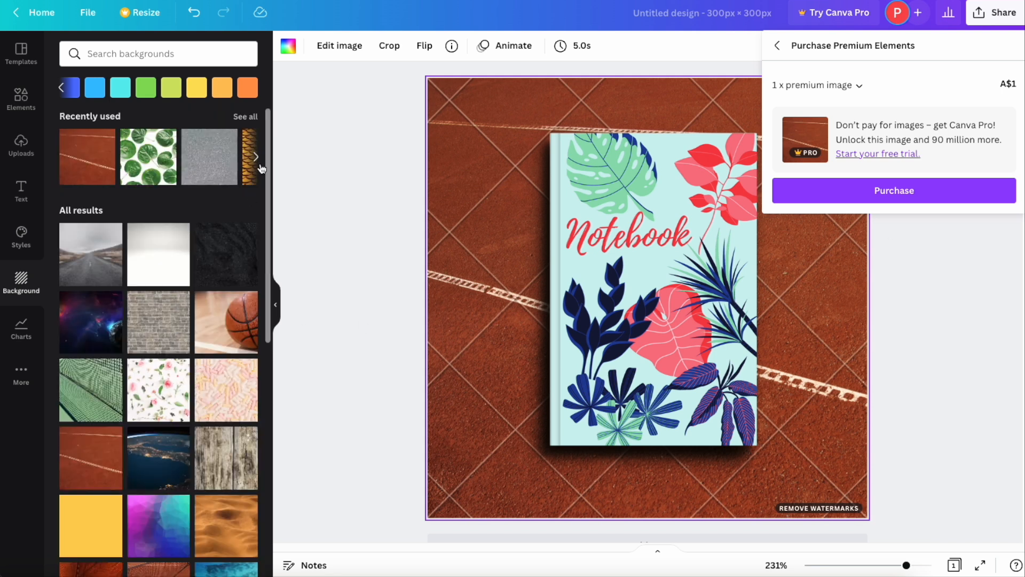
# Replace the court photo with a solid orange background and select it
pyautogui.click(246, 87)
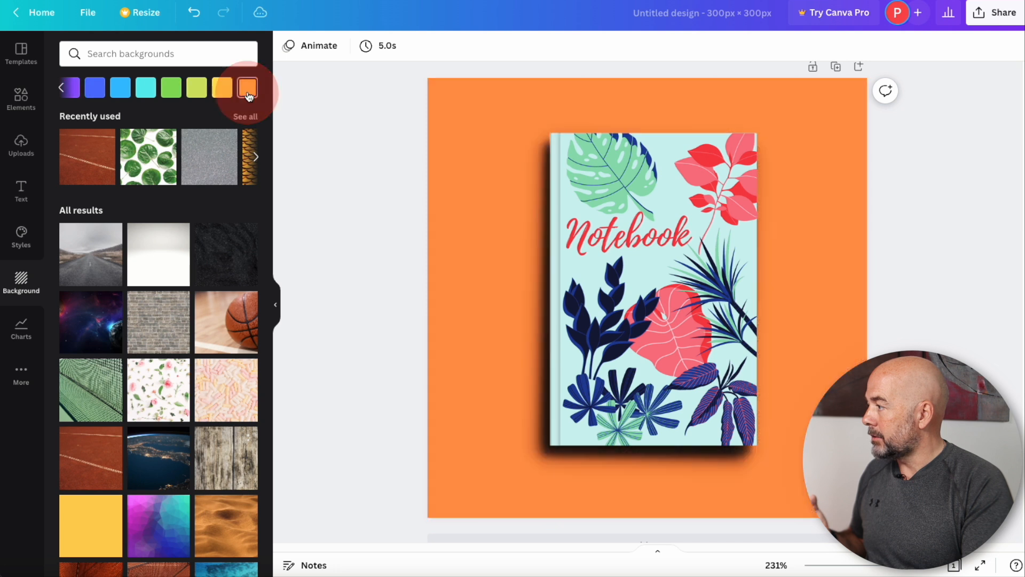
pyautogui.click(247, 87)
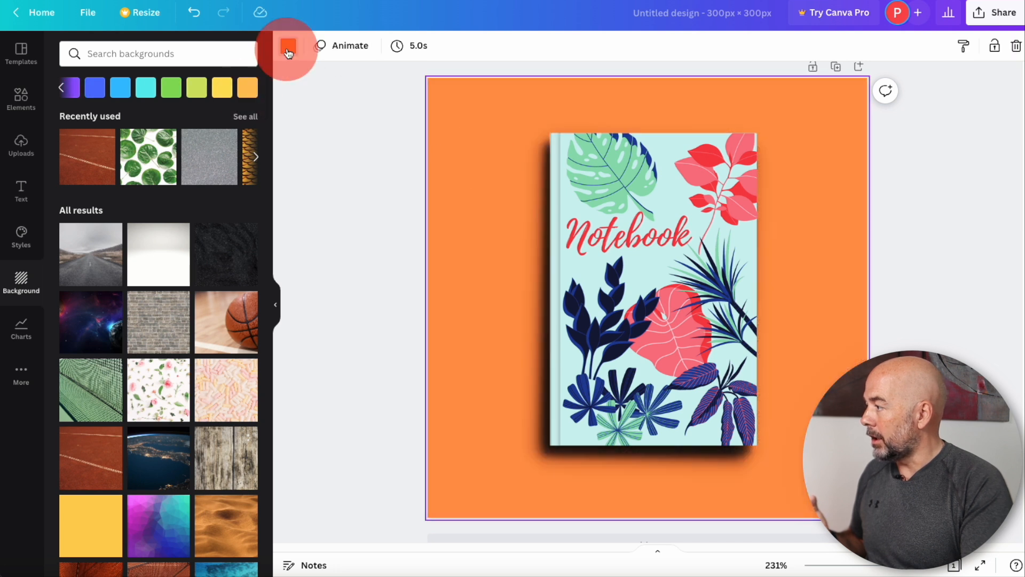
pyautogui.click(288, 46)
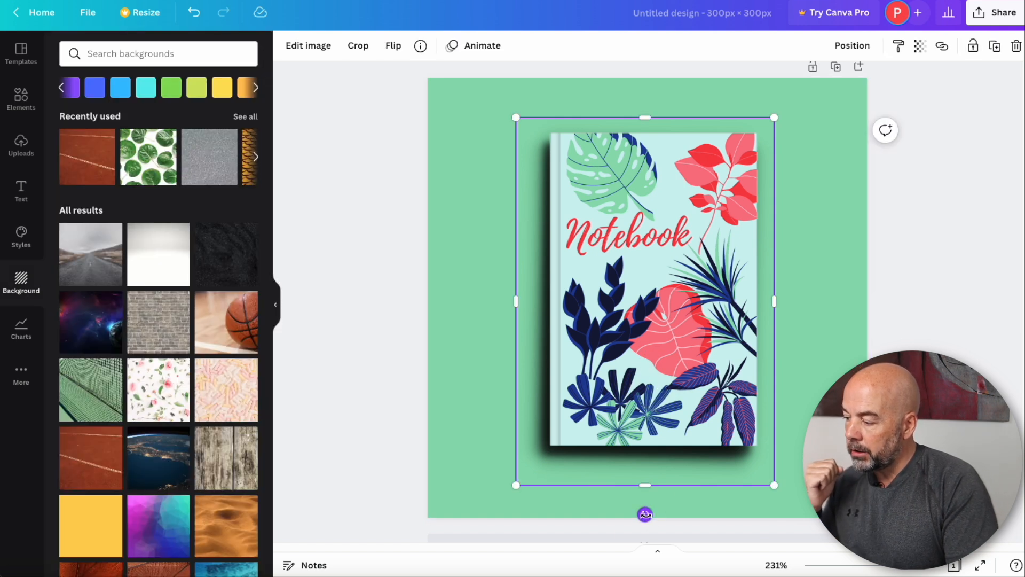
# Rotate the floral notebook cover with its rotate handle
pyautogui.moveTo(644, 514); pyautogui.dragTo(788, 476)
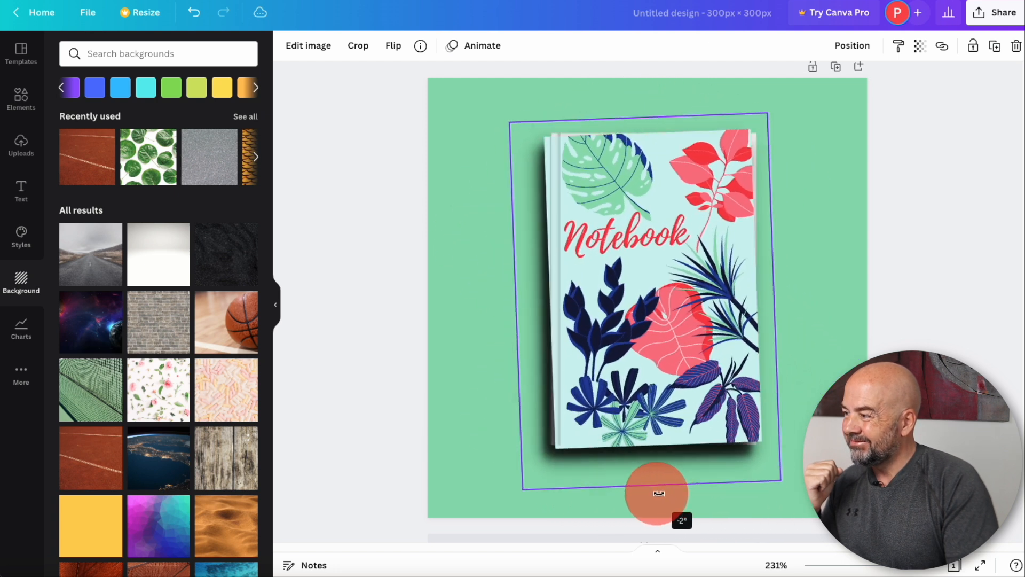
pyautogui.moveTo(657, 494); pyautogui.dragTo(559, 478)
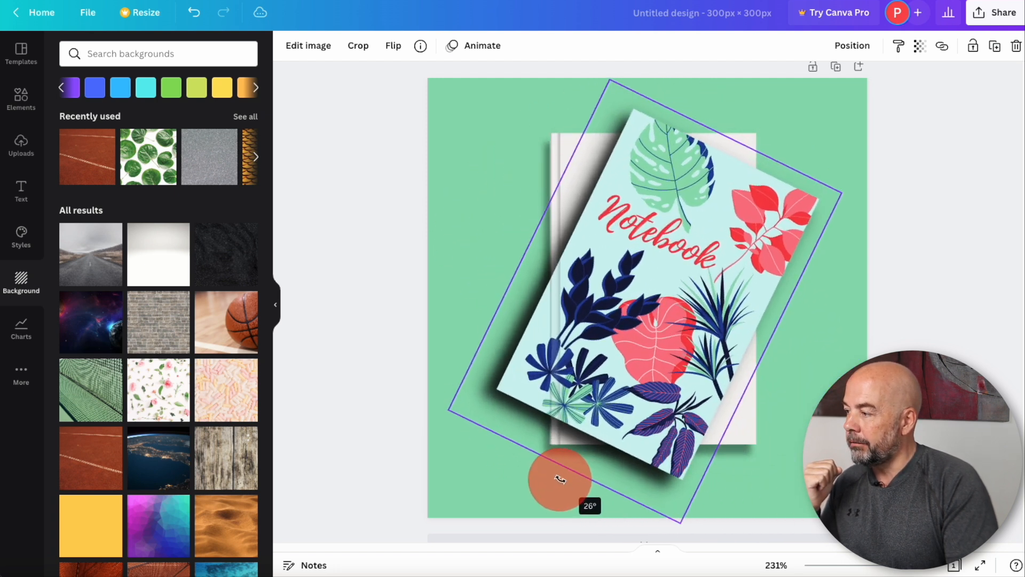
pyautogui.moveTo(559, 479); pyautogui.dragTo(646, 489)
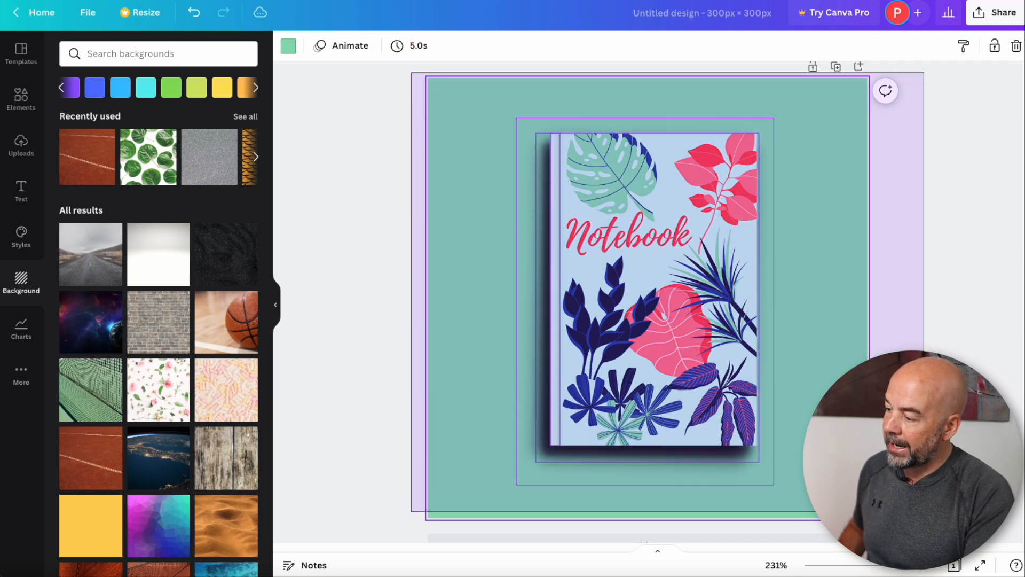
# Group the cover with its shadow, tilt the group slightly clockwise and enlarge it
pyautogui.click(644, 366)
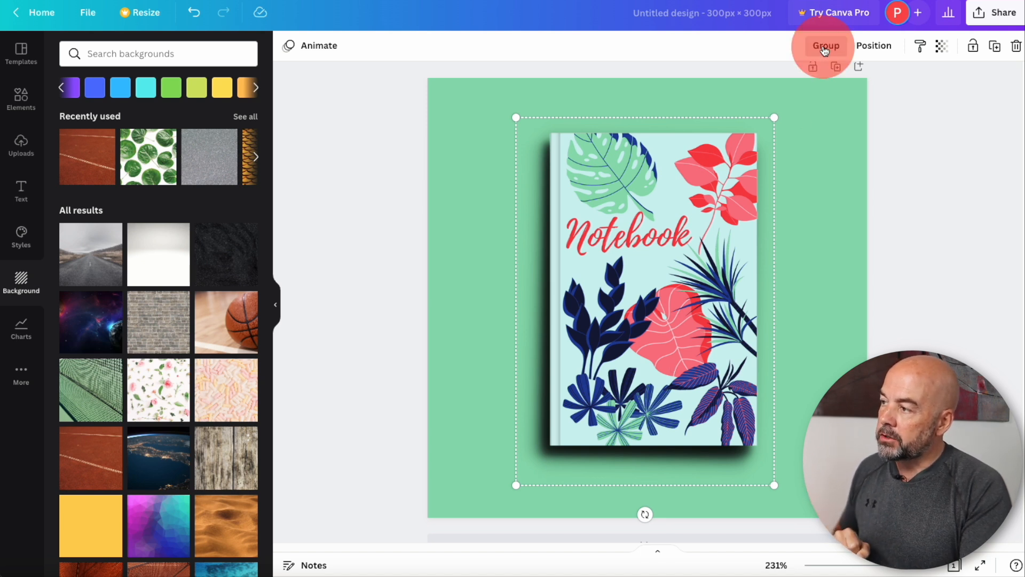
pyautogui.click(826, 45)
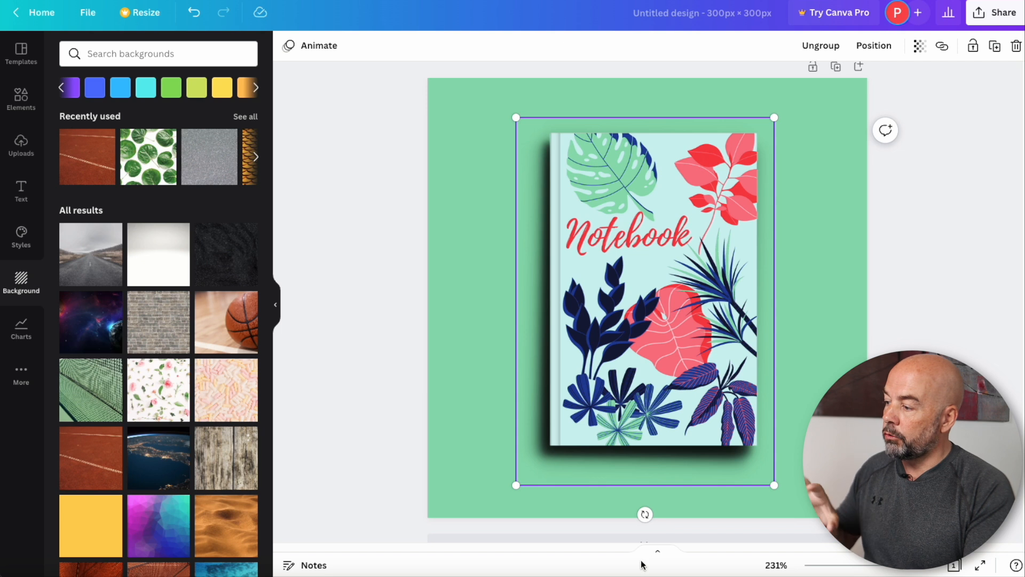
pyautogui.moveTo(644, 515); pyautogui.dragTo(541, 492)
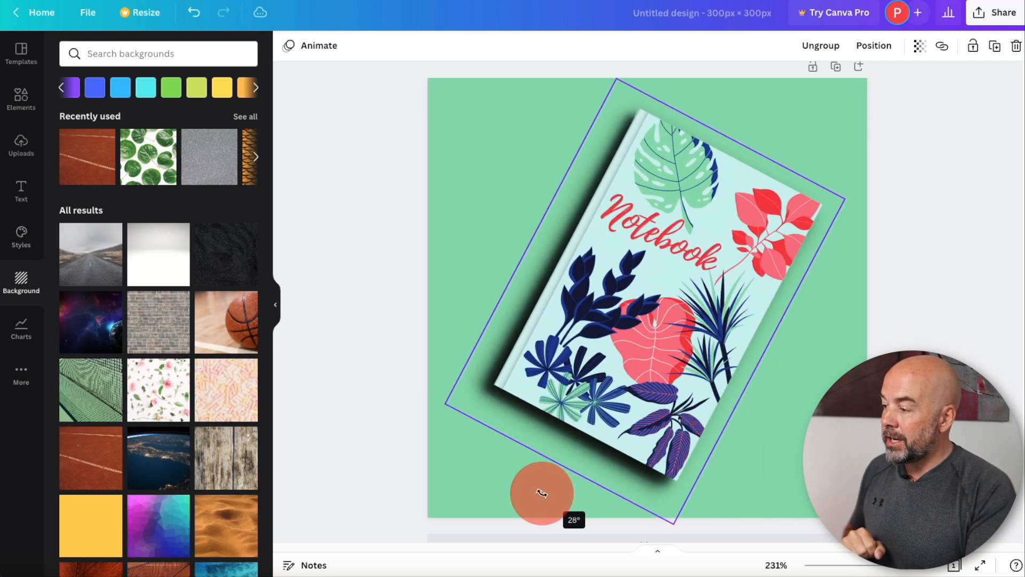
pyautogui.moveTo(542, 492); pyautogui.dragTo(640, 500)
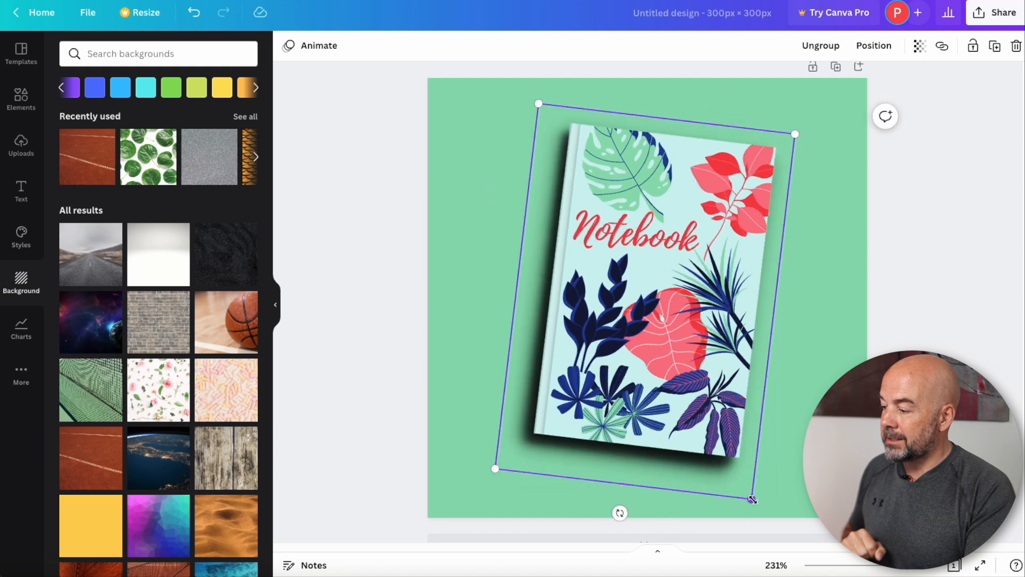
pyautogui.moveTo(752, 499); pyautogui.dragTo(748, 483)
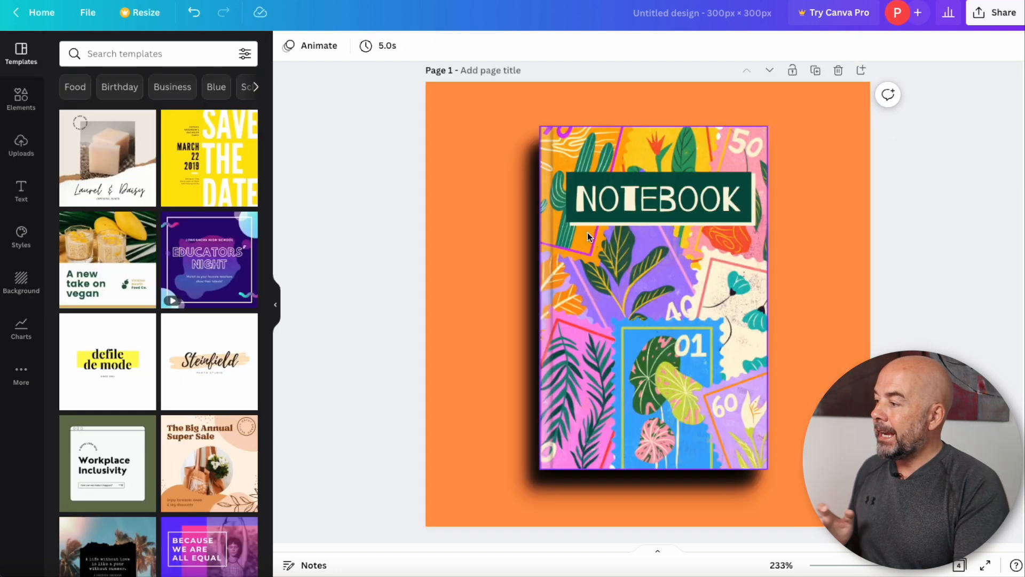
pyautogui.moveTo(640, 255)
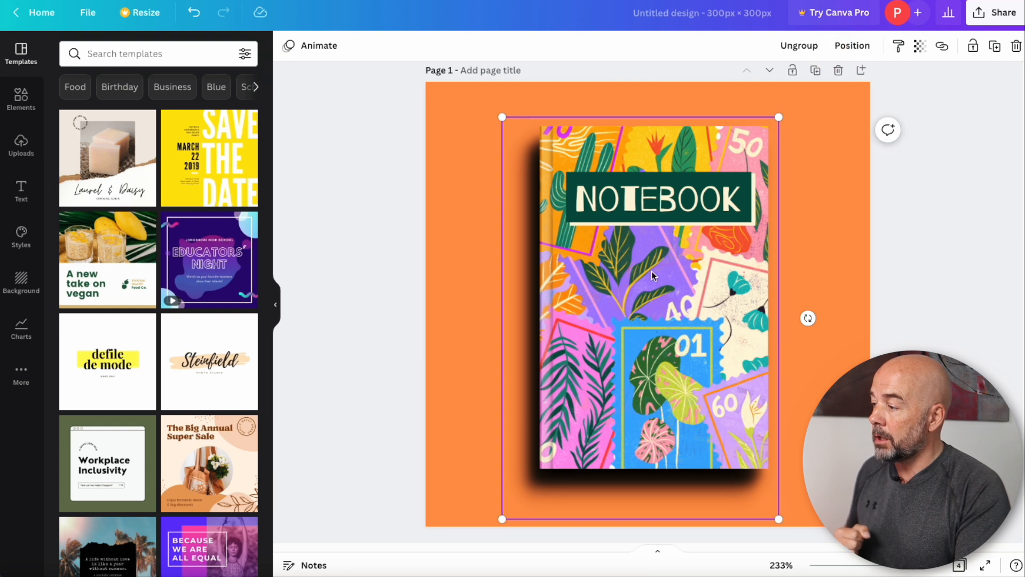
# Copy the colourful NOTEBOOK cover group from the other design
pyautogui.rightClick(652, 274)
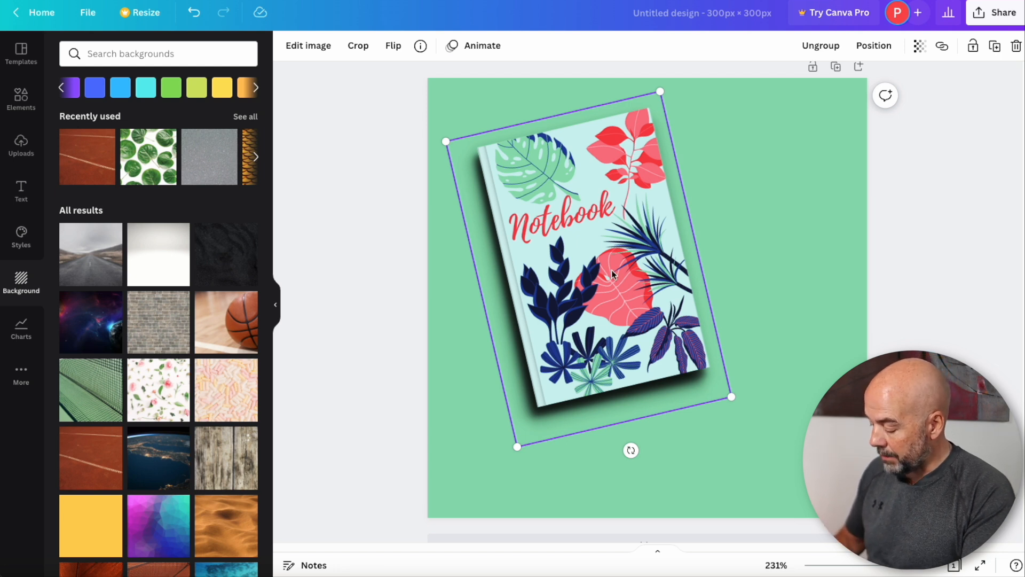
# Paste the colourful notebook, move it to the right and tilt it clockwise
pyautogui.press('cmd+v')
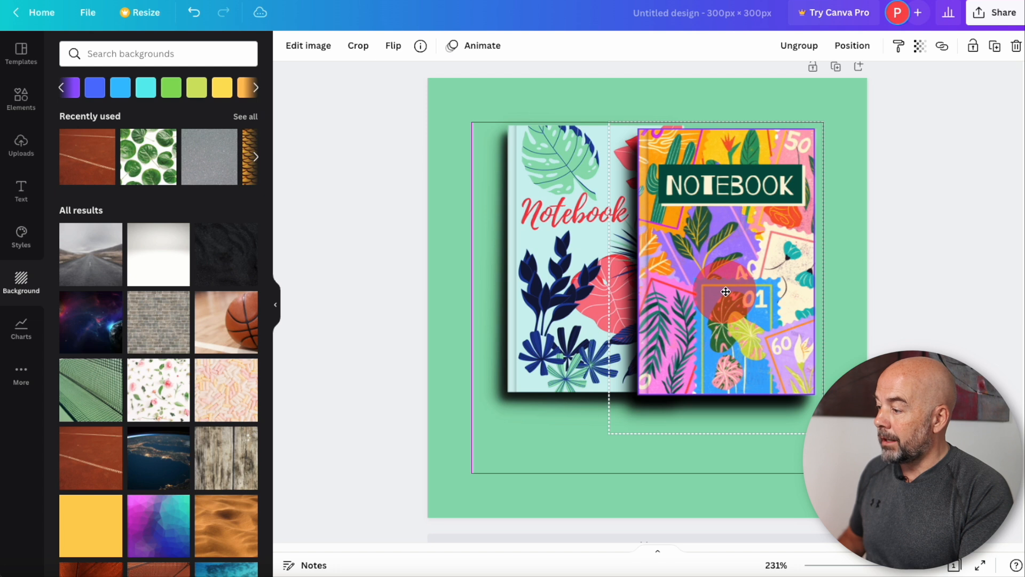
pyautogui.moveTo(726, 291); pyautogui.dragTo(676, 471)
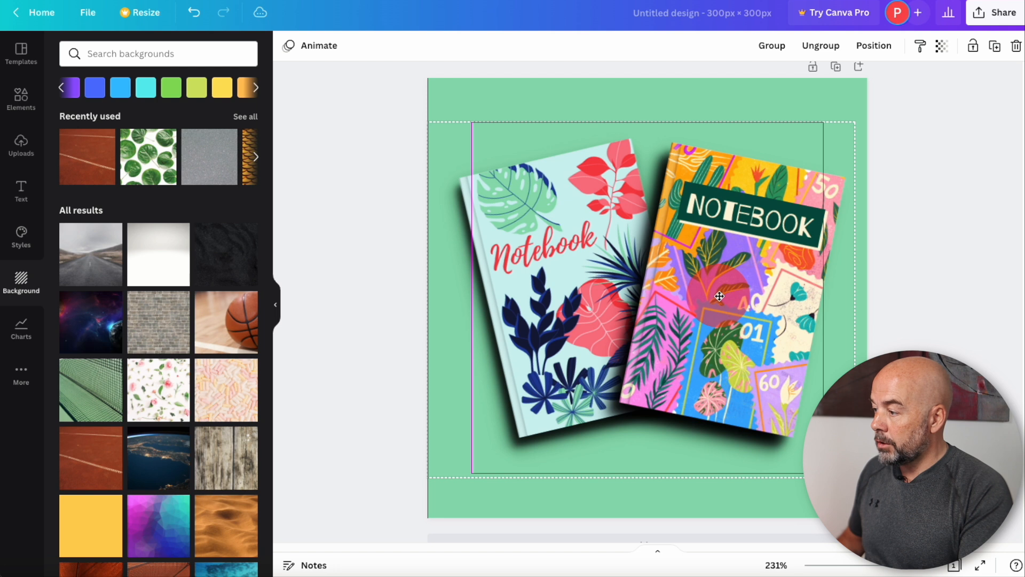
pyautogui.moveTo(719, 296); pyautogui.dragTo(726, 308)
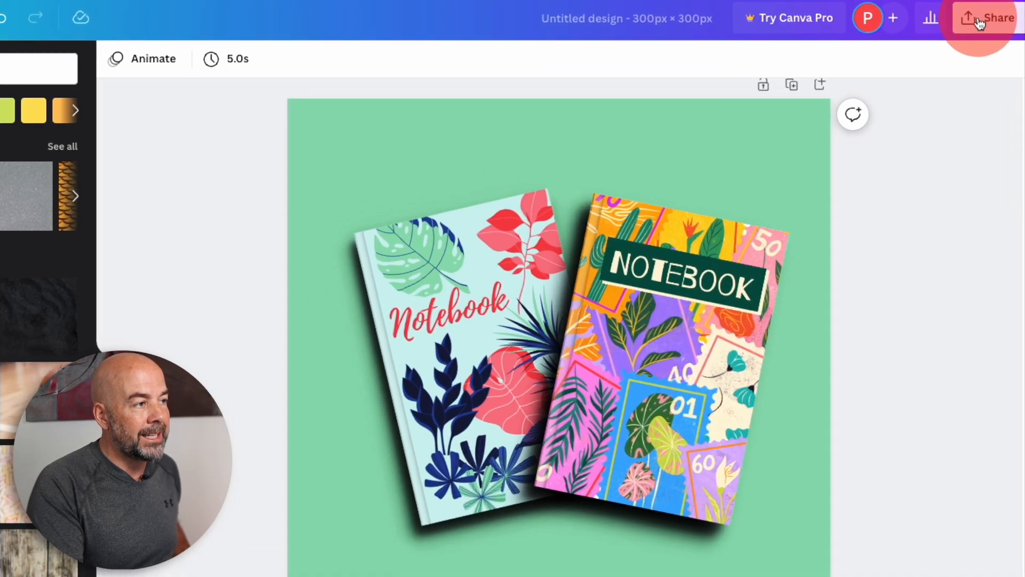
# Download the two-notebook mockup as a PNG, then reopen the download settings
pyautogui.click(989, 18)
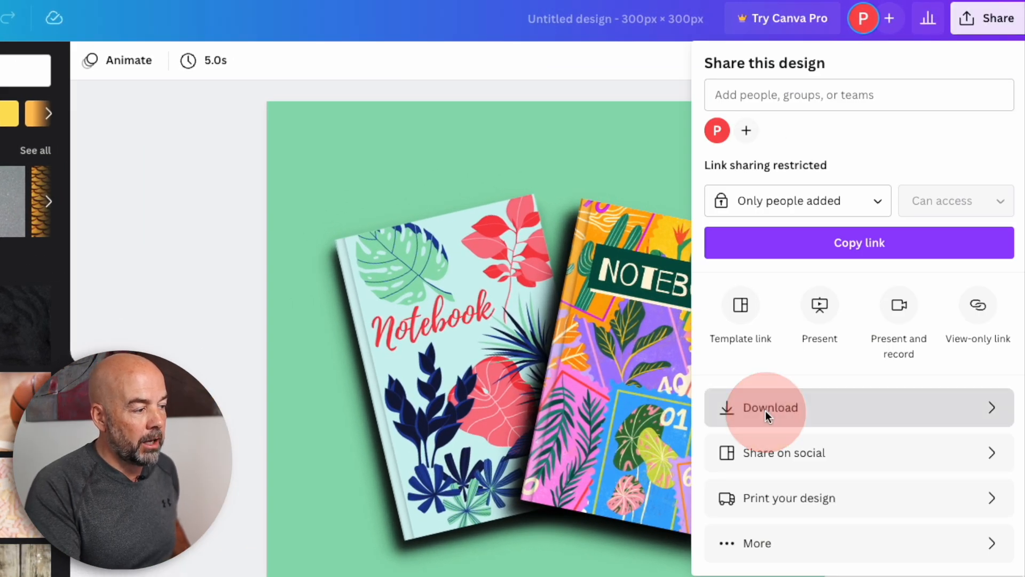
pyautogui.click(767, 407)
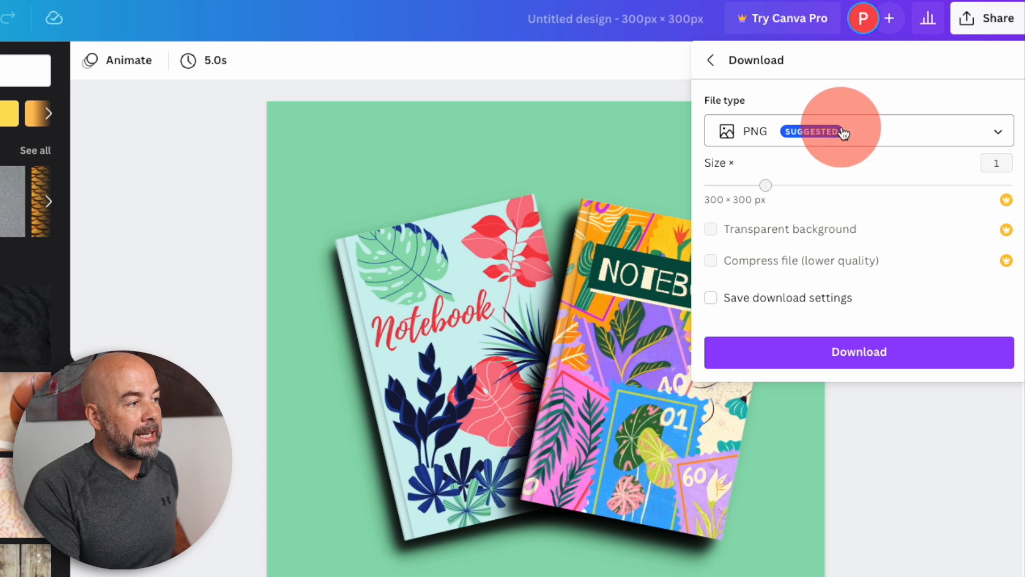
pyautogui.click(850, 130)
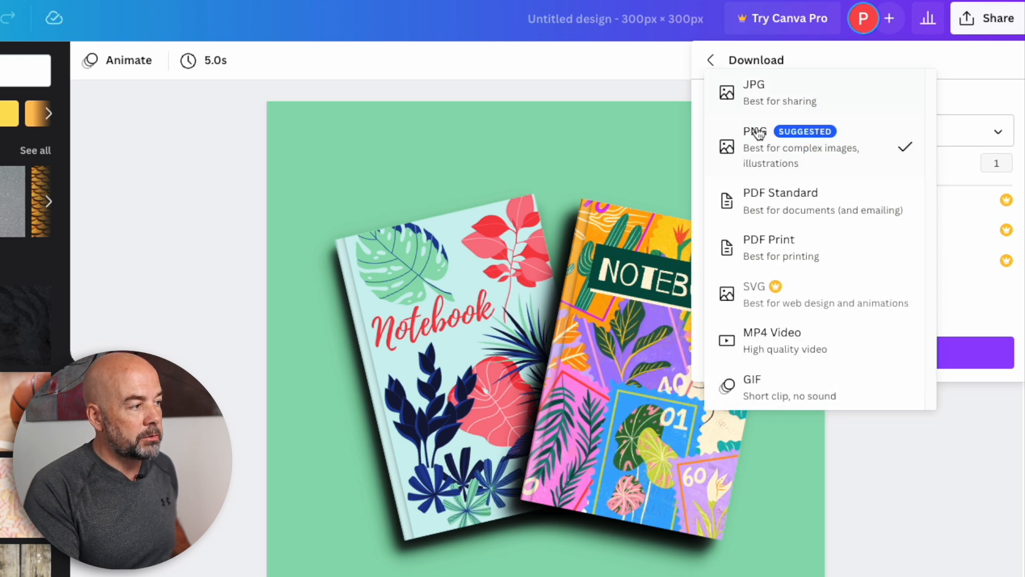
pyautogui.click(753, 147)
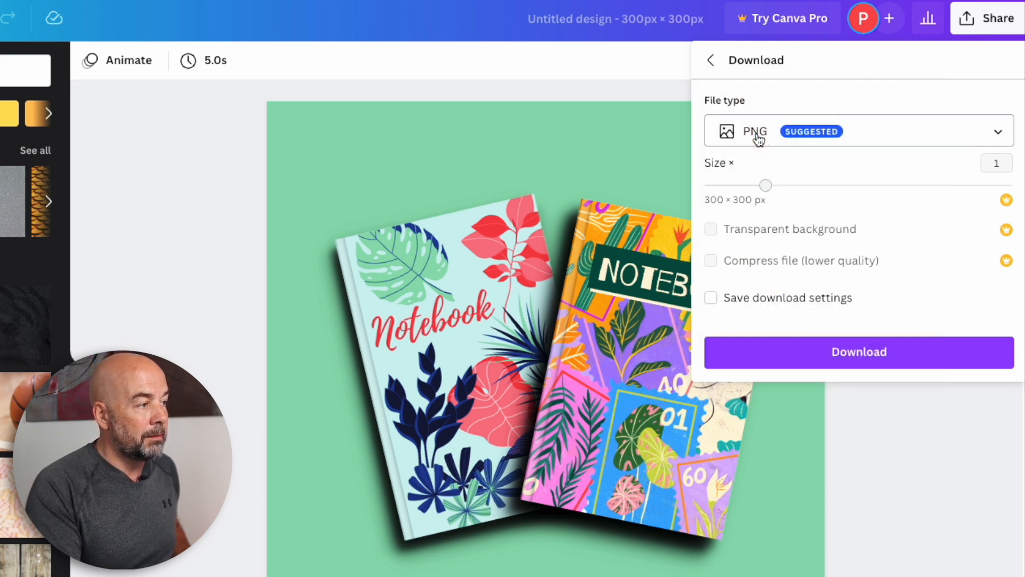
pyautogui.click(858, 352)
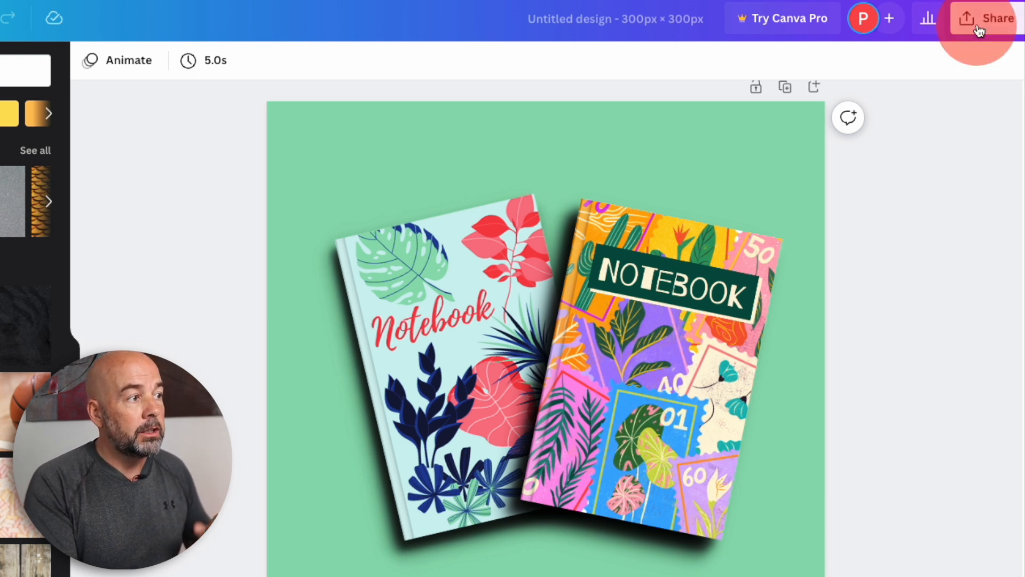
pyautogui.click(993, 18)
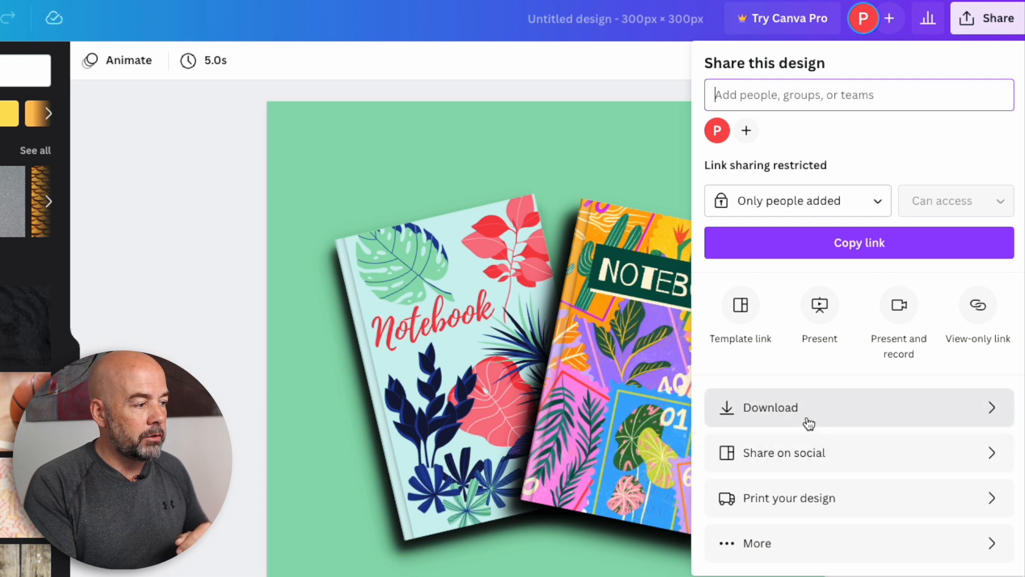
pyautogui.click(769, 407)
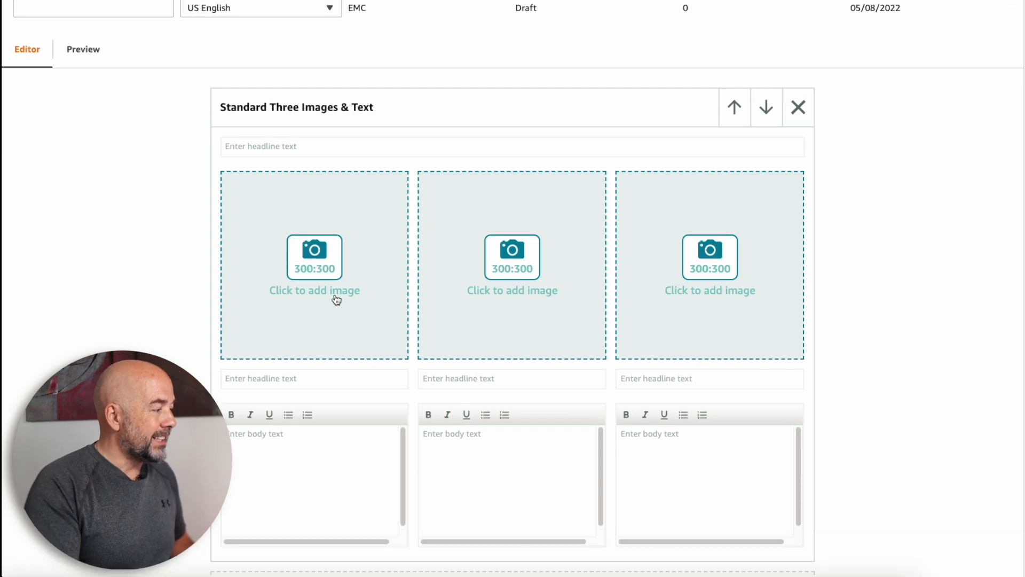
# Add the uploaded mockup to the first image slot with the description 'Boo'
pyautogui.click(314, 294)
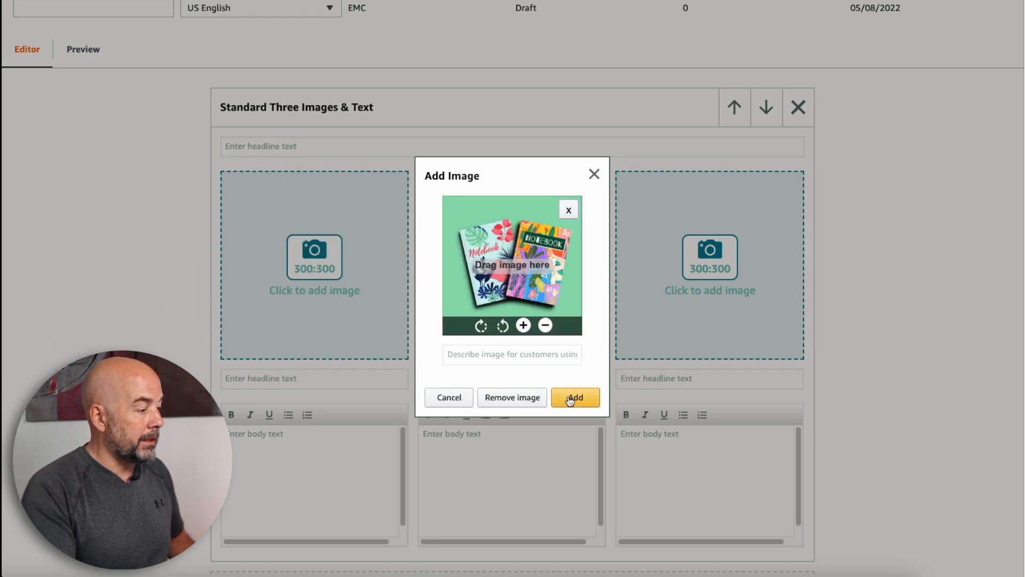
pyautogui.click(574, 396)
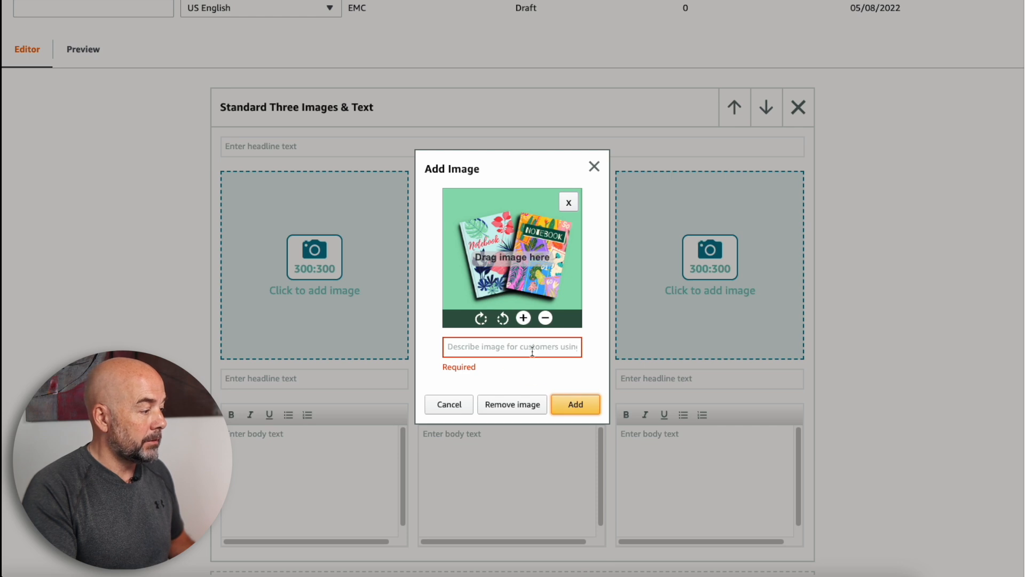
pyautogui.write('Book Mocku')
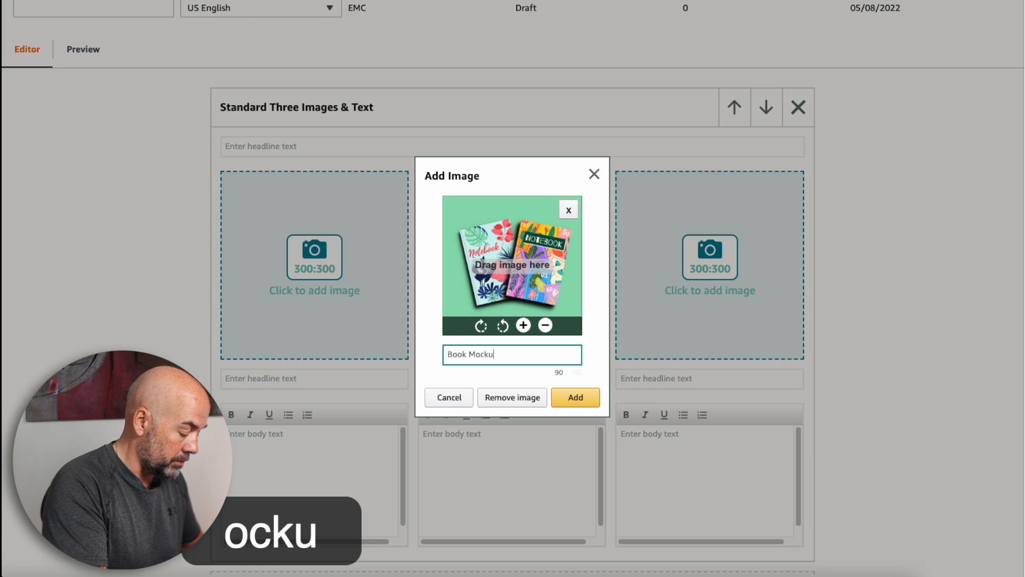
pyautogui.click(575, 396)
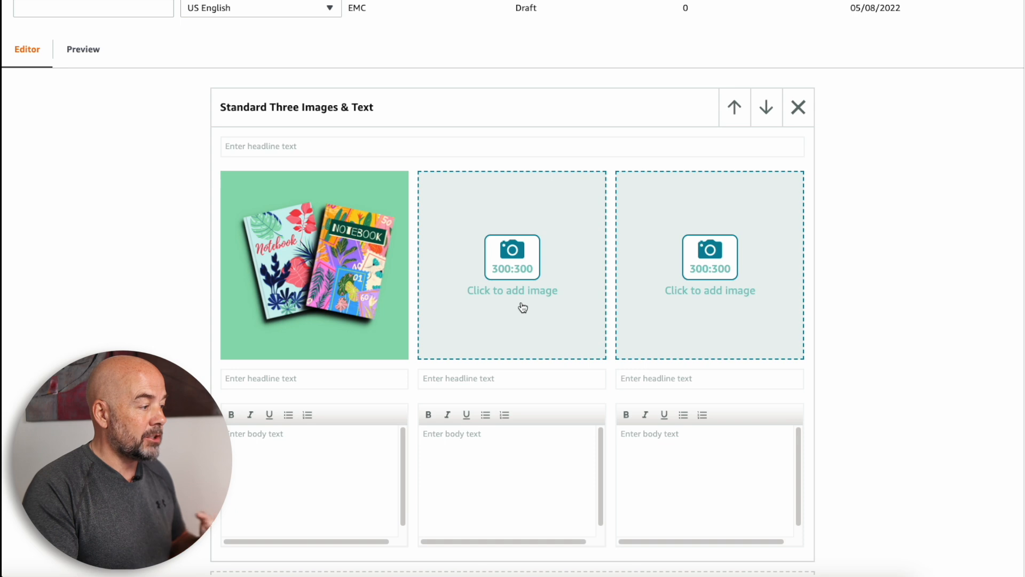
pyautogui.moveTo(618, 310)
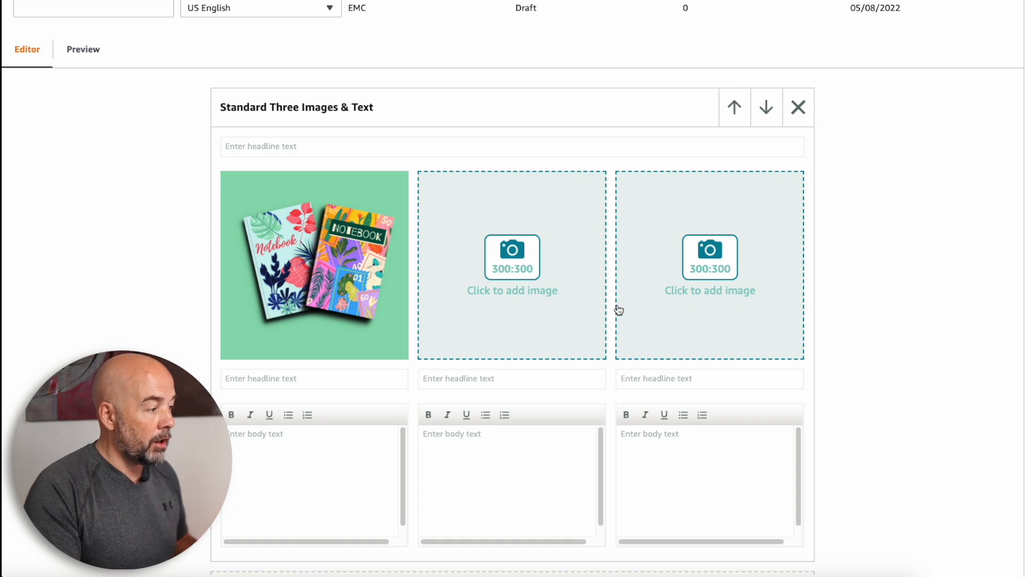